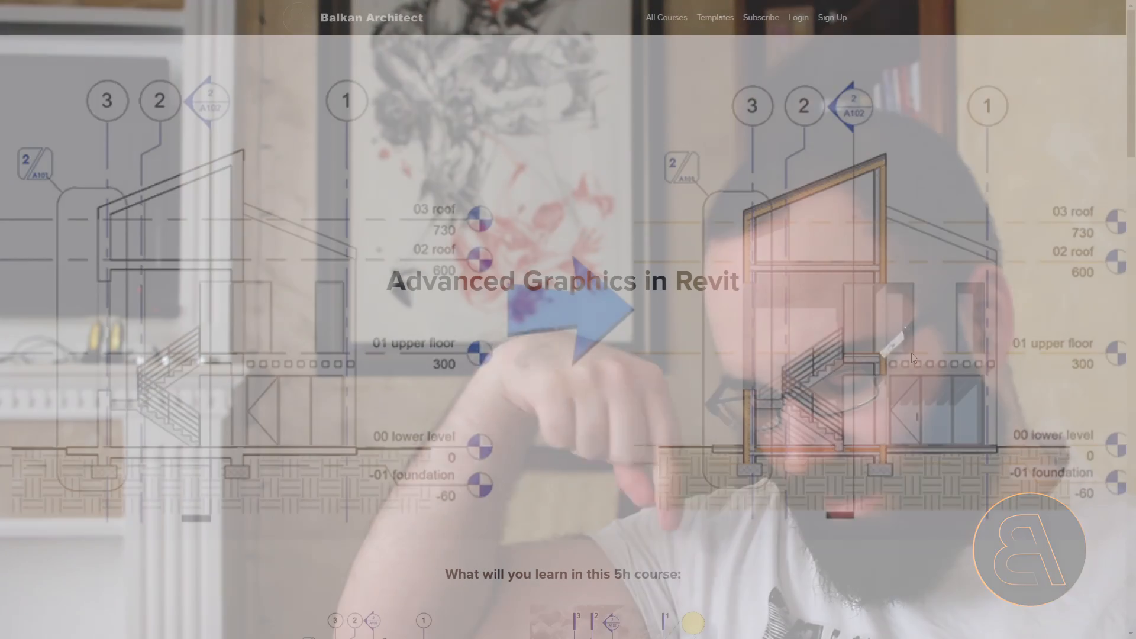
# Scroll the Advanced Graphics in Revit course page down to its Course Curriculum lessons
pyautogui.scroll(-3)
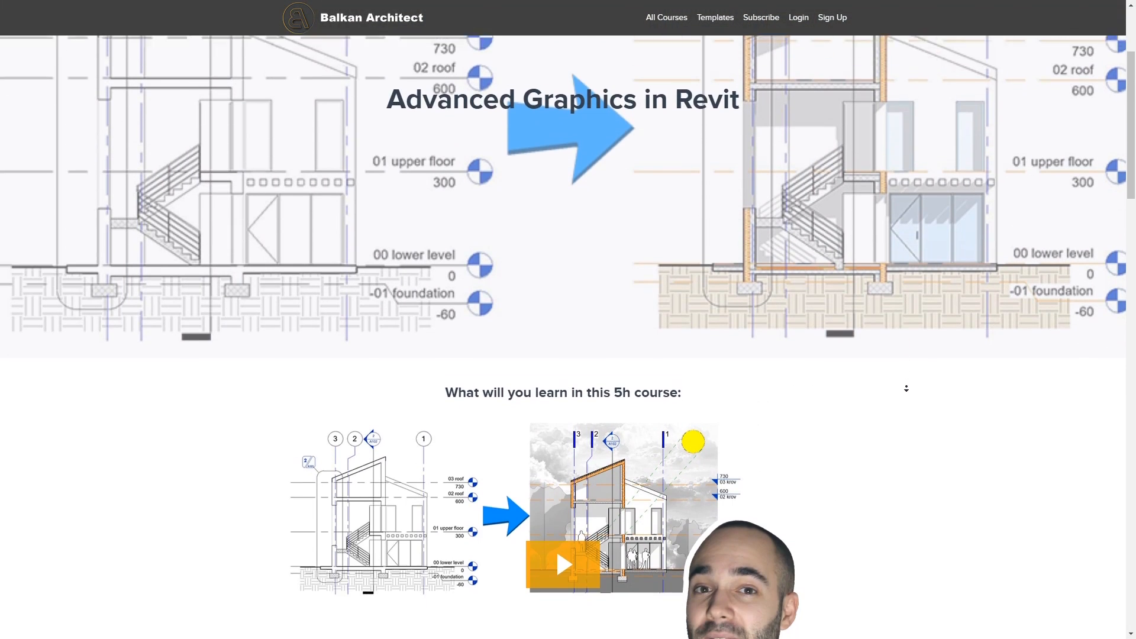
pyautogui.scroll(-3)
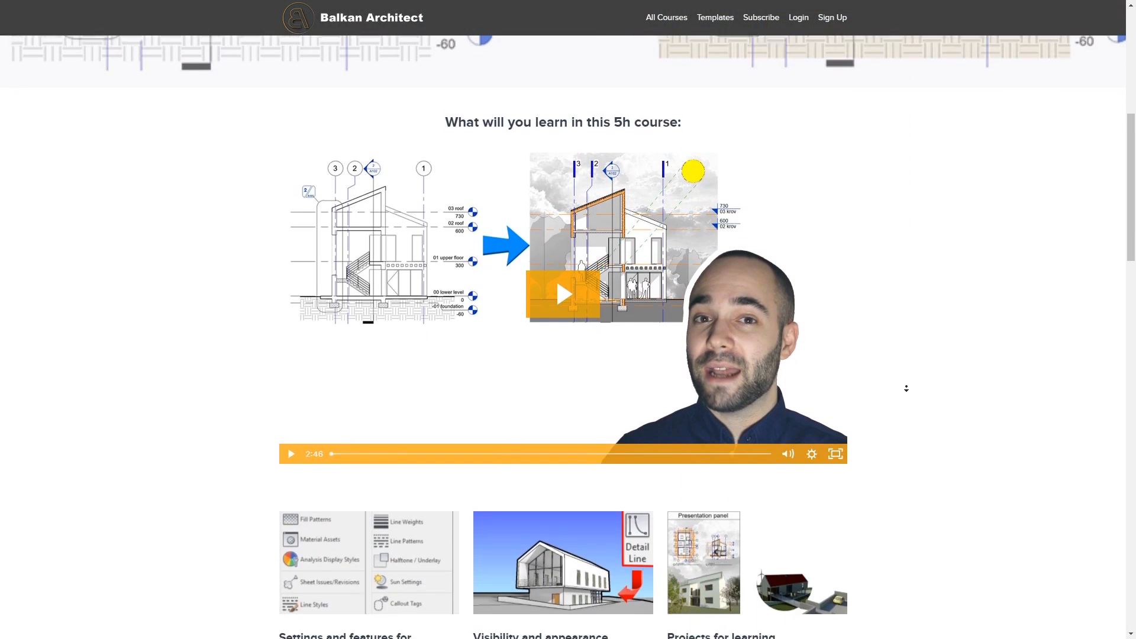
pyautogui.scroll(-3)
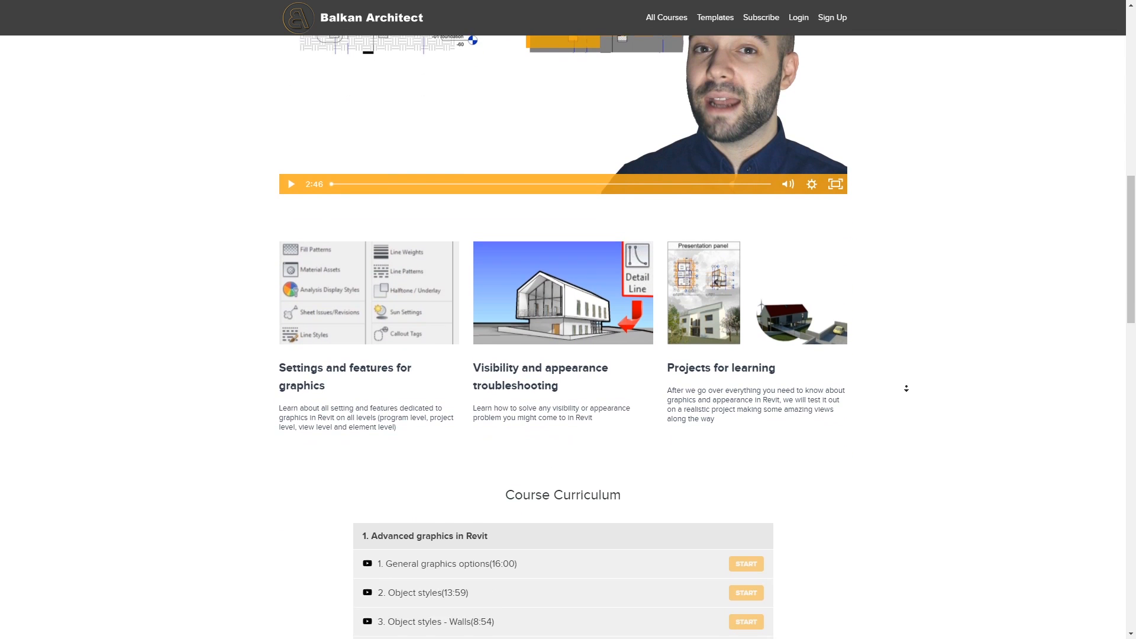
pyautogui.scroll(-3)
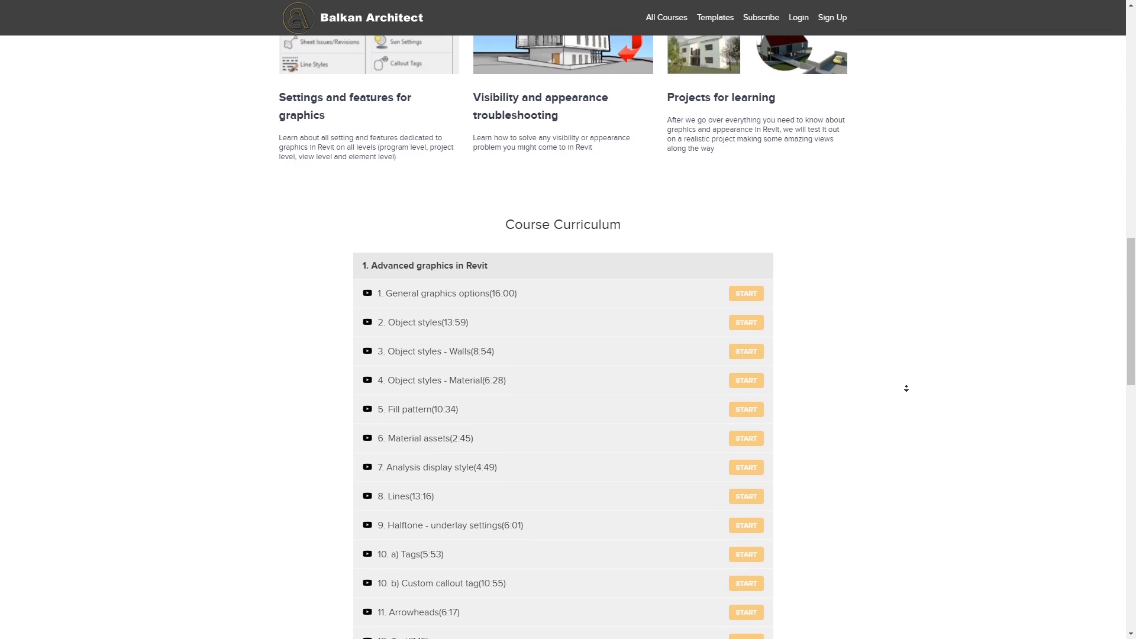
pyautogui.scroll(-3)
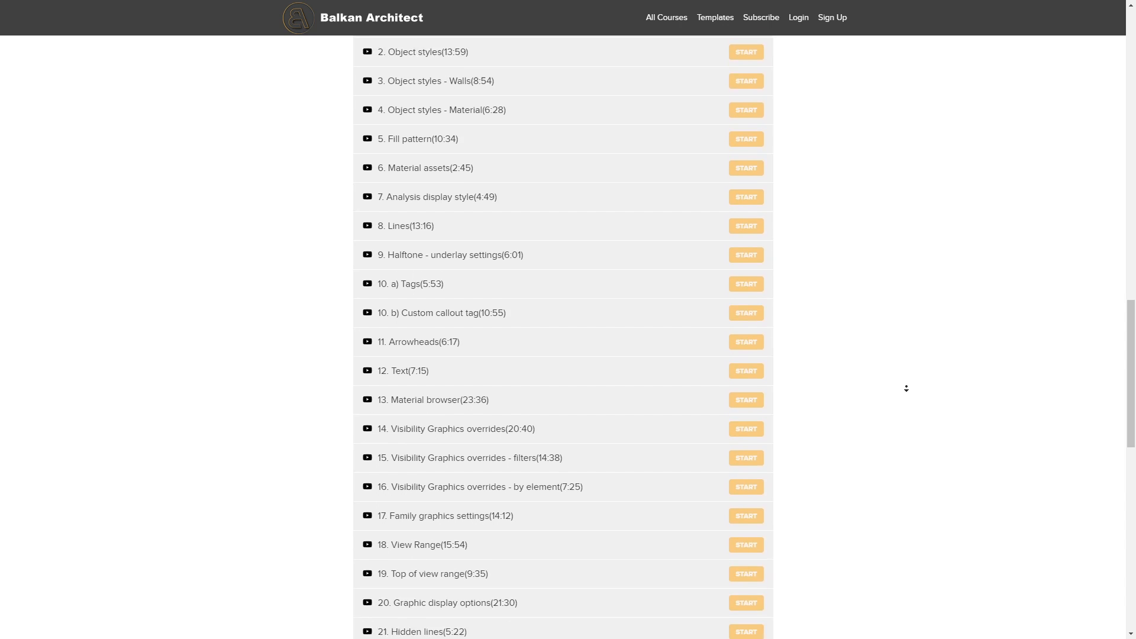
pyautogui.scroll(-3)
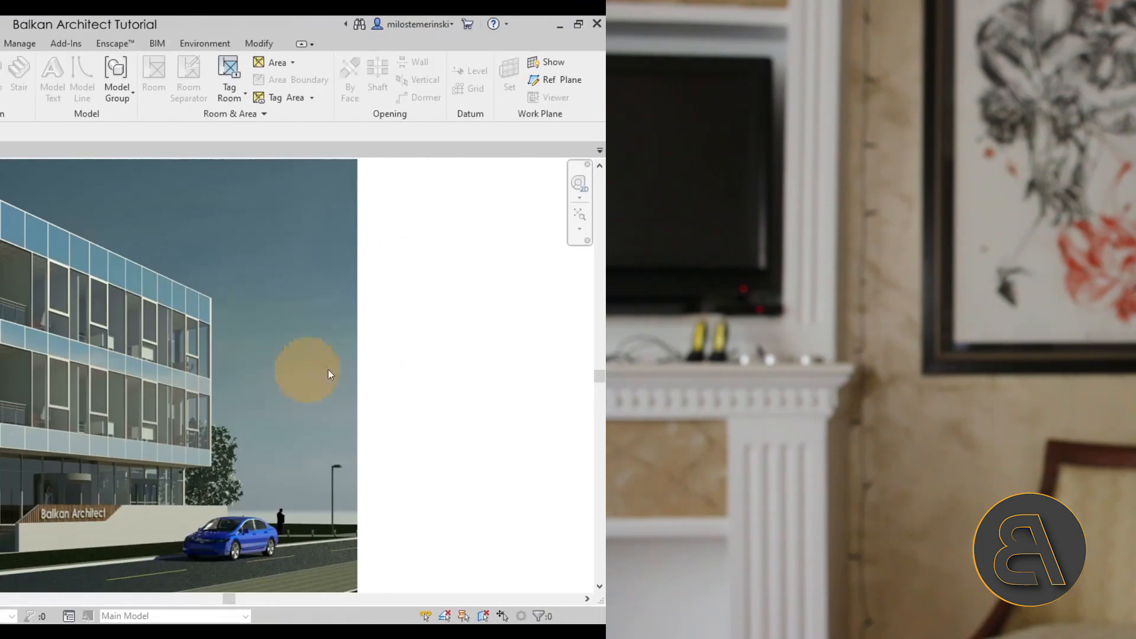
pyautogui.click(578, 22)
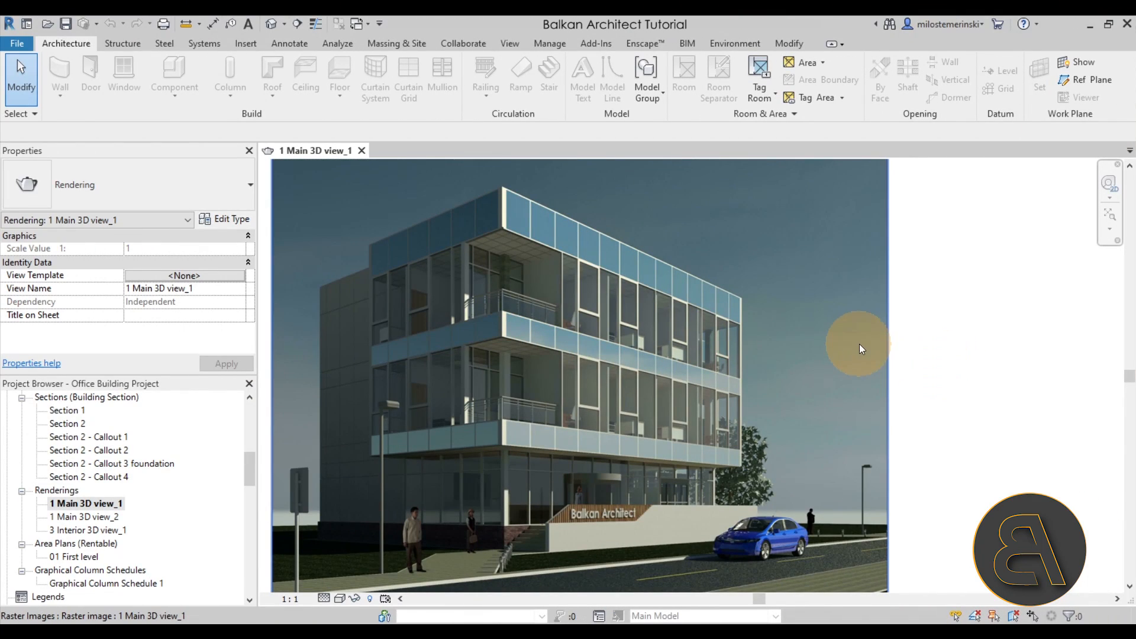
pyautogui.moveTo(822, 340)
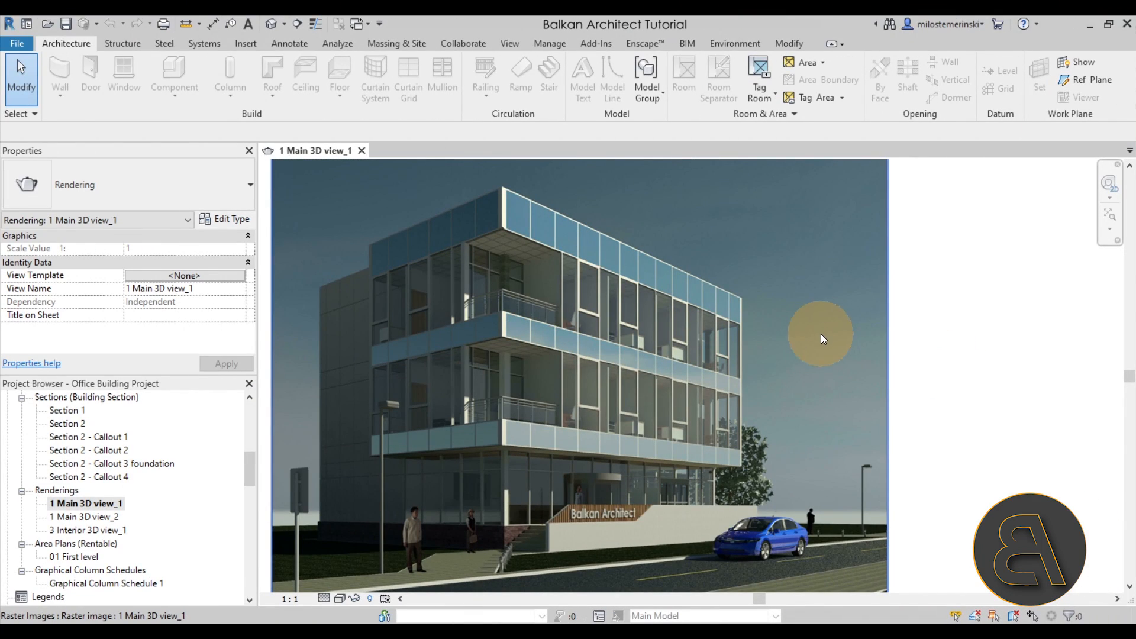
pyautogui.moveTo(790, 324)
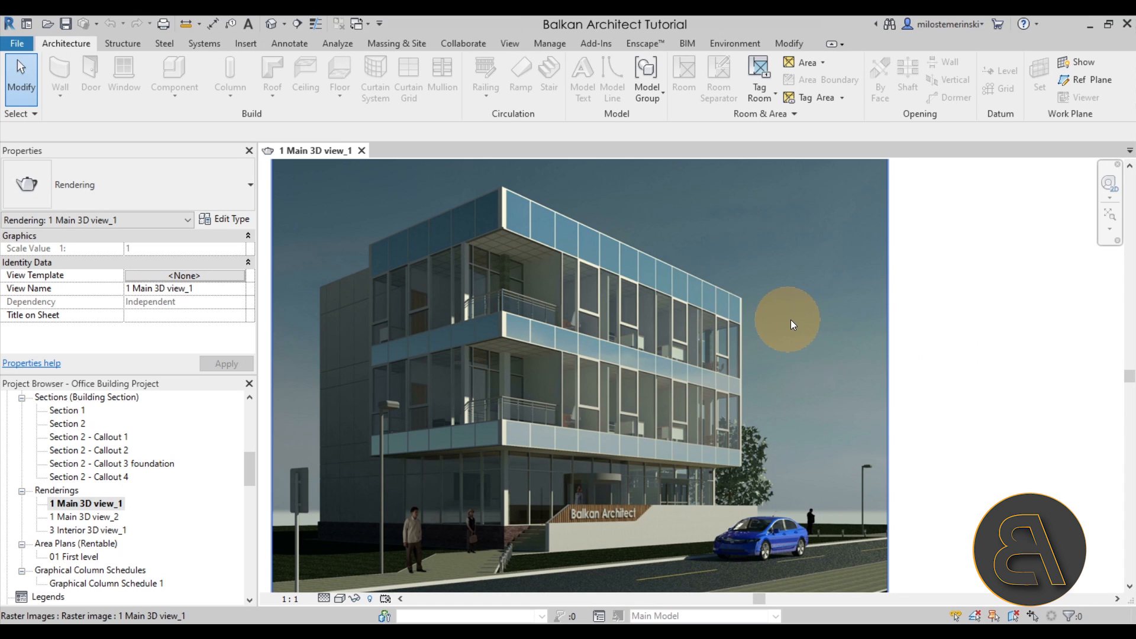
pyautogui.moveTo(422, 307)
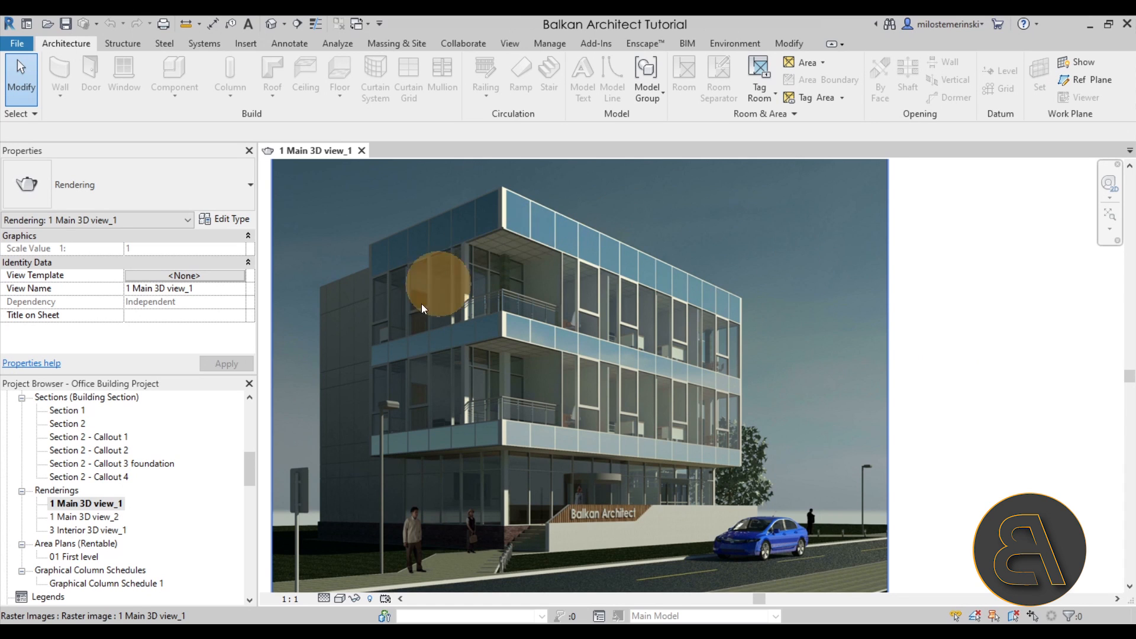
pyautogui.moveTo(881, 456)
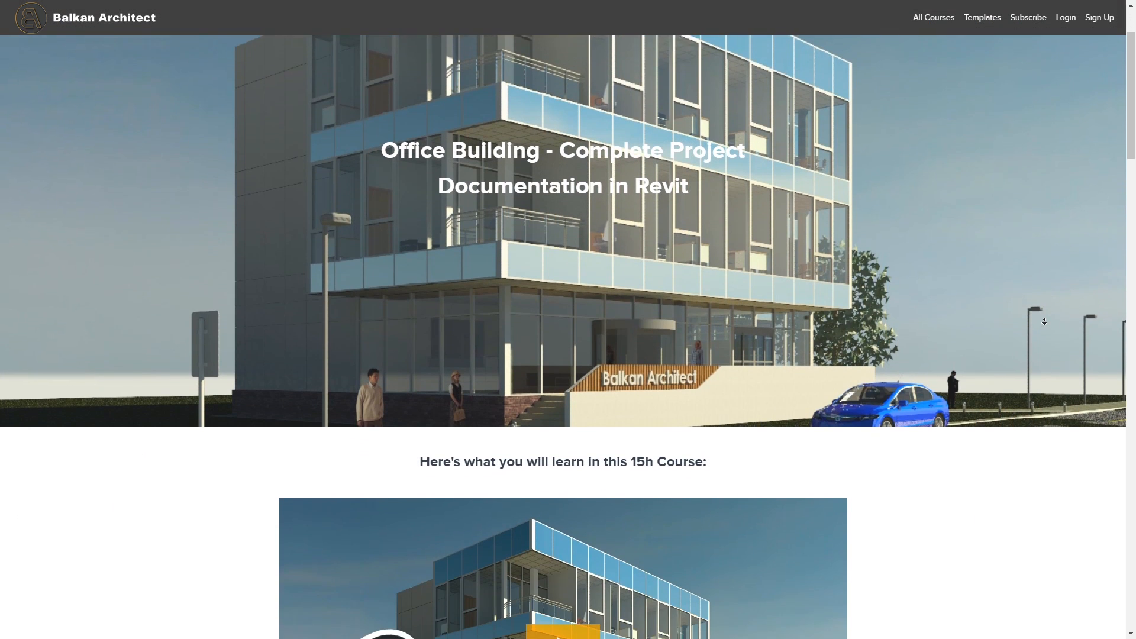
# Scroll the Office Building course page past the presentation board to its Course Curriculum
pyautogui.scroll(-3)
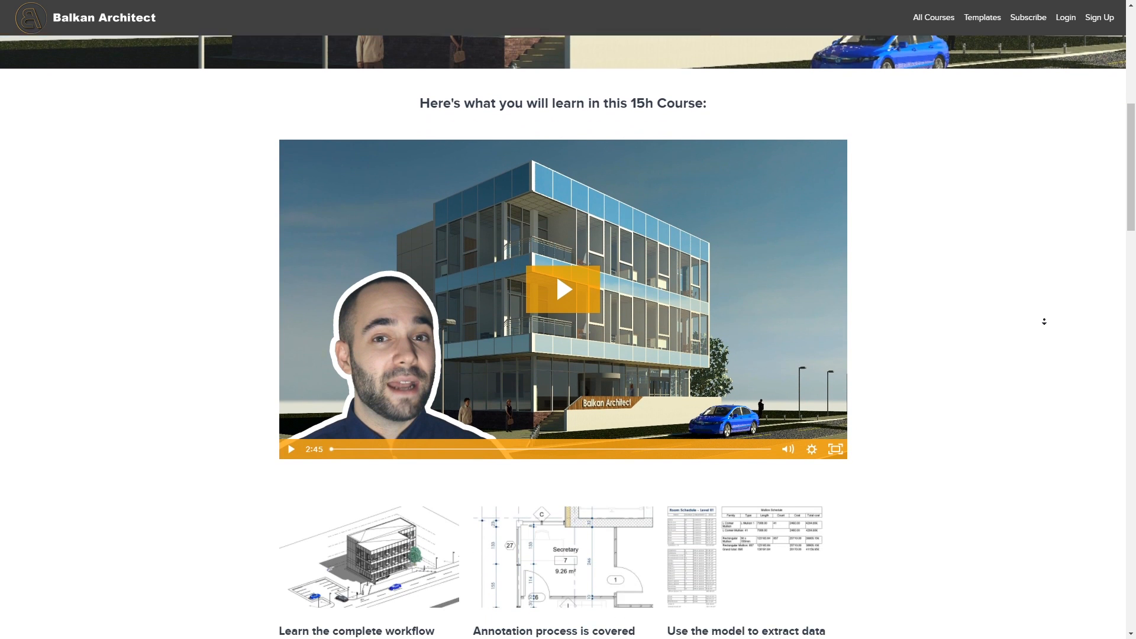
pyautogui.scroll(-3)
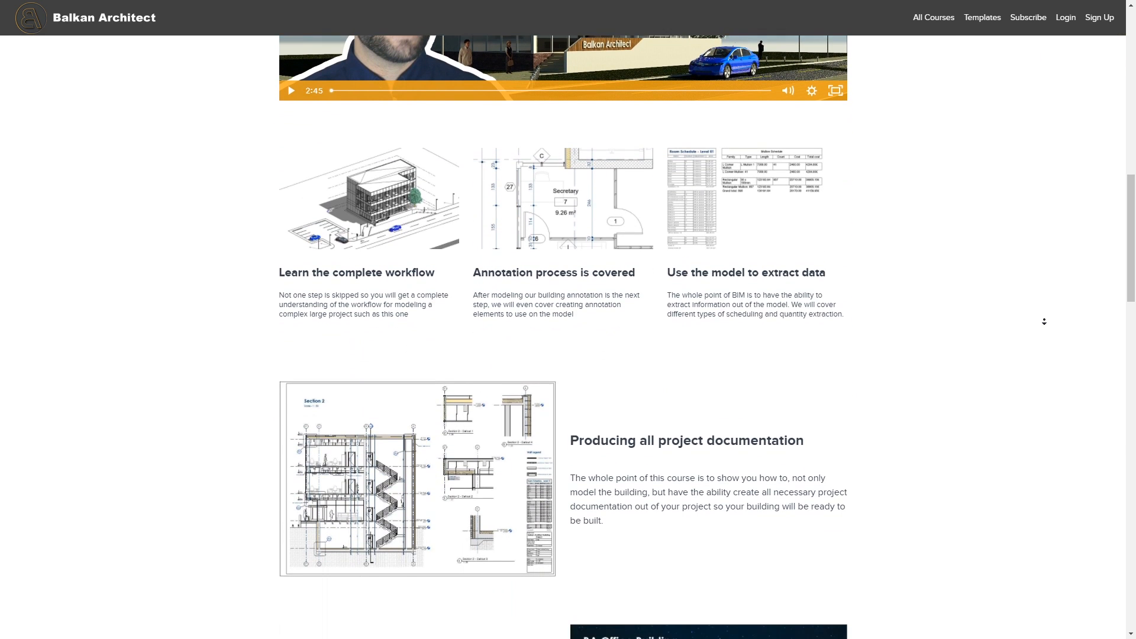
pyautogui.scroll(-3)
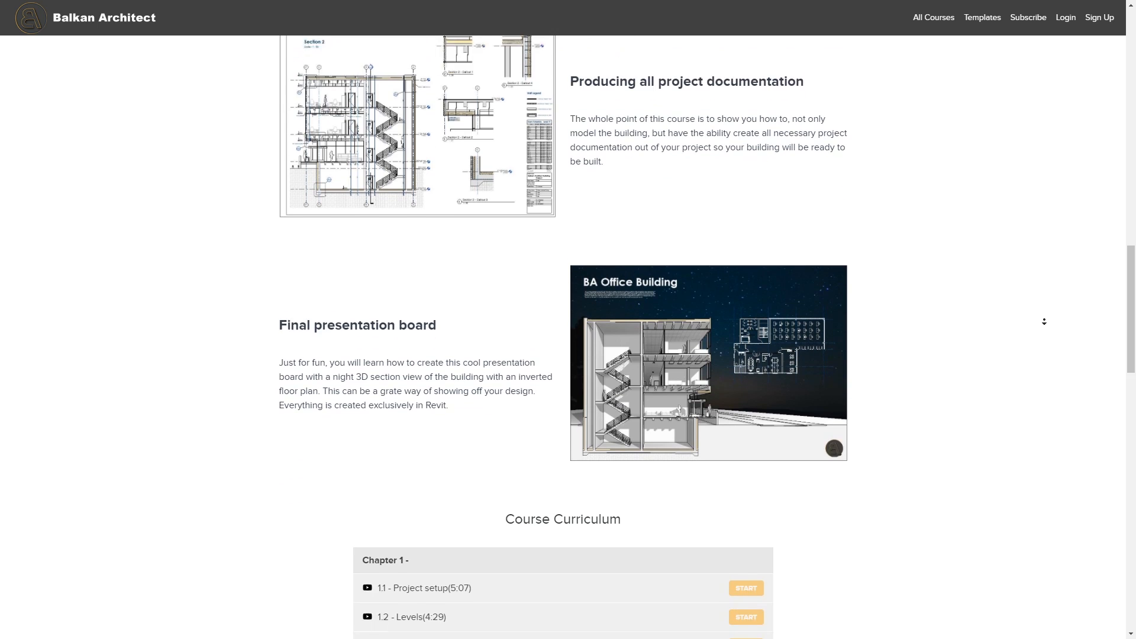
pyautogui.scroll(-3)
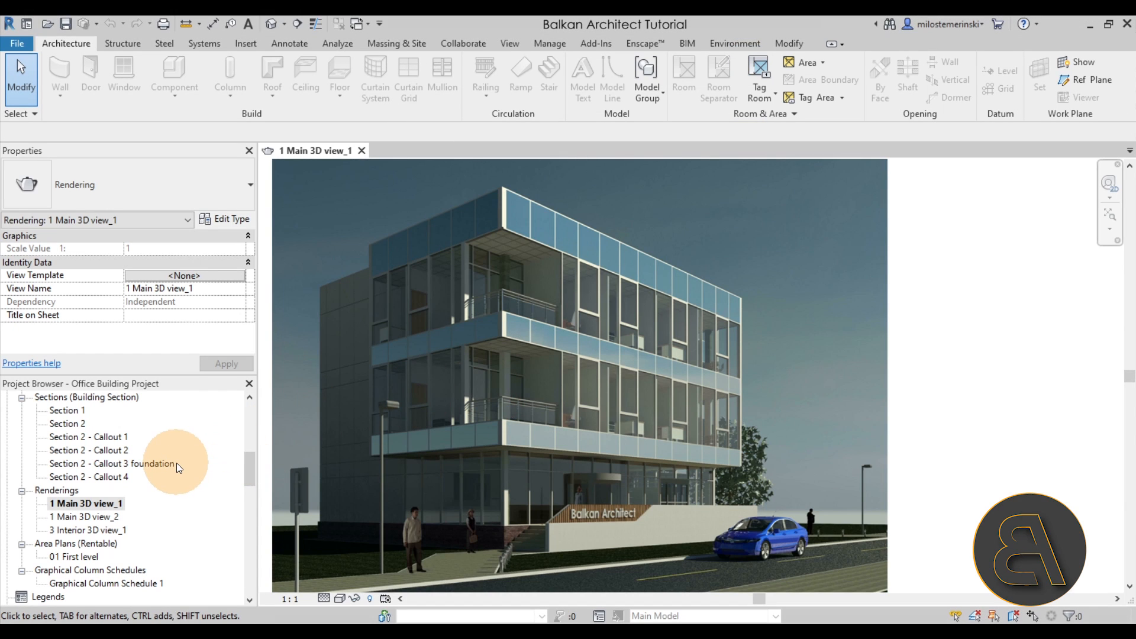
# Open the 01 First level - Detail and Annotation plan from the Project Browser
pyautogui.scroll(3)
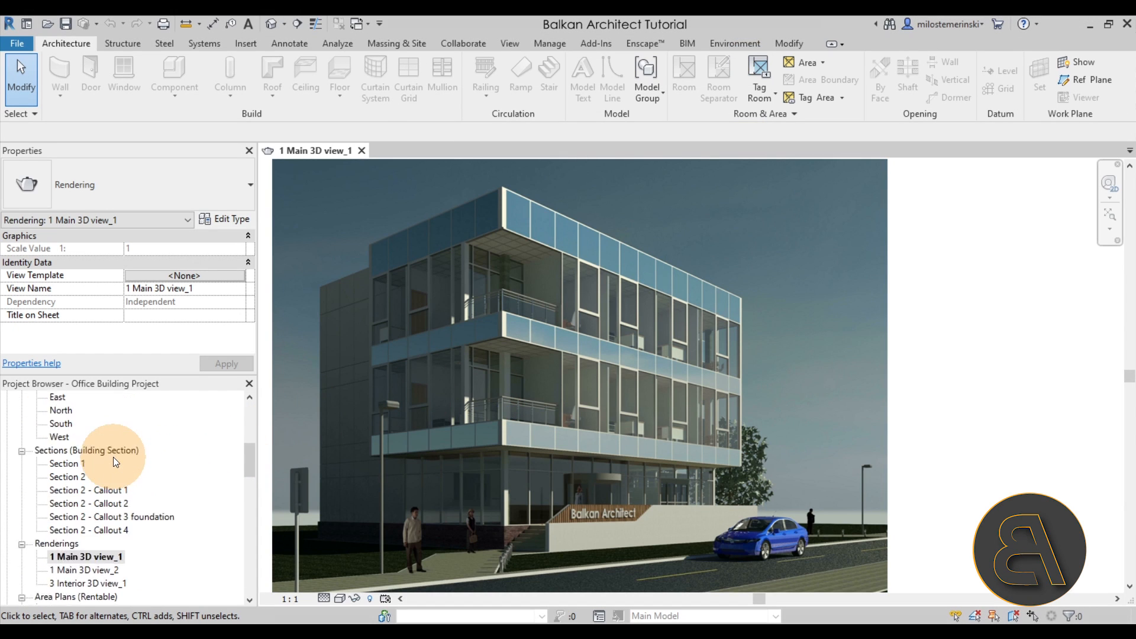
pyautogui.scroll(3)
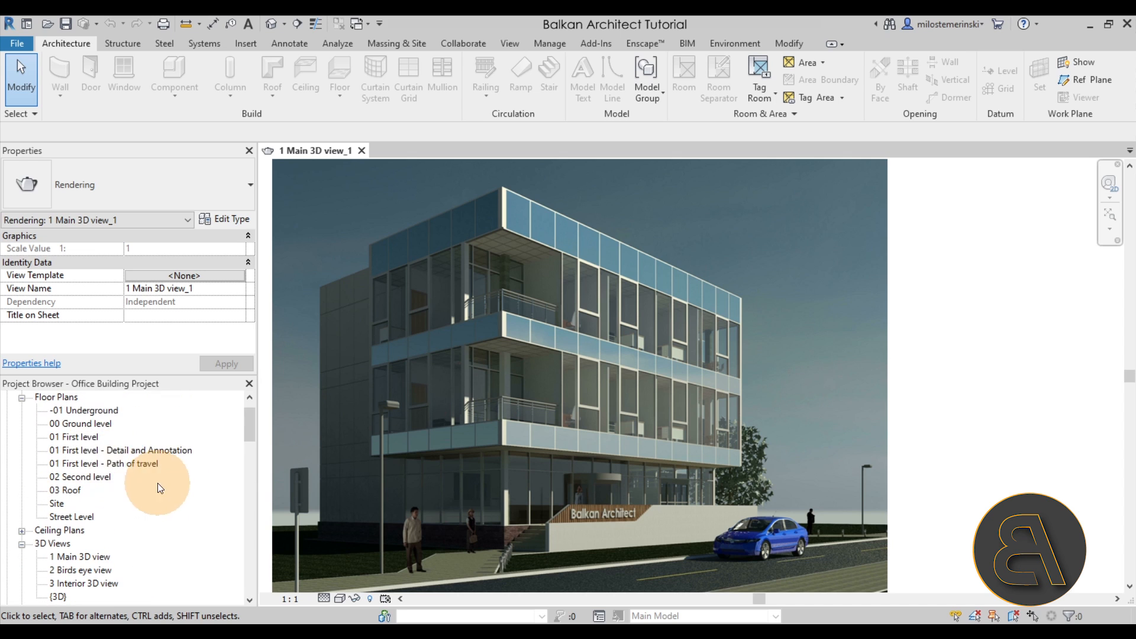
pyautogui.doubleClick(122, 450)
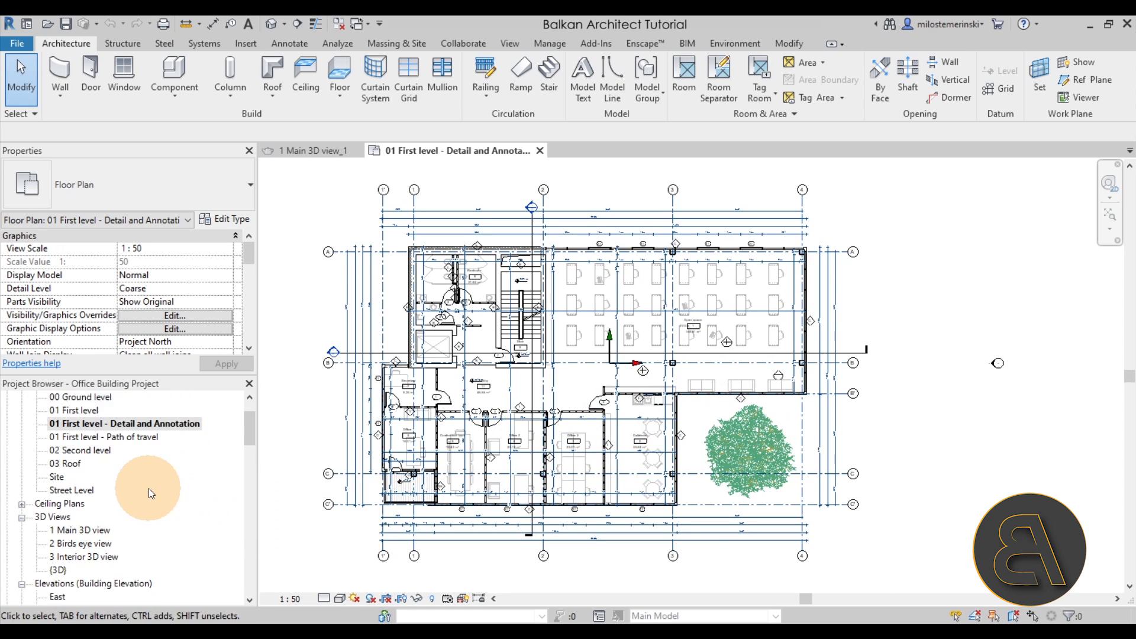
# Open Section 1 and Section 2, then return to the 1 Main 3D view_1 rendering
pyautogui.scroll(-3)
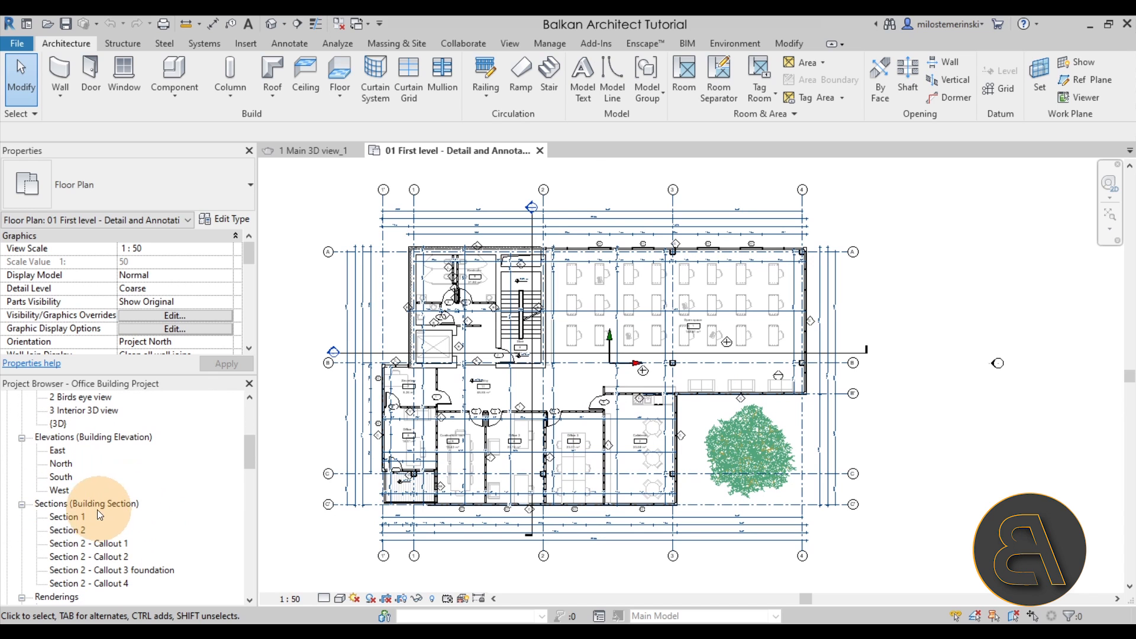
pyautogui.doubleClick(69, 530)
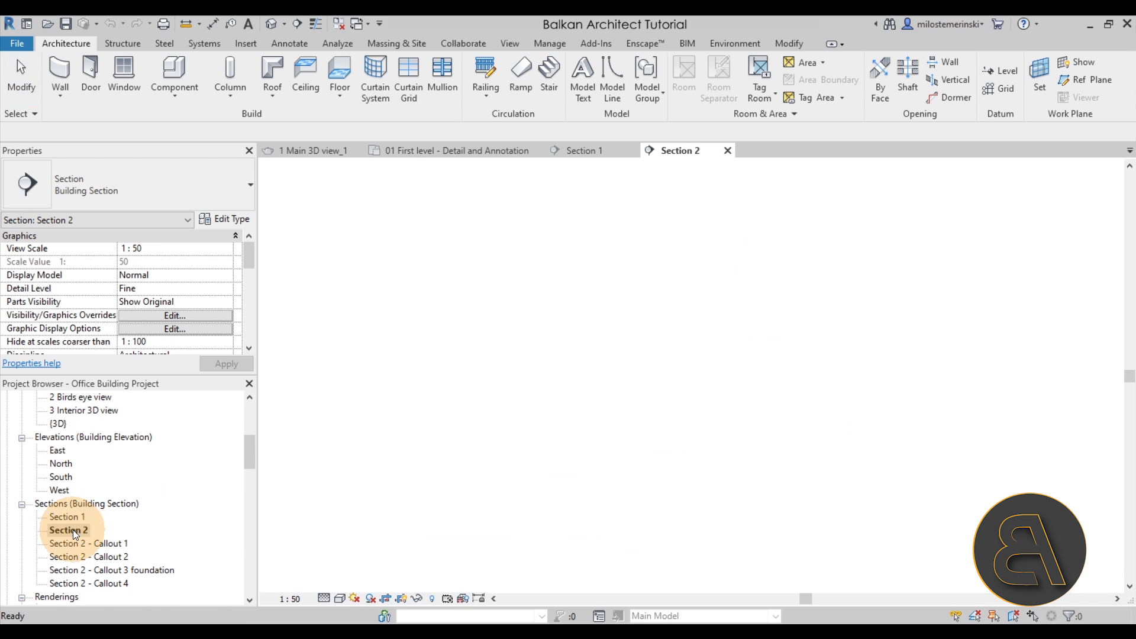
pyautogui.doubleClick(69, 530)
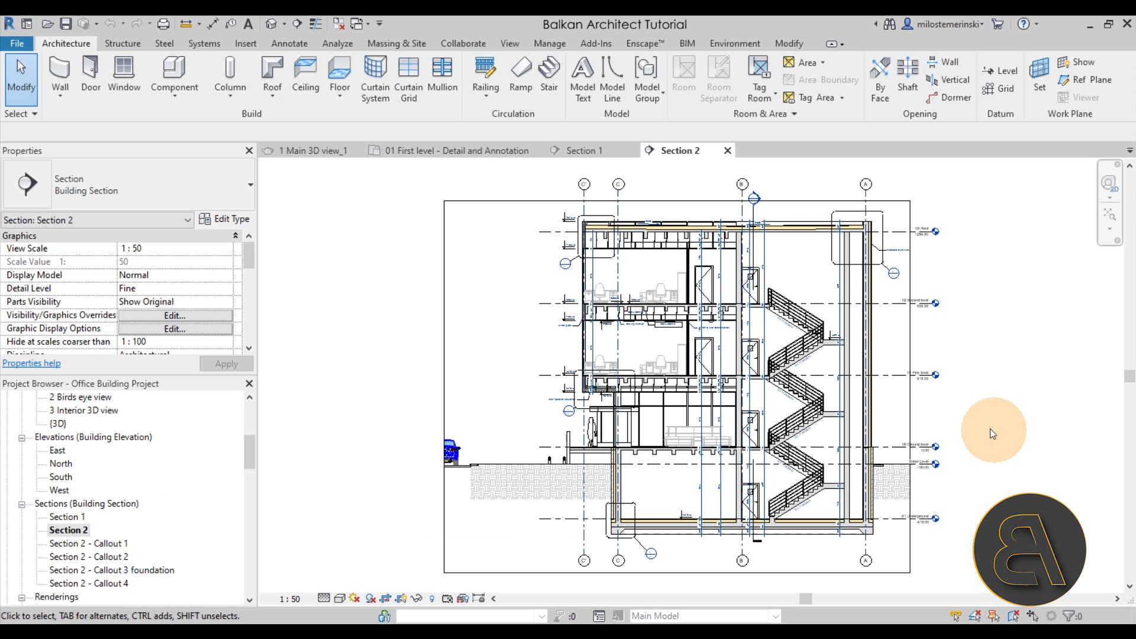
pyautogui.moveTo(340, 276)
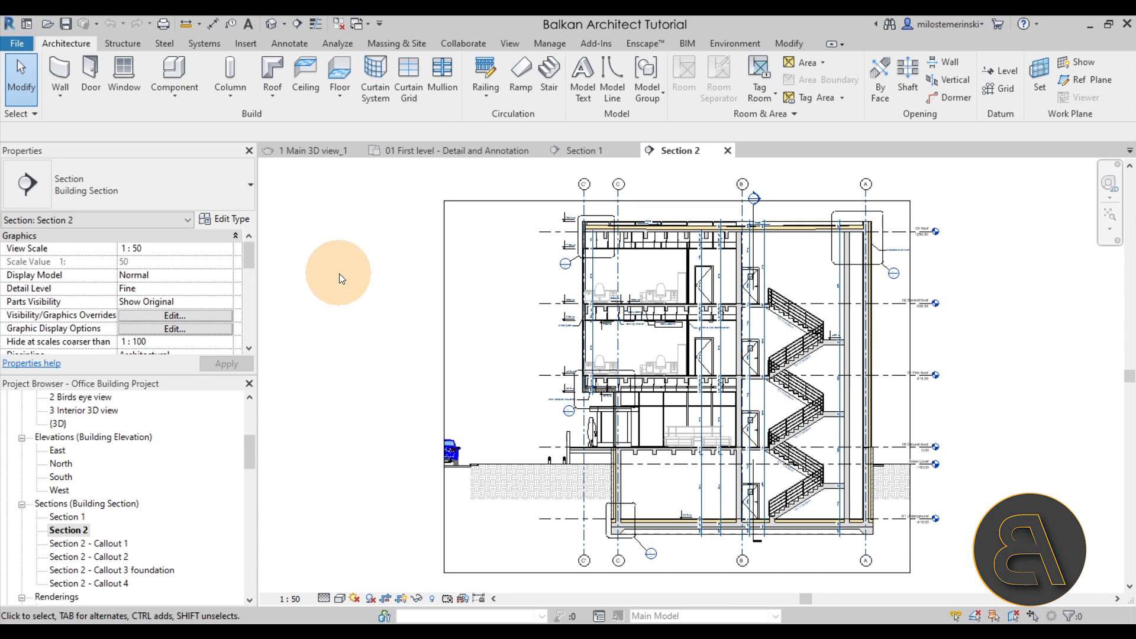
pyautogui.click(311, 151)
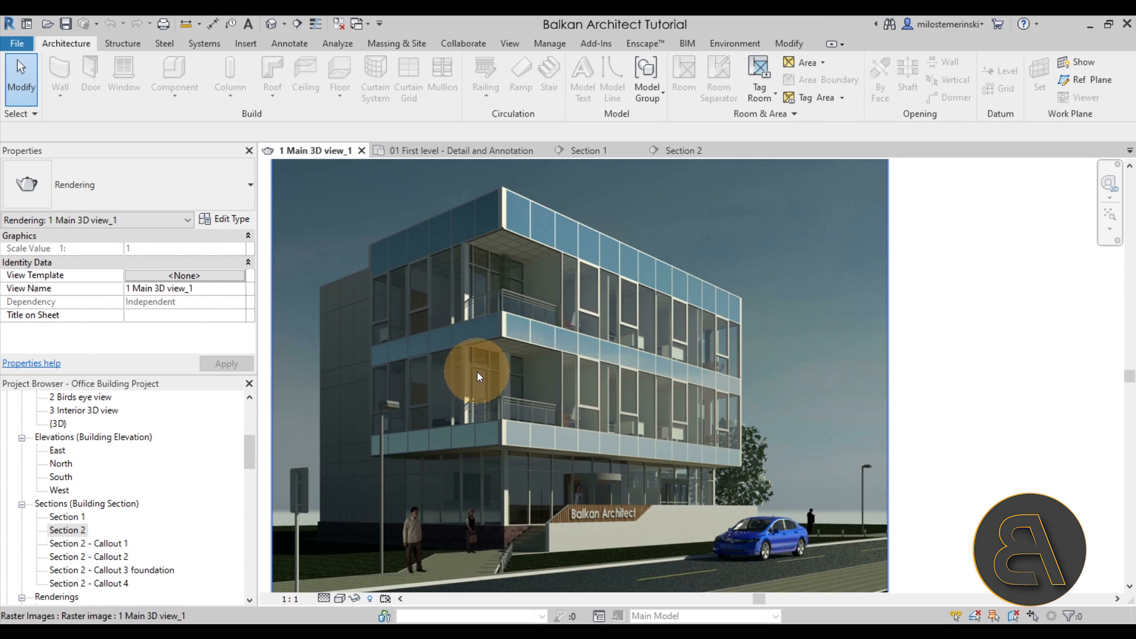
pyautogui.moveTo(563, 435)
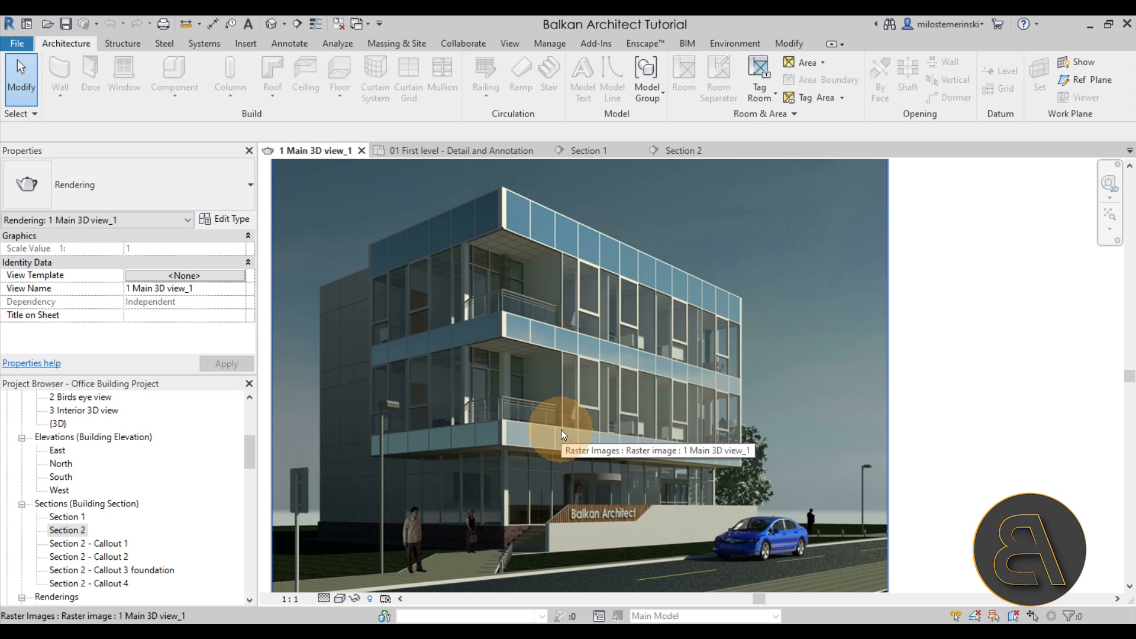
pyautogui.moveTo(563, 433)
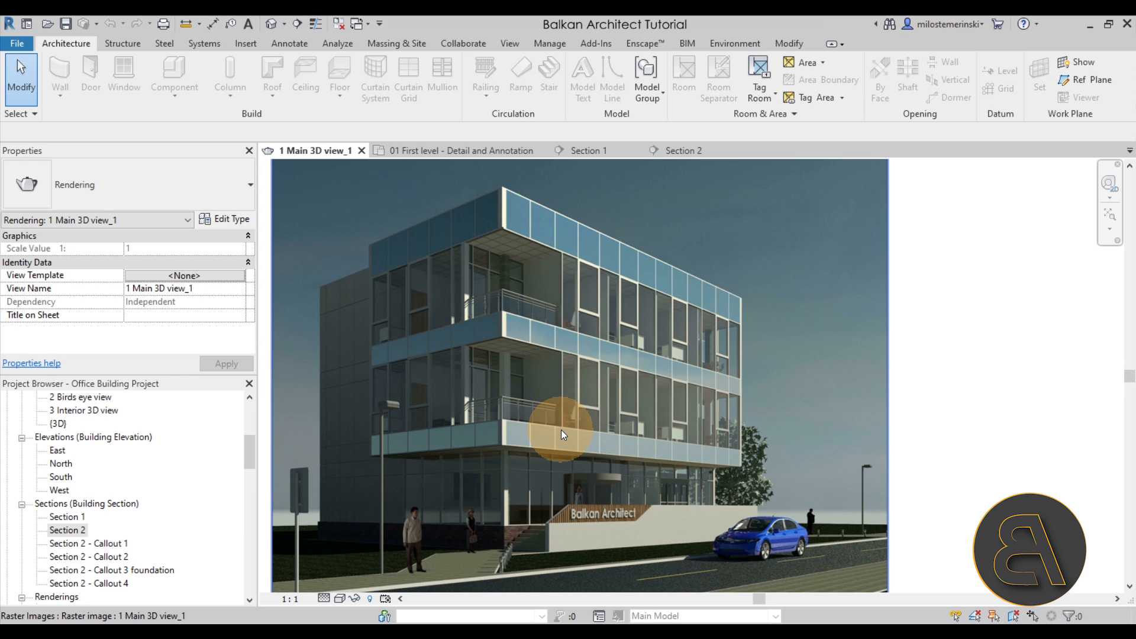
pyautogui.moveTo(909, 411)
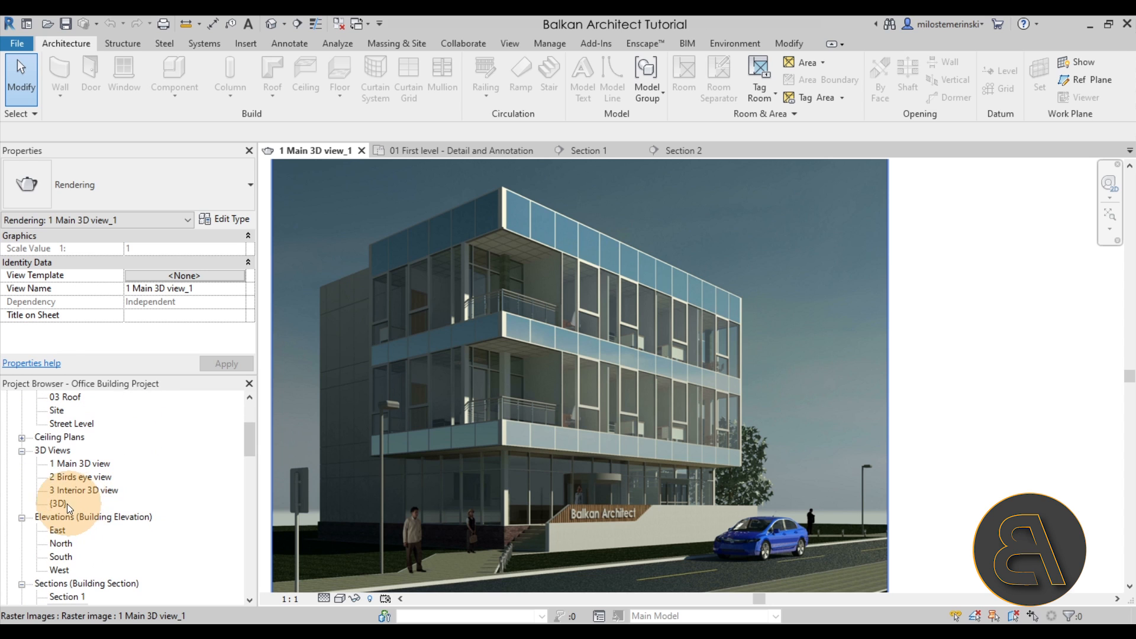
# Open the default {3D} view and turn on Section Box under Extents in Properties
pyautogui.doubleClick(58, 505)
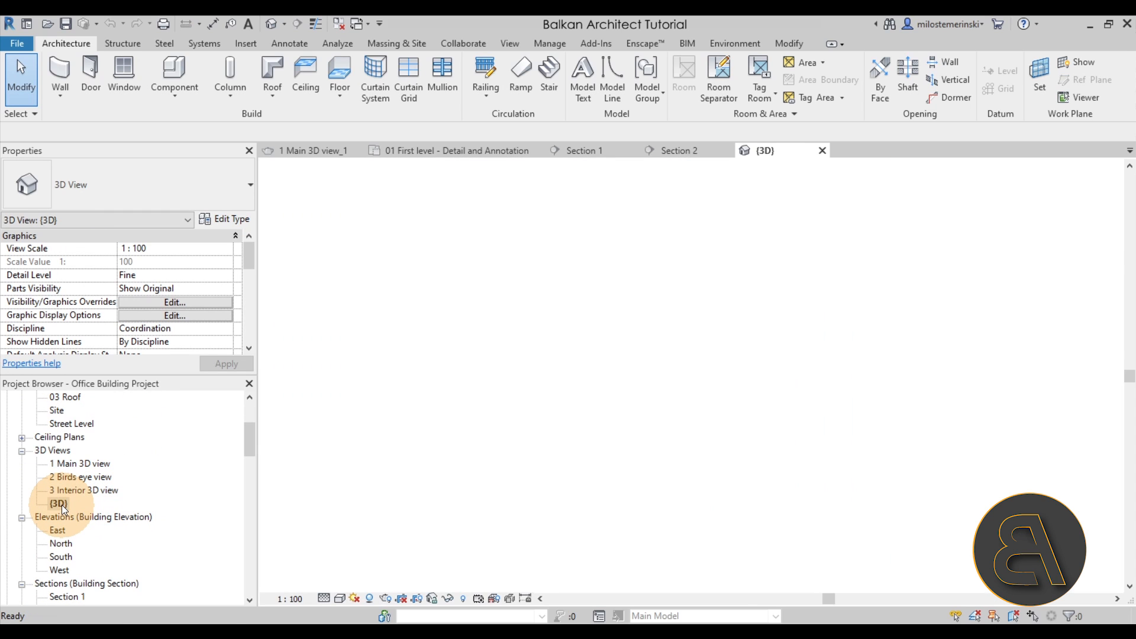
pyautogui.doubleClick(58, 504)
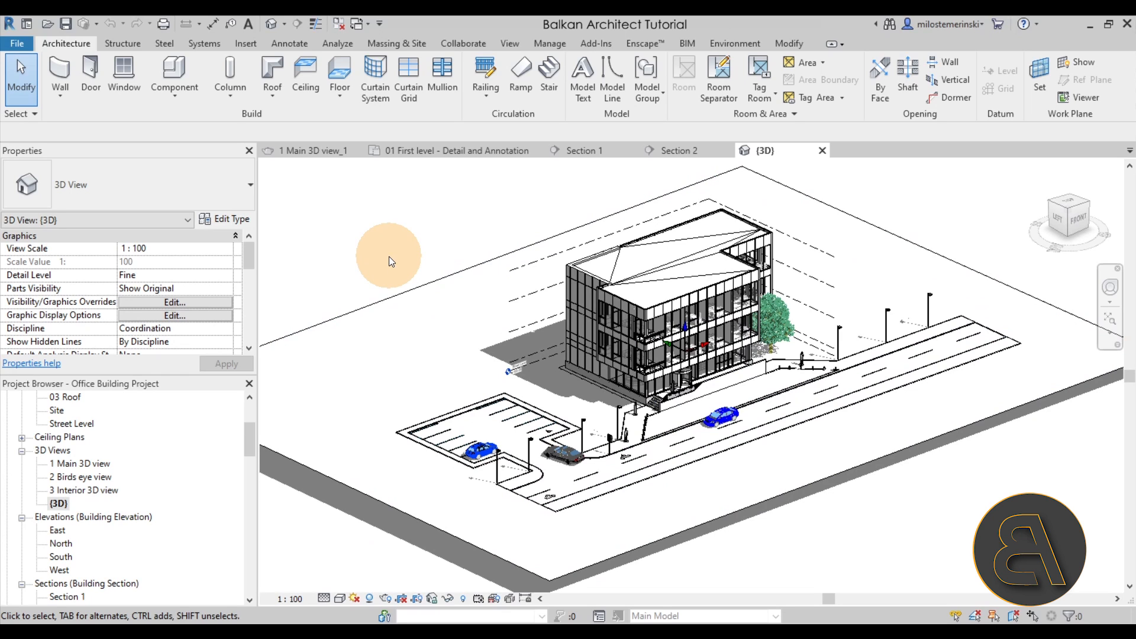
pyautogui.moveTo(188, 287)
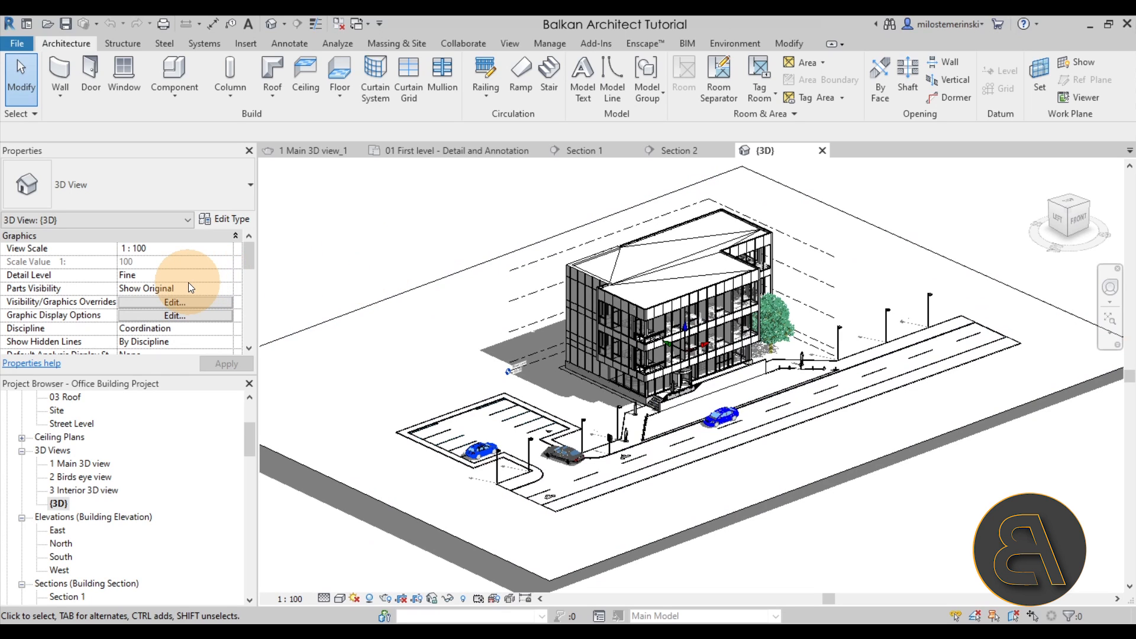
pyautogui.scroll(-3)
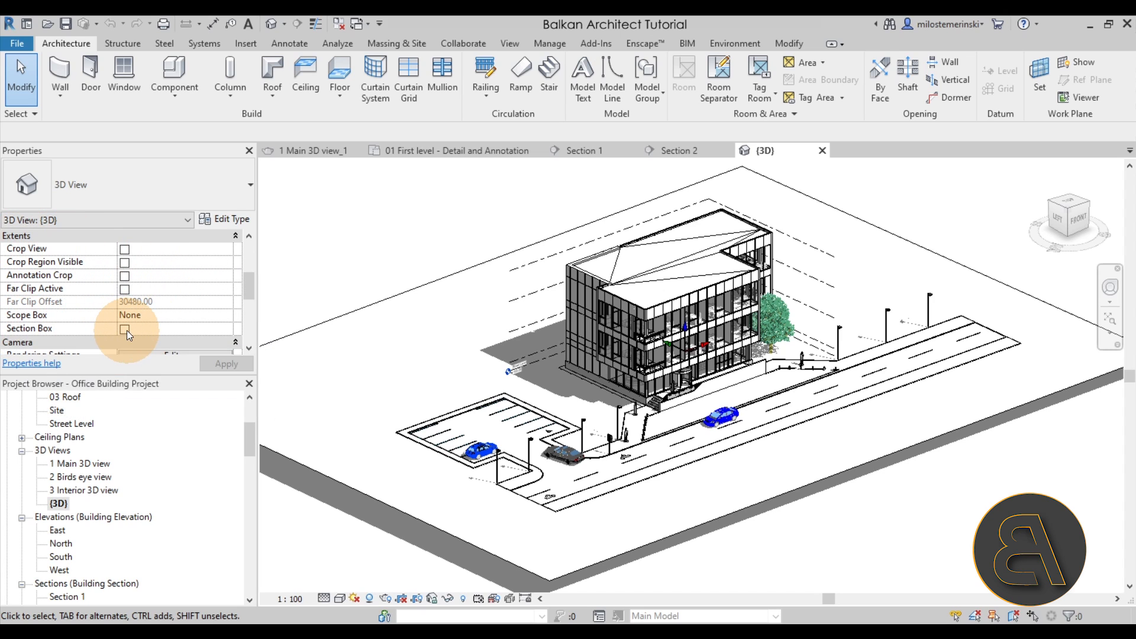
pyautogui.click(125, 330)
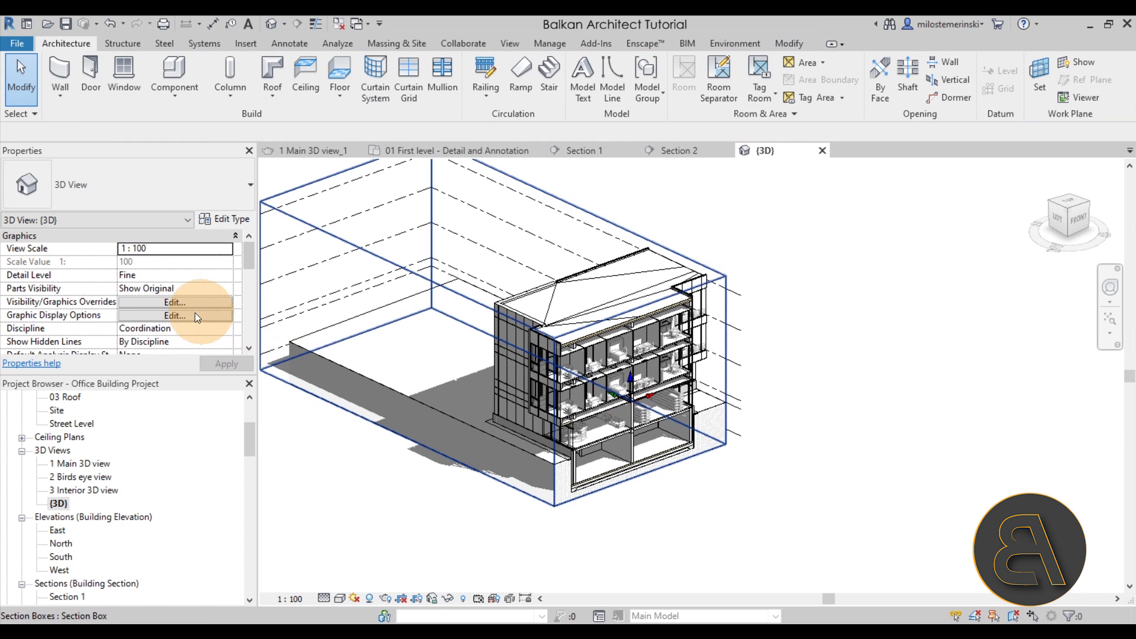
pyautogui.moveTo(145, 310)
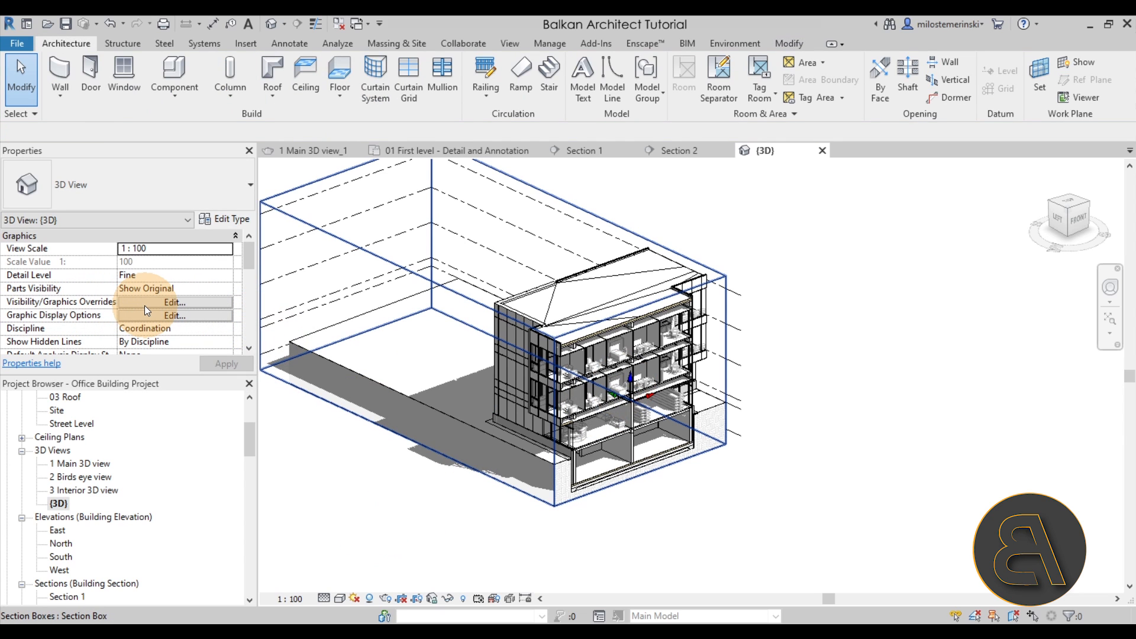
pyautogui.click(174, 301)
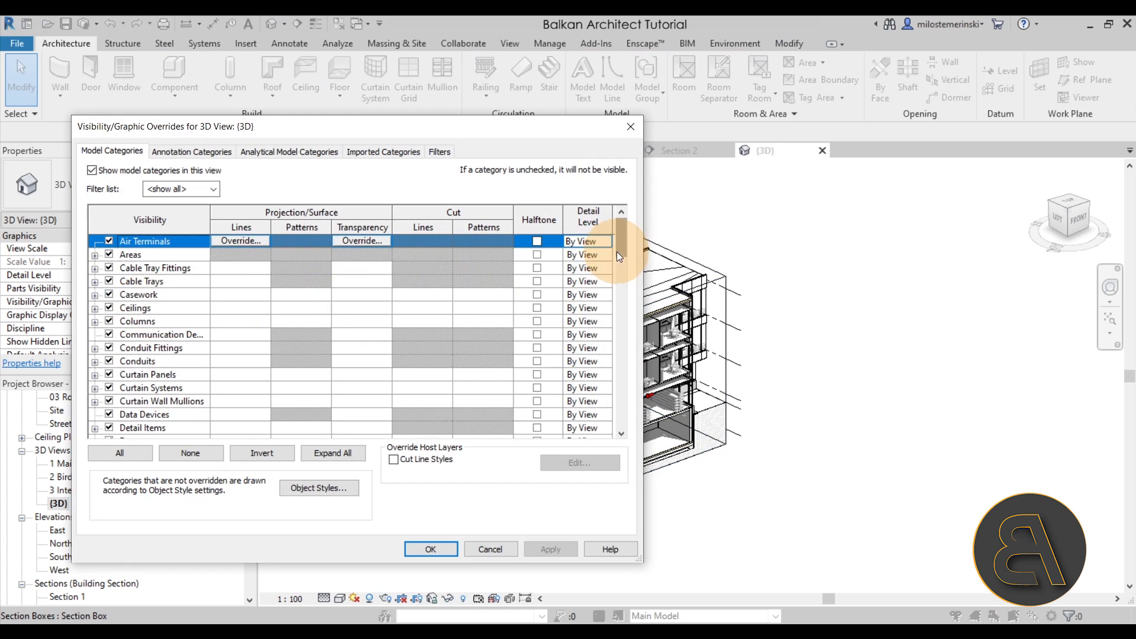
pyautogui.scroll(-3)
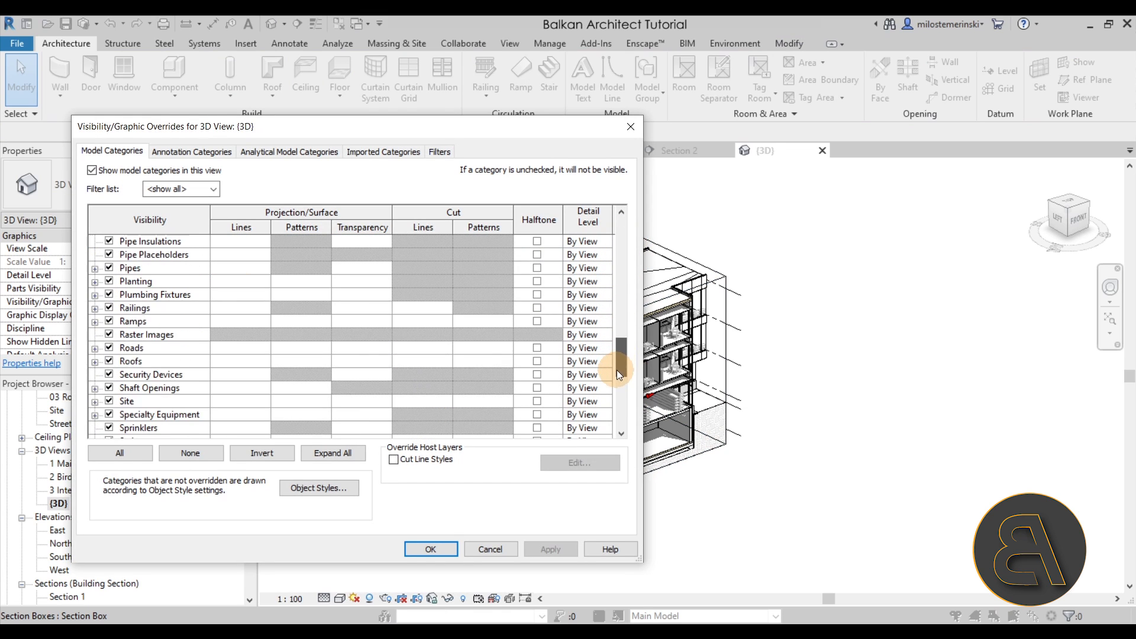
pyautogui.click(95, 268)
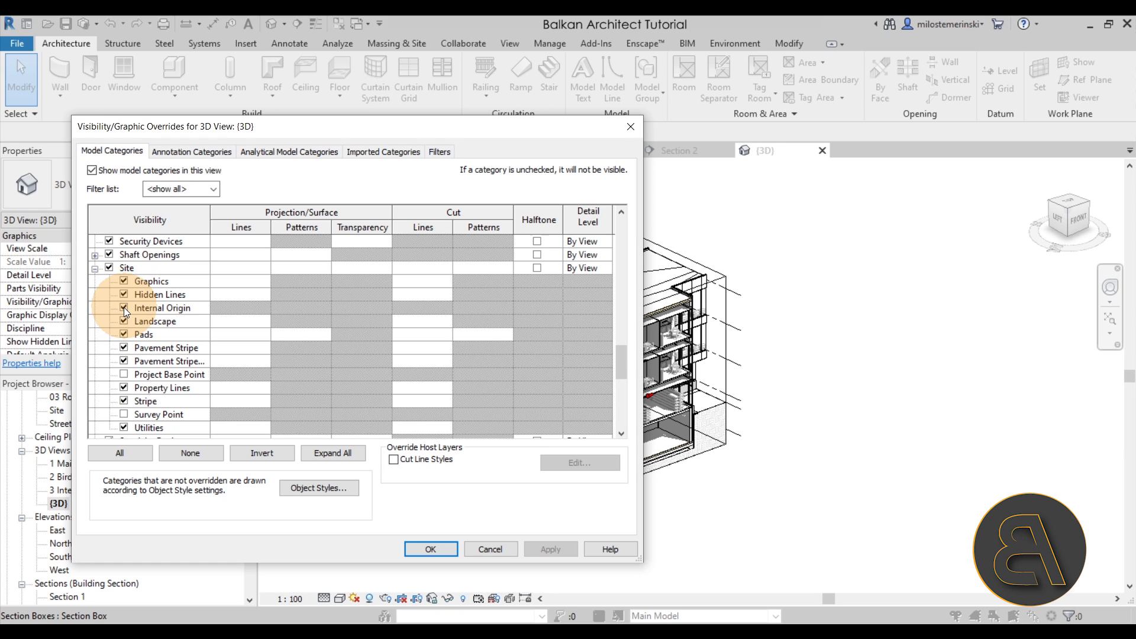
pyautogui.click(123, 308)
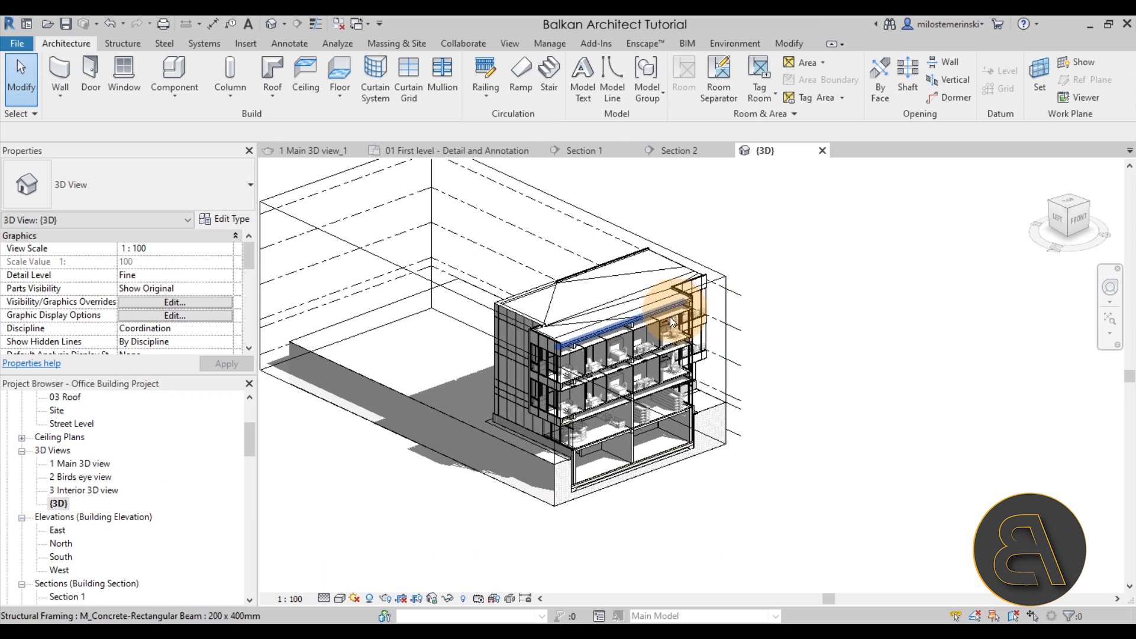
# Drag the section box grips inward so the cut exposes the staircase and floor slabs
pyautogui.click(673, 322)
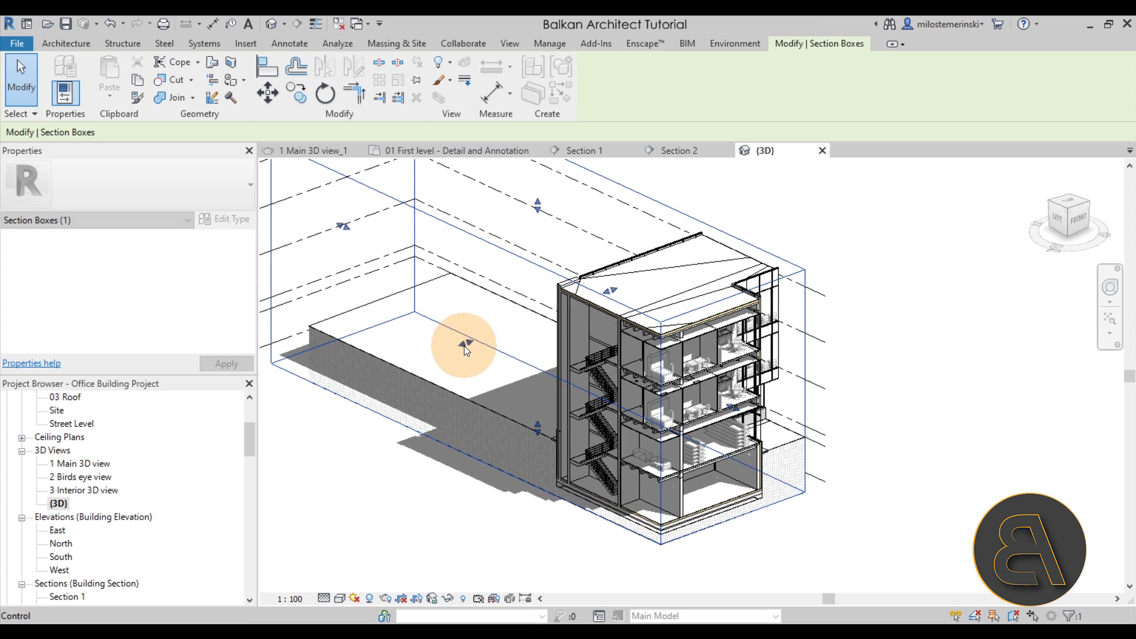
pyautogui.scroll(3)
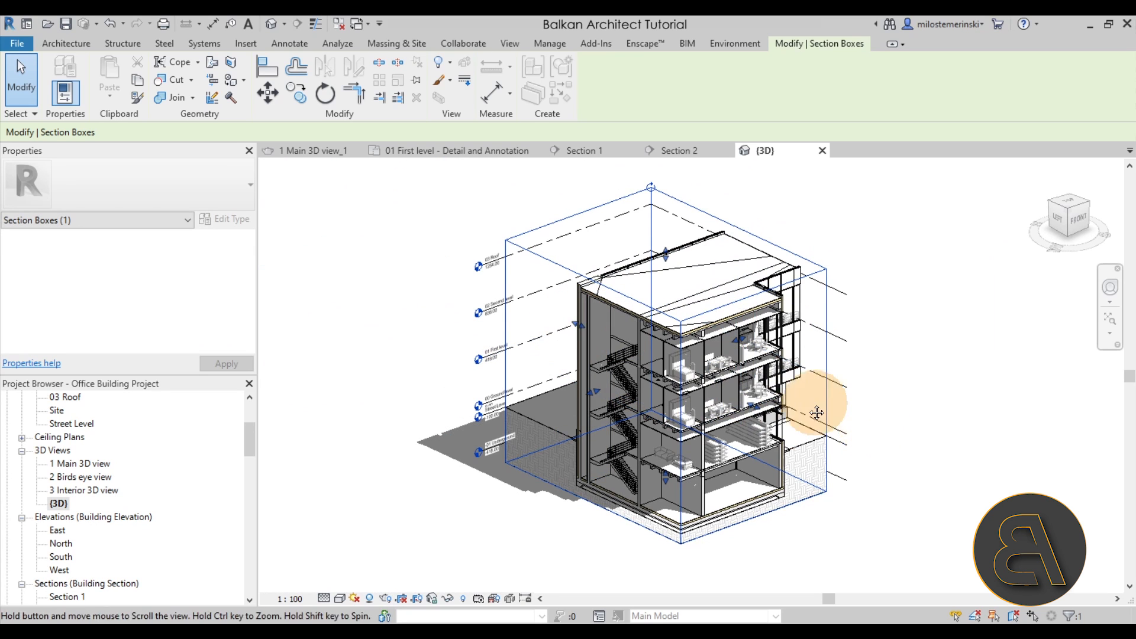
pyautogui.click(456, 211)
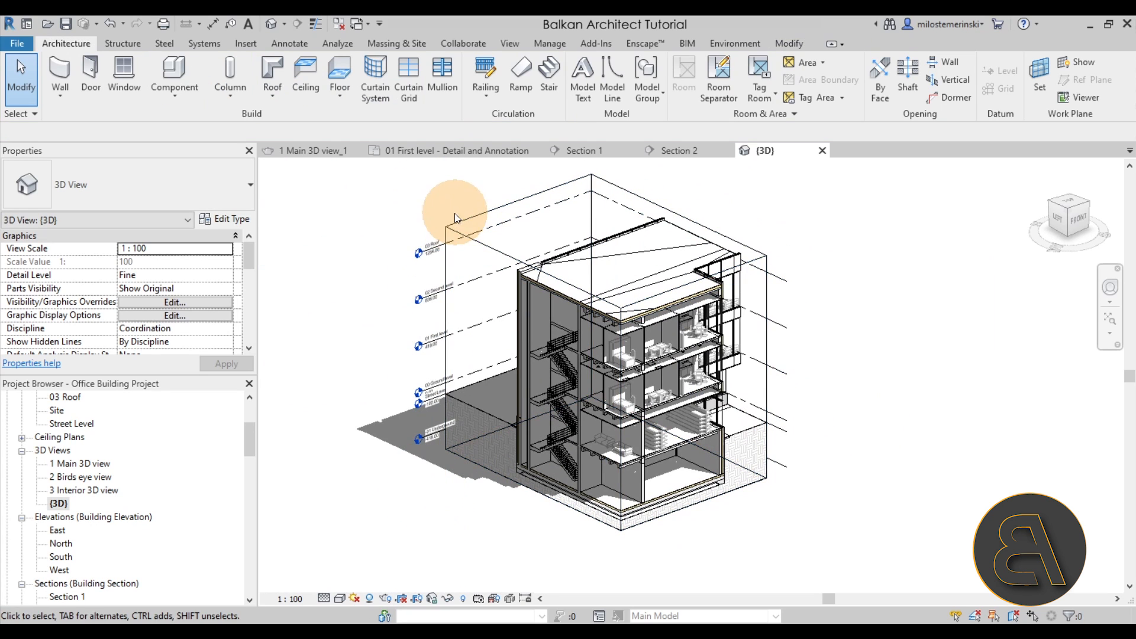
pyautogui.moveTo(458, 203)
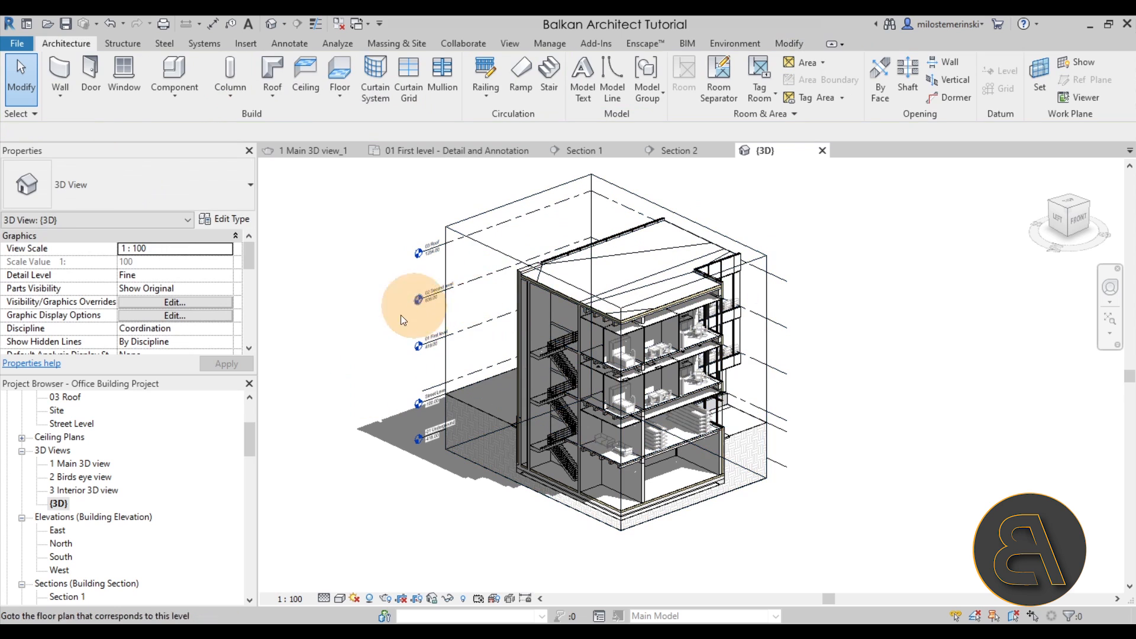
pyautogui.moveTo(819, 428)
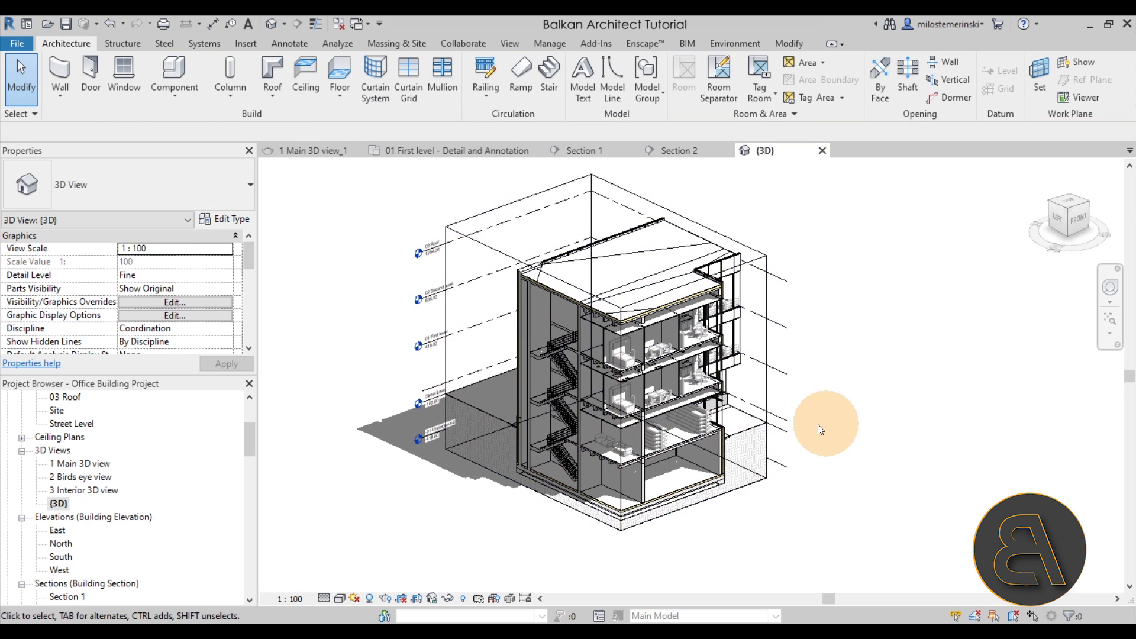
pyautogui.moveTo(816, 454)
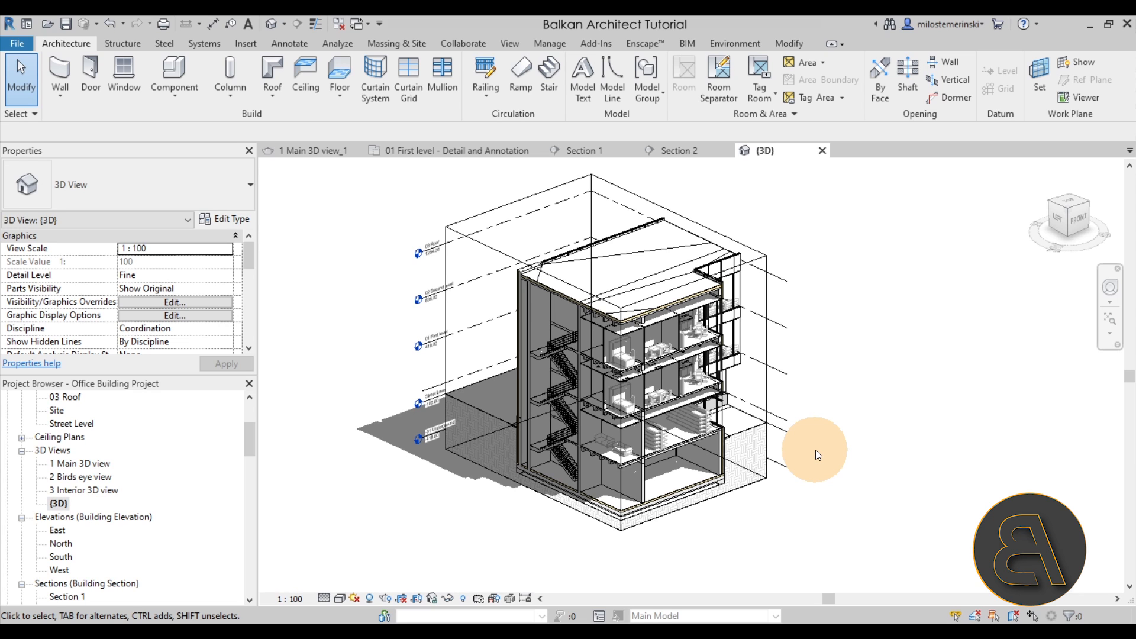
pyautogui.moveTo(863, 447)
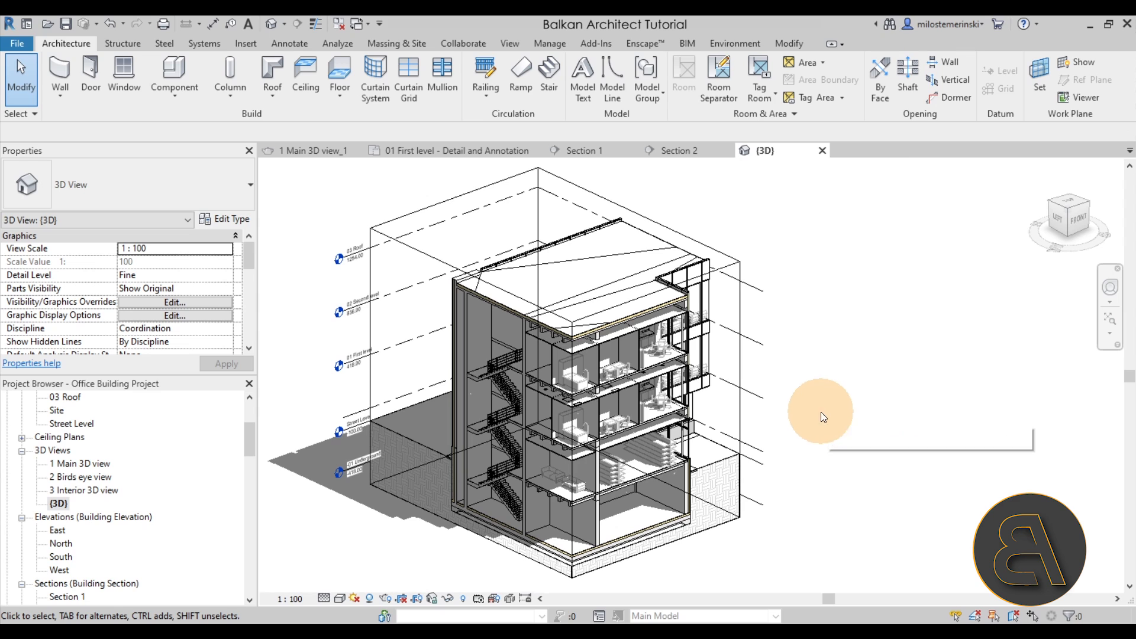
pyautogui.moveTo(796, 393)
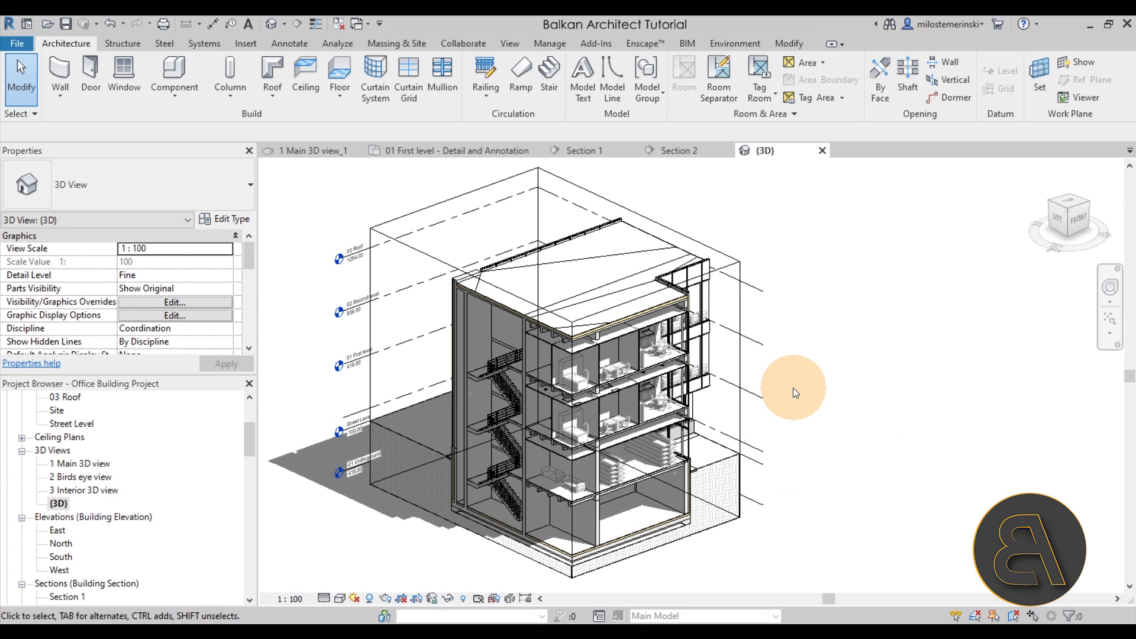
pyautogui.moveTo(835, 406)
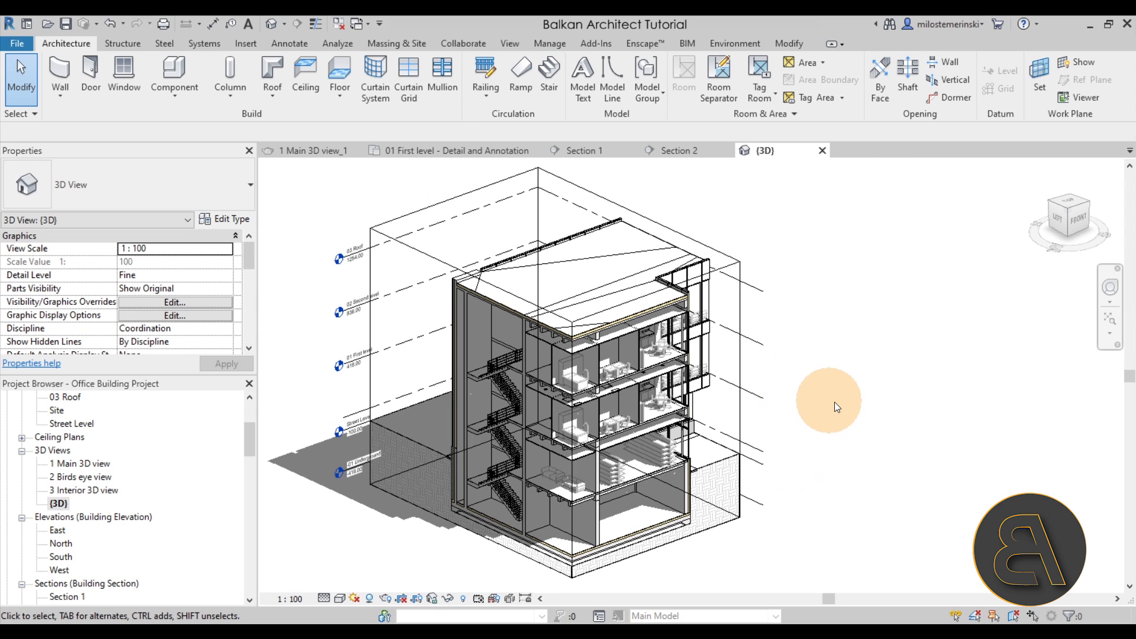
pyautogui.moveTo(509, 44)
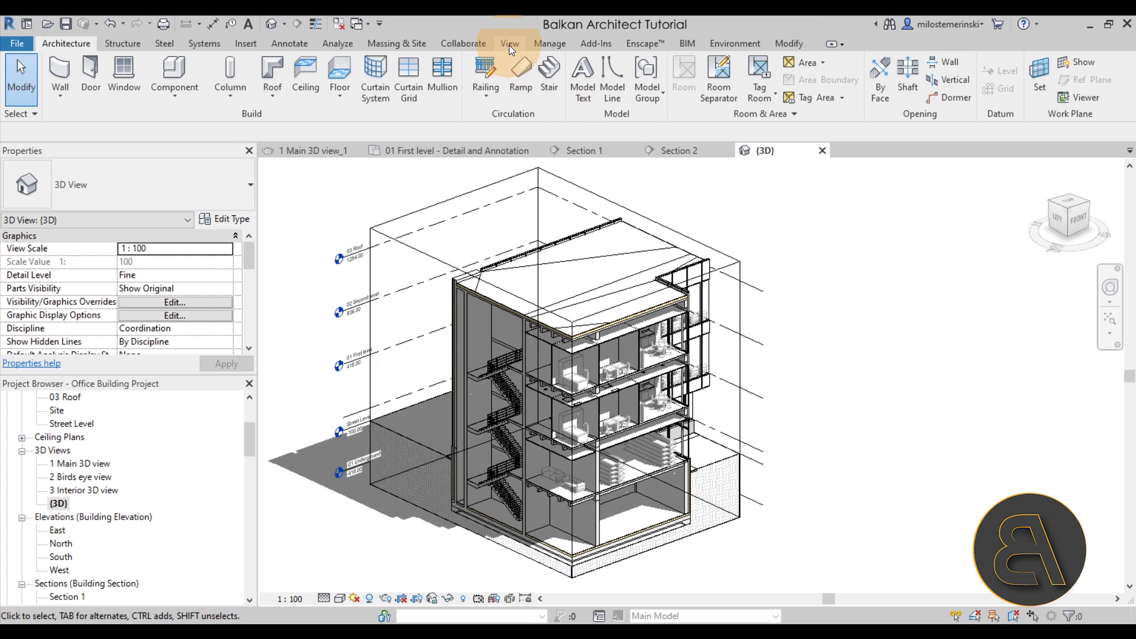
# Enable Crop View and Crop Region Visible for the {3D} view and select the crop boundary
pyautogui.click(509, 44)
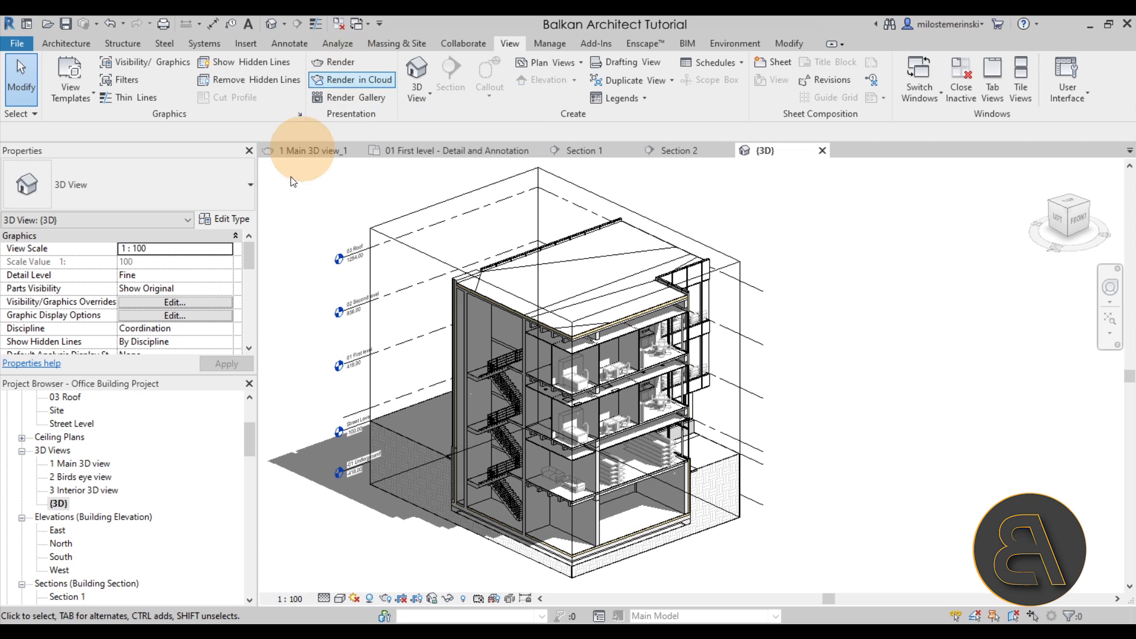
pyautogui.scroll(-3)
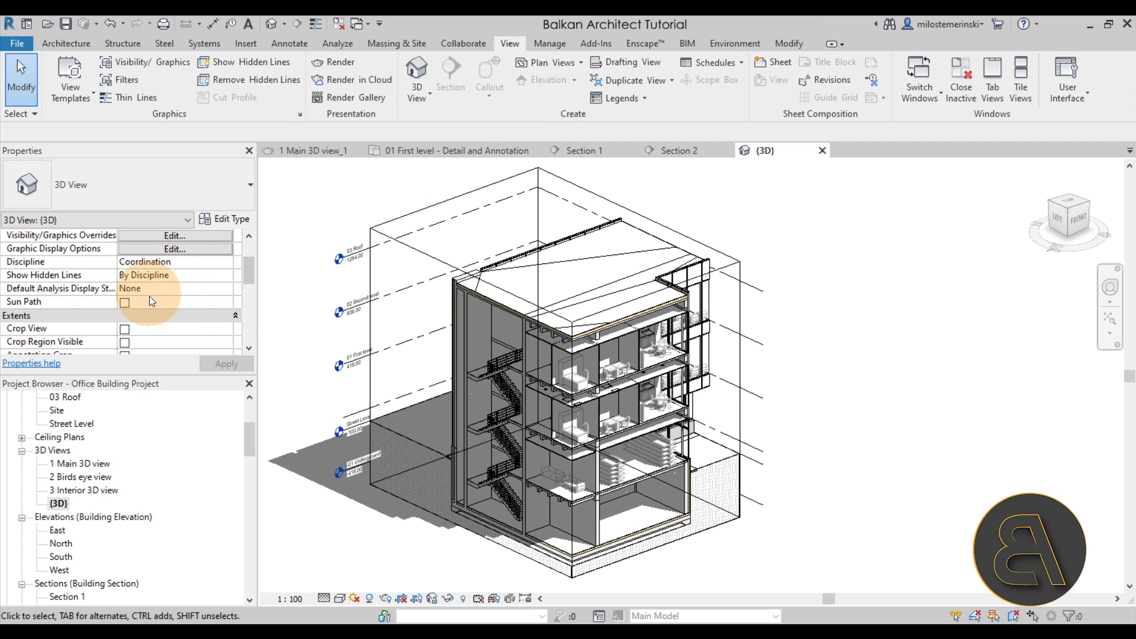
pyautogui.scroll(-3)
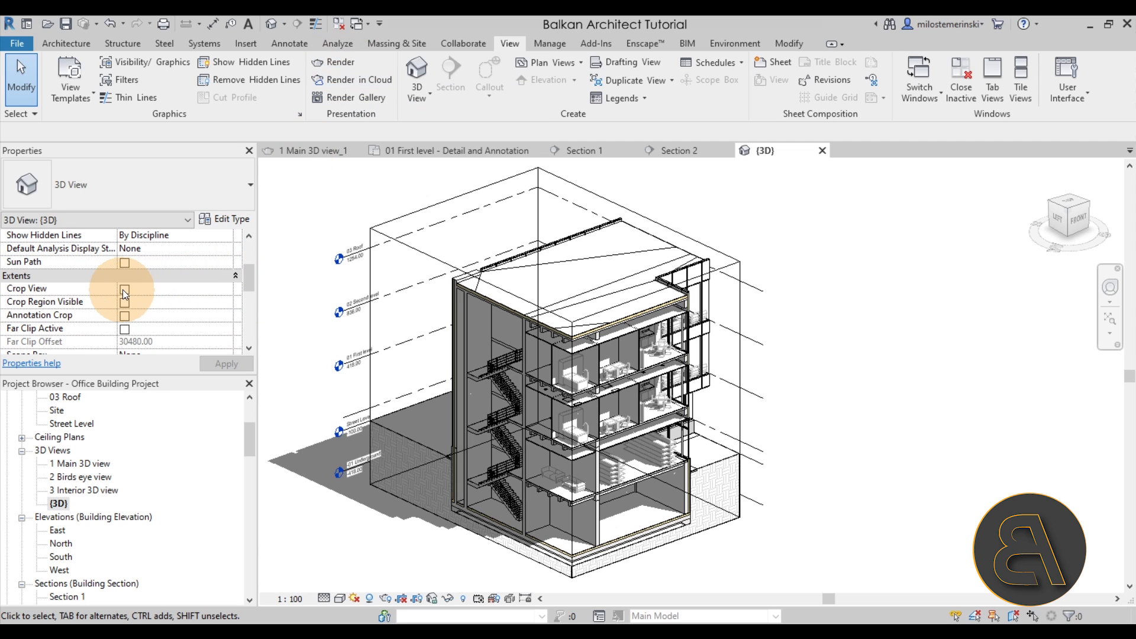
pyautogui.click(125, 302)
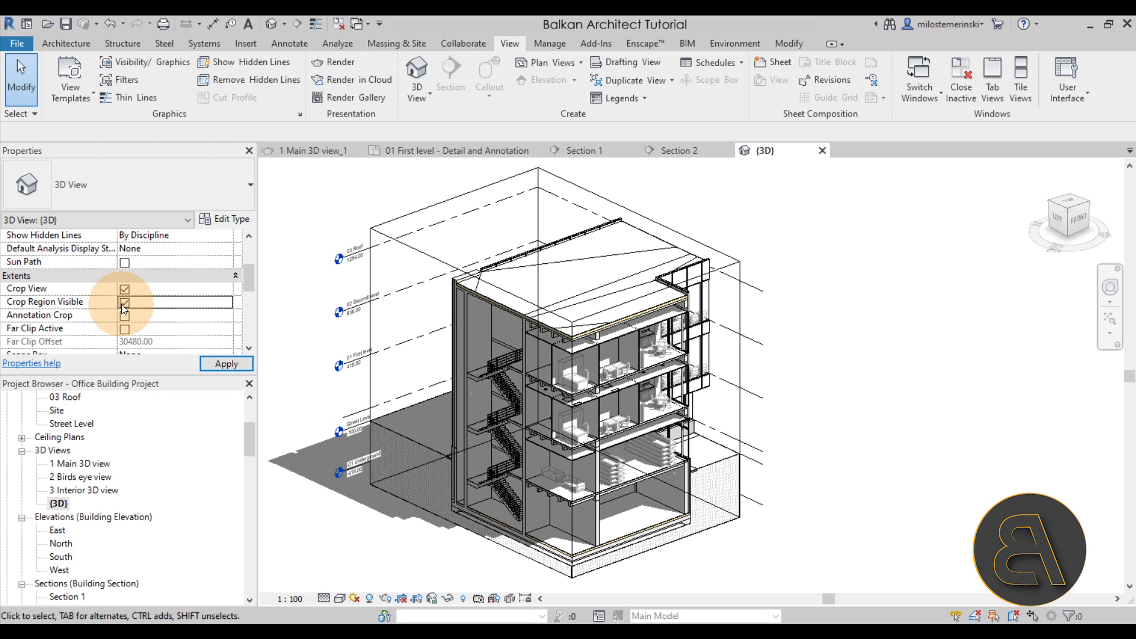
pyautogui.click(124, 288)
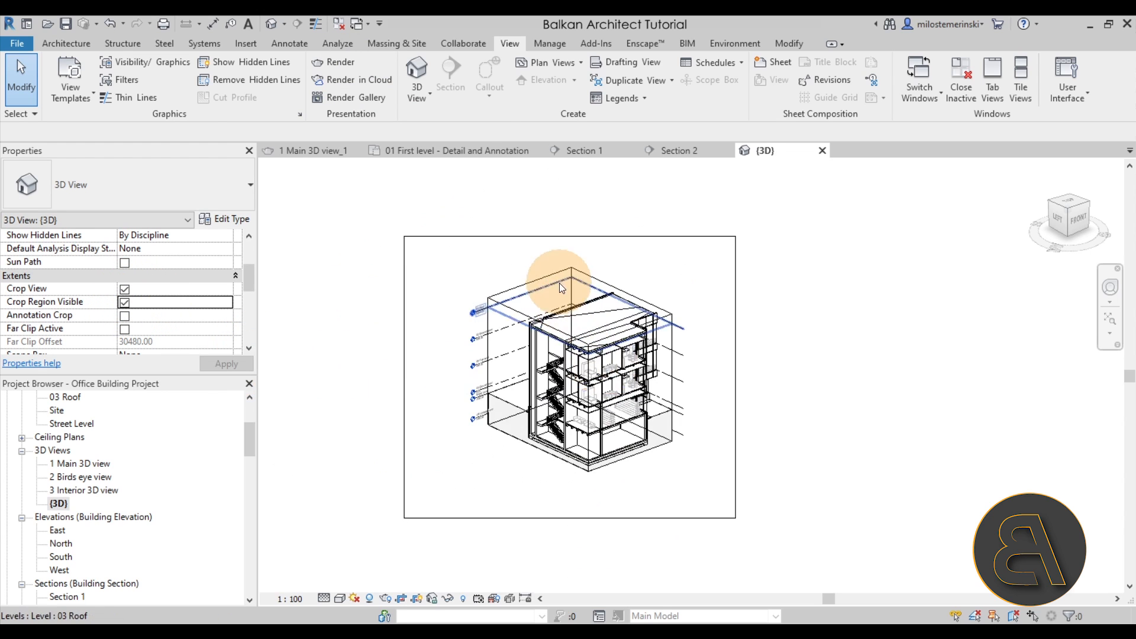
pyautogui.click(557, 283)
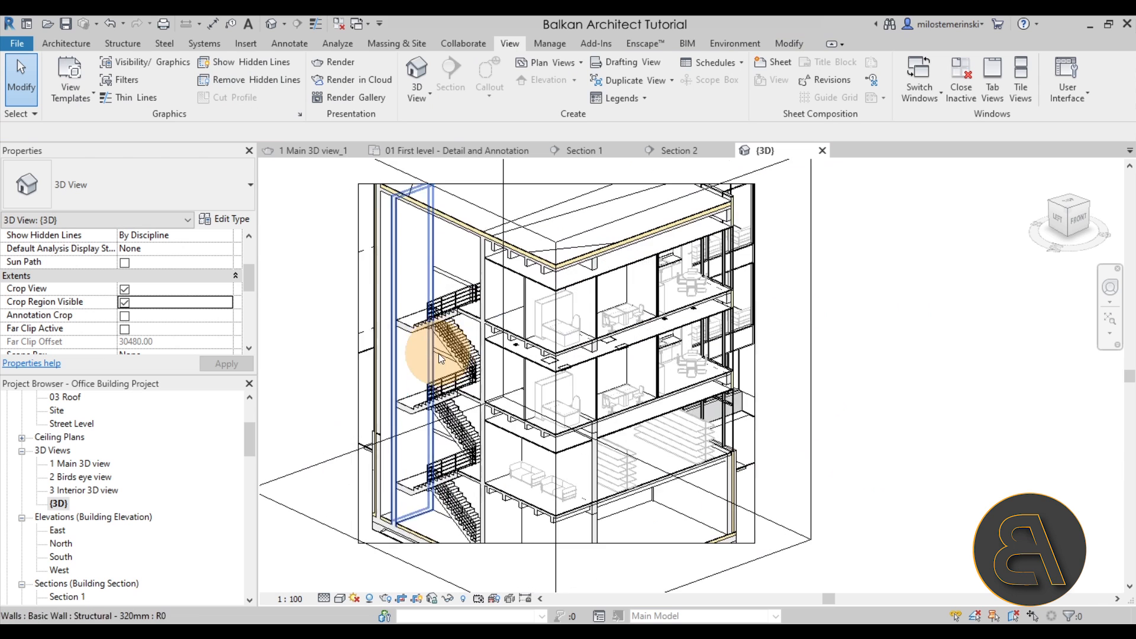
pyautogui.moveTo(376, 347)
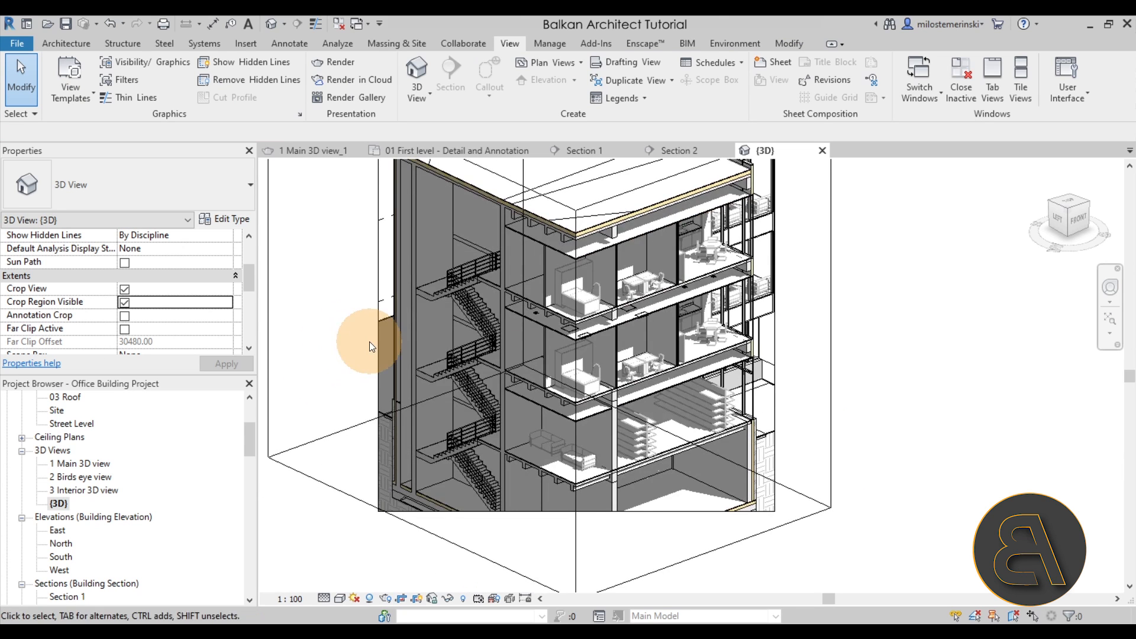
pyautogui.moveTo(359, 345)
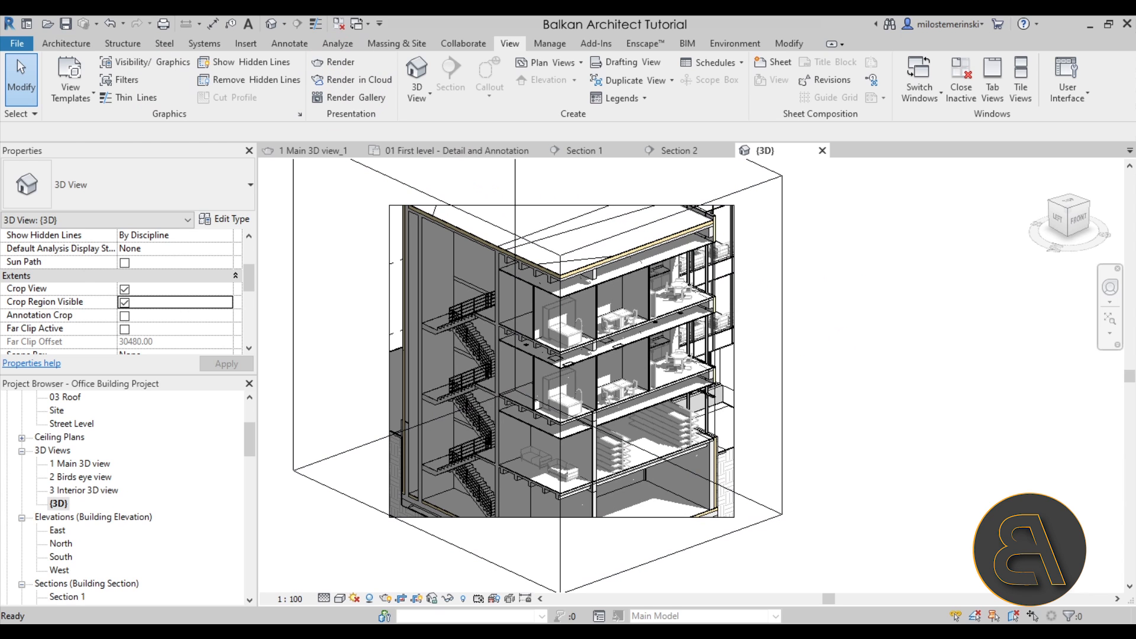
# Render the 3D section at Medium quality with Printer resolution 150 DPI
pyautogui.click(337, 62)
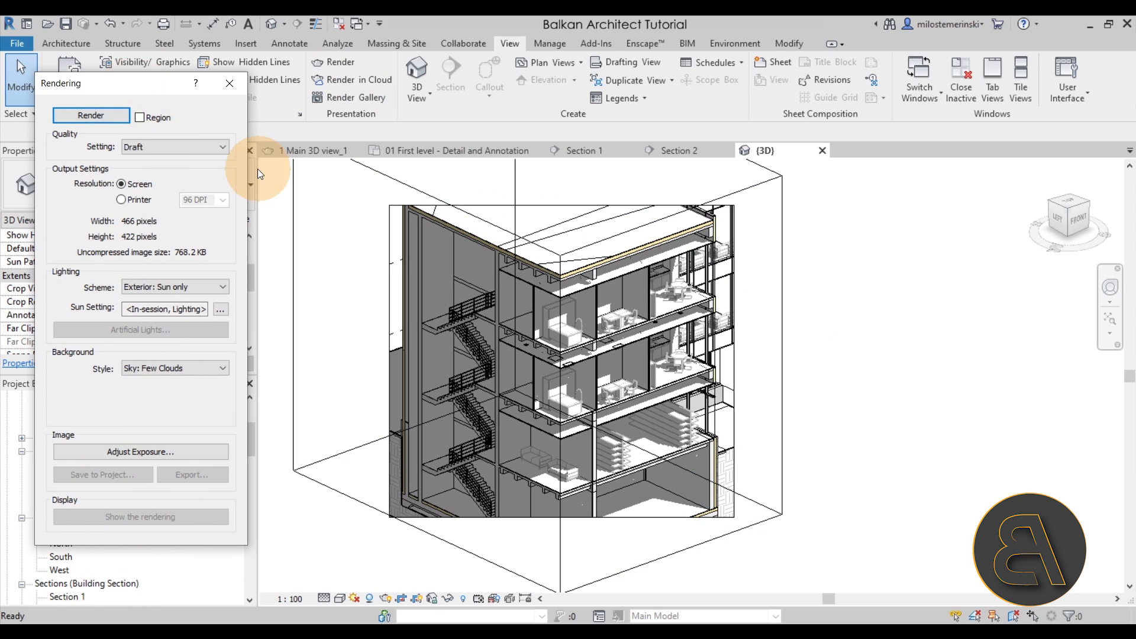
pyautogui.moveTo(174, 147)
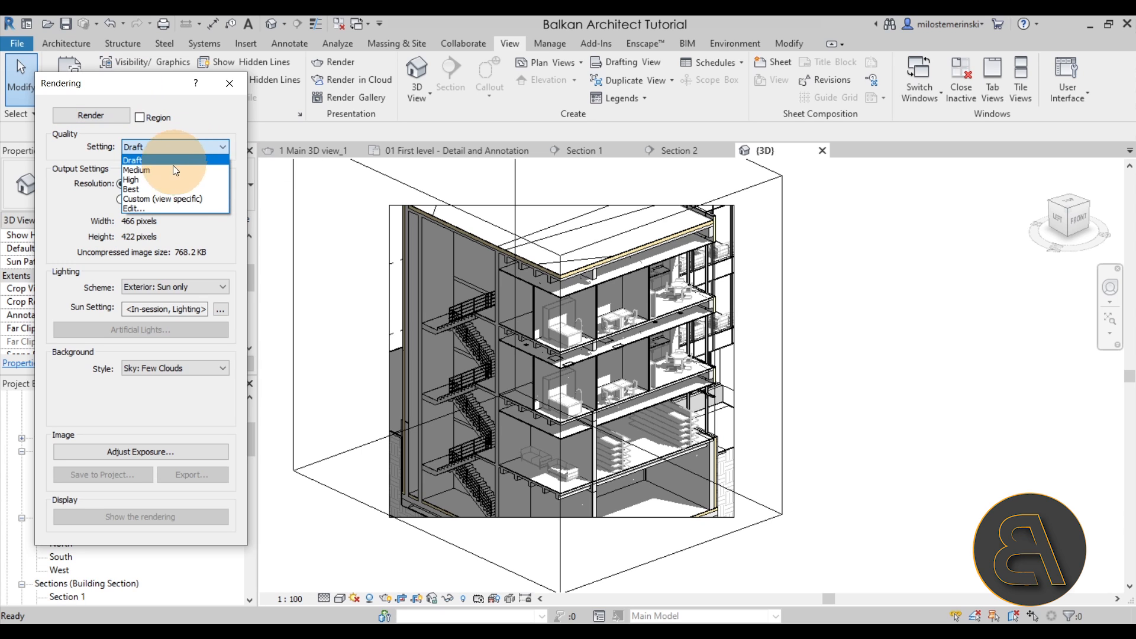
pyautogui.click(136, 169)
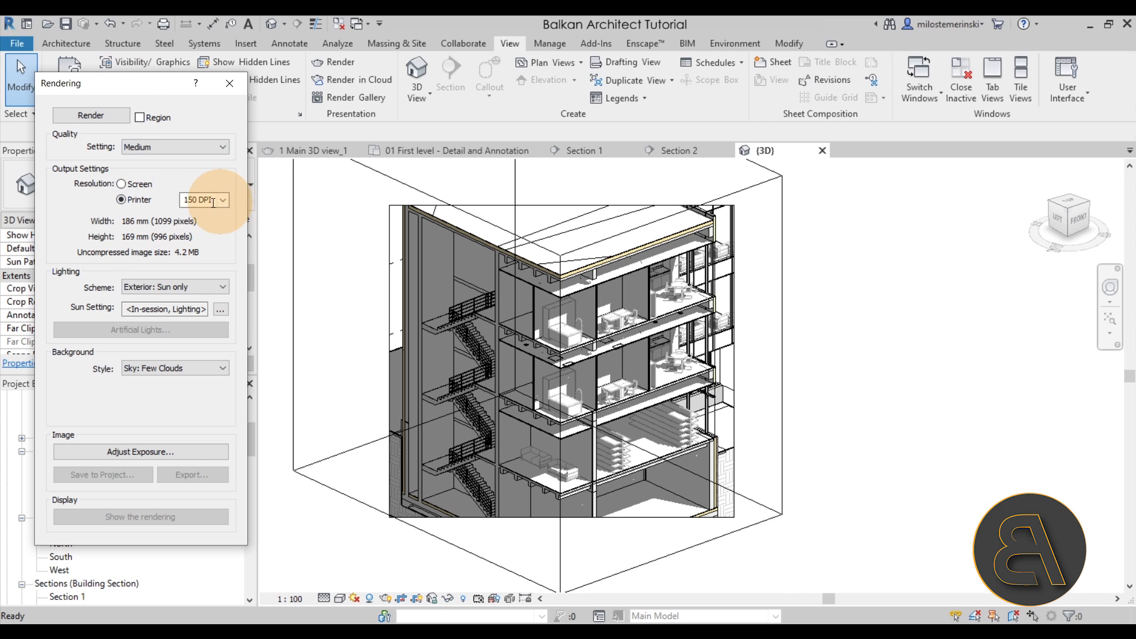
pyautogui.moveTo(224, 253)
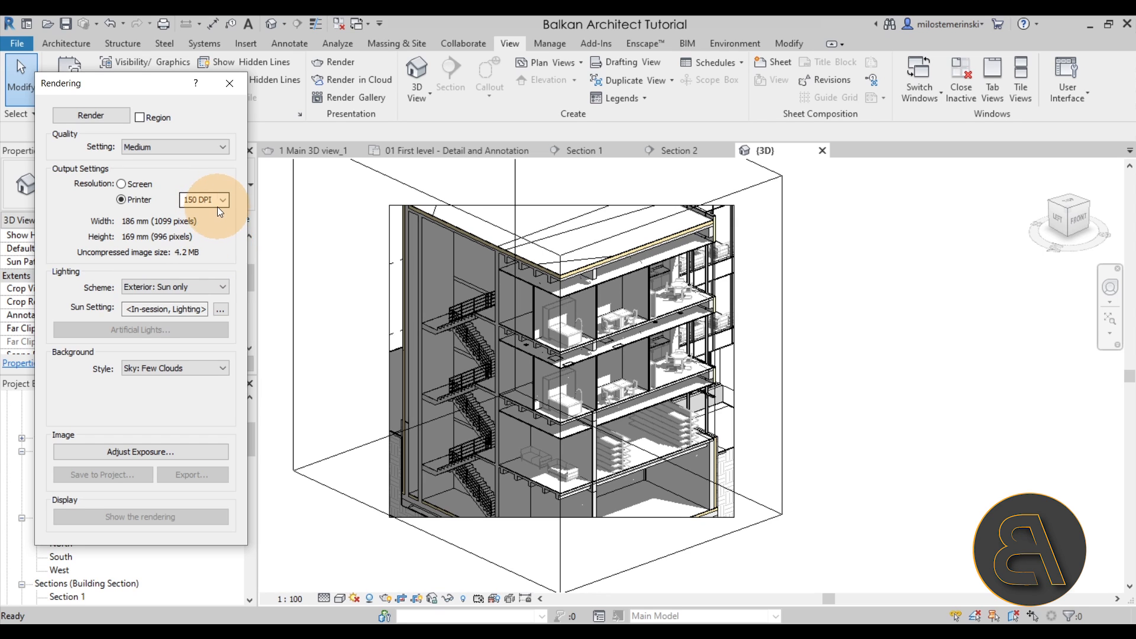
pyautogui.click(224, 199)
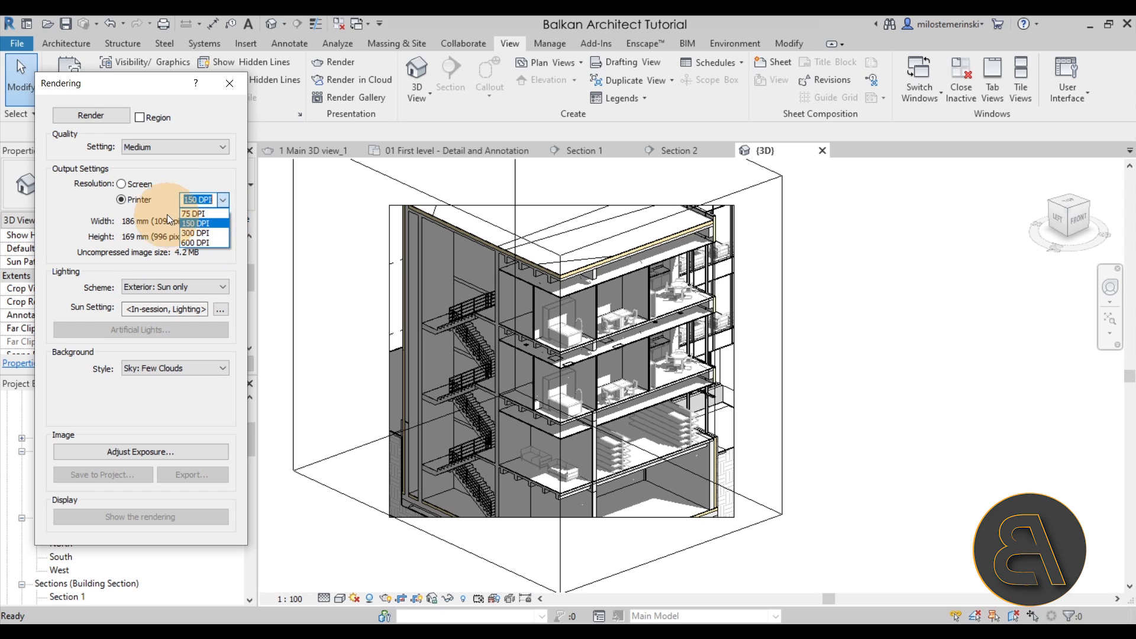
pyautogui.click(195, 223)
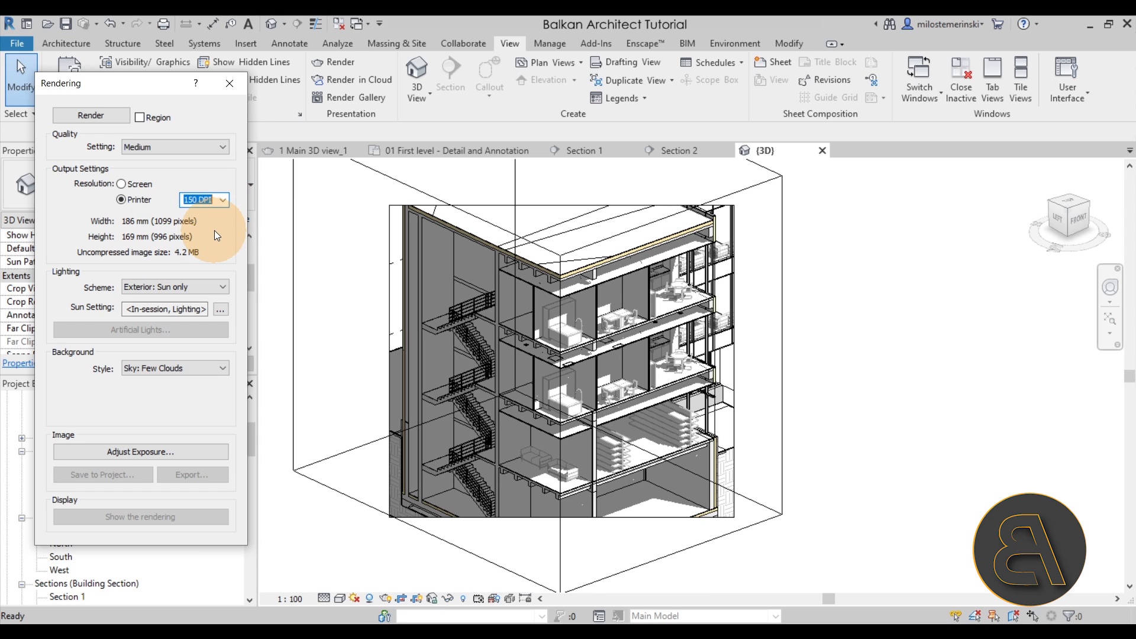
pyautogui.moveTo(228, 198)
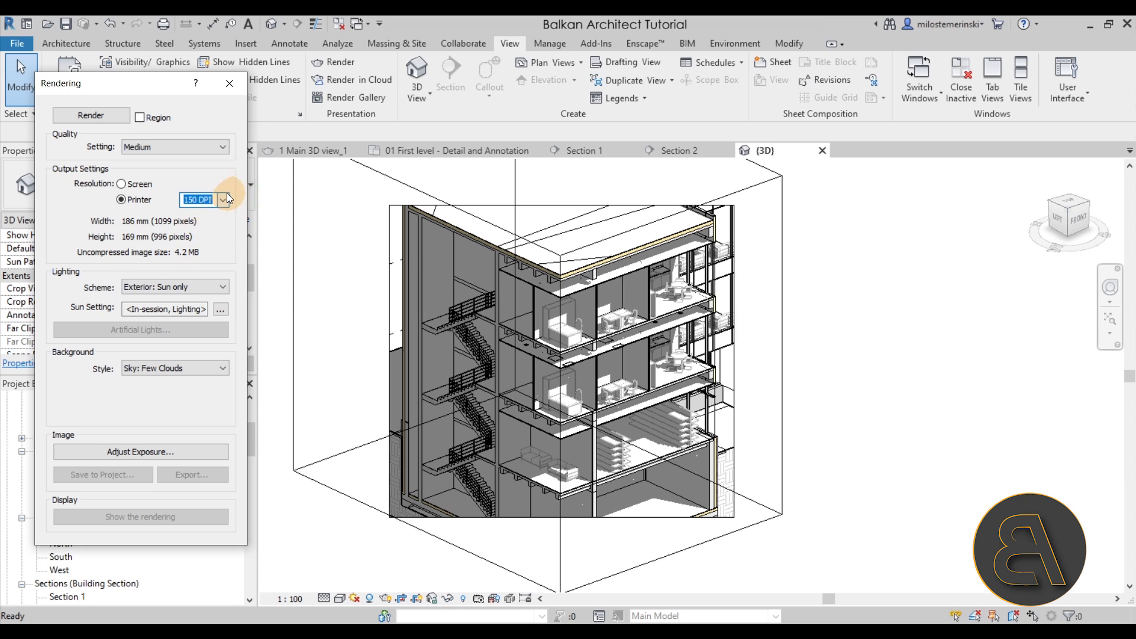
pyautogui.click(224, 200)
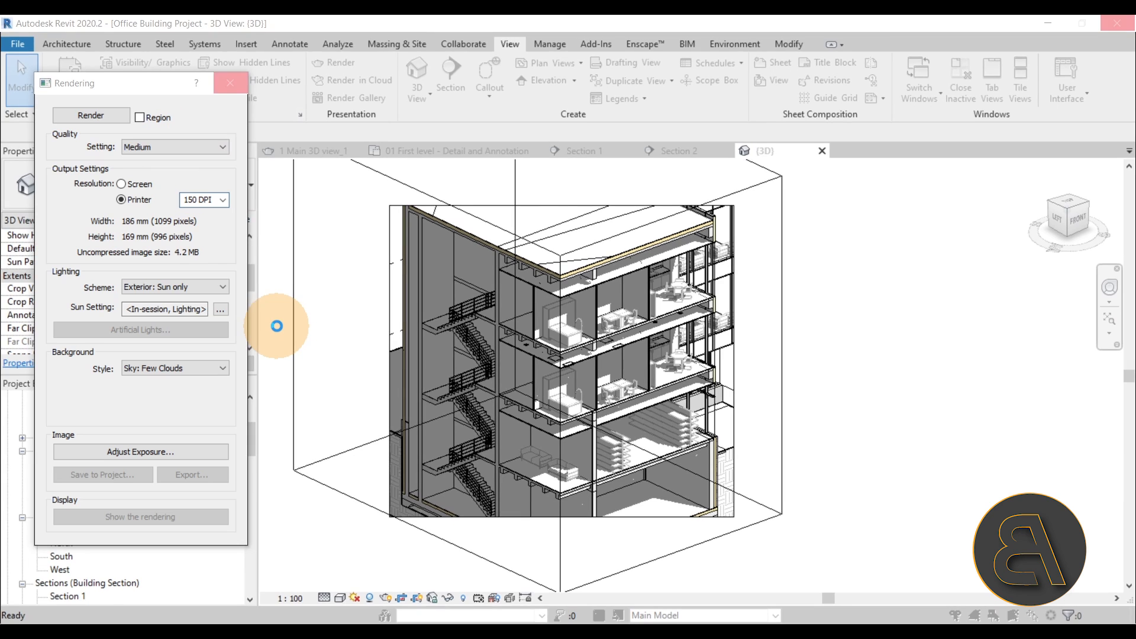
# Let the medium-quality rendering finish and review the coloured cutaway image
pyautogui.click(91, 115)
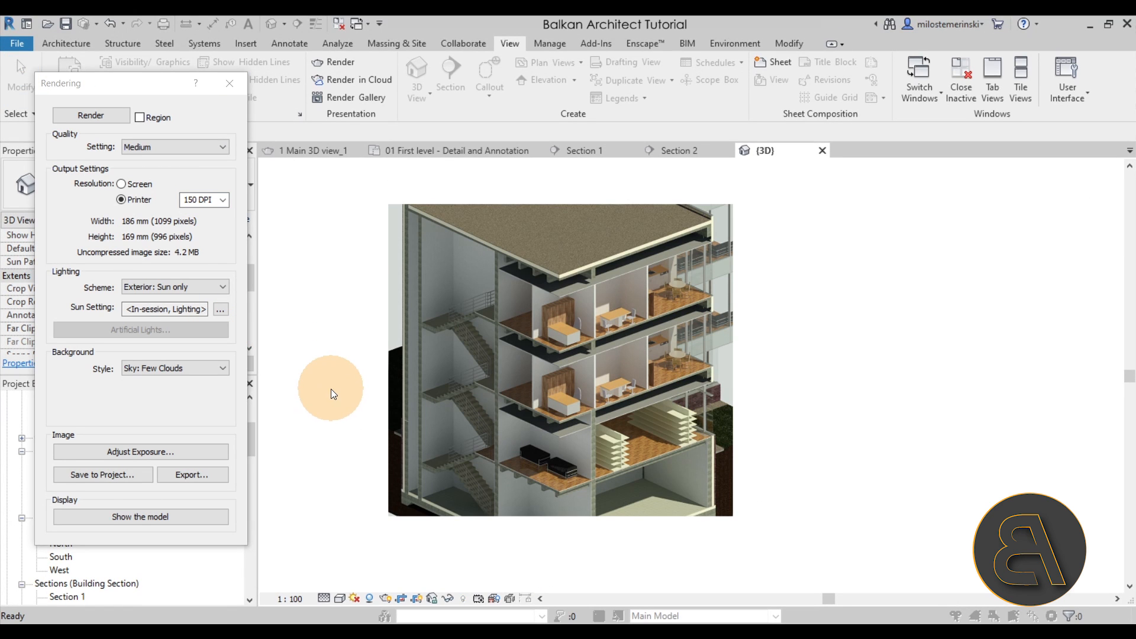
pyautogui.moveTo(322, 387)
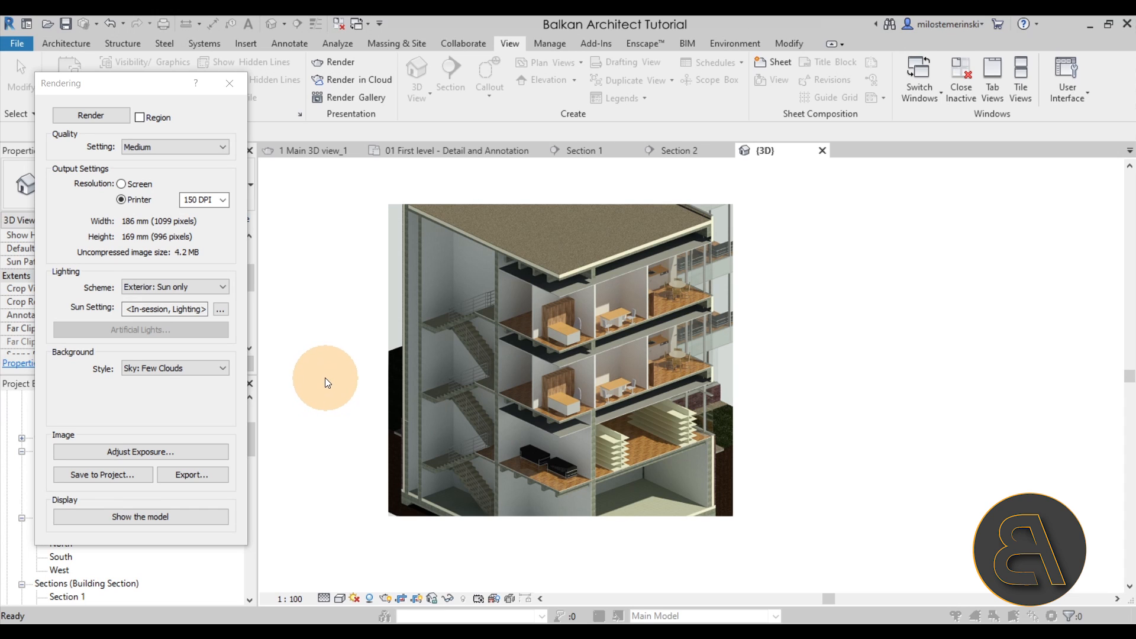
pyautogui.moveTo(64, 440)
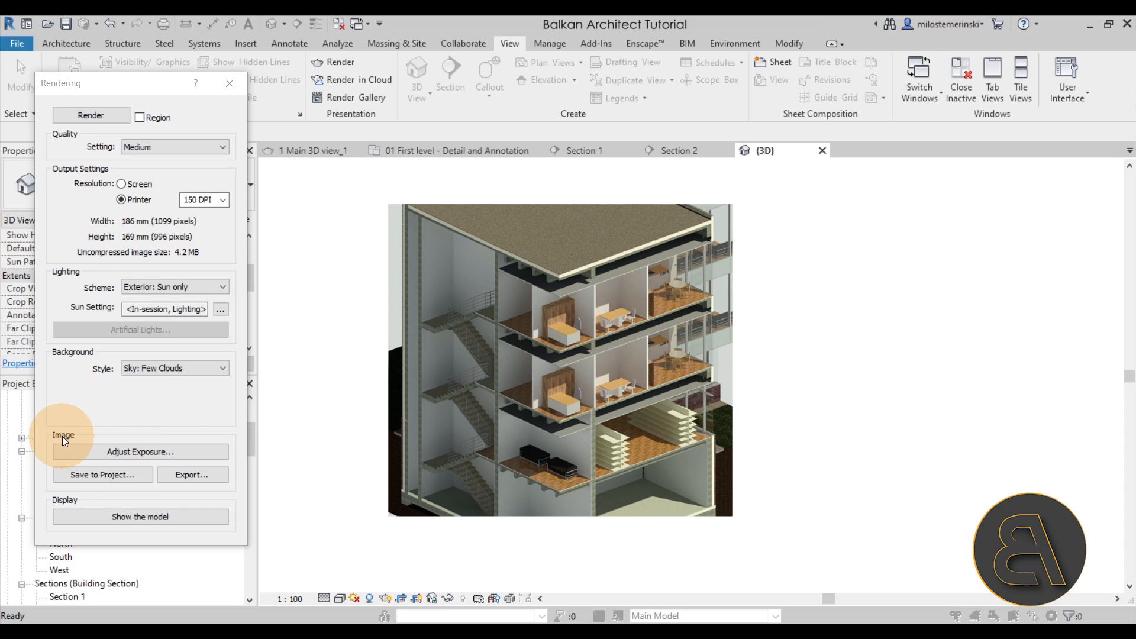
pyautogui.moveTo(156, 496)
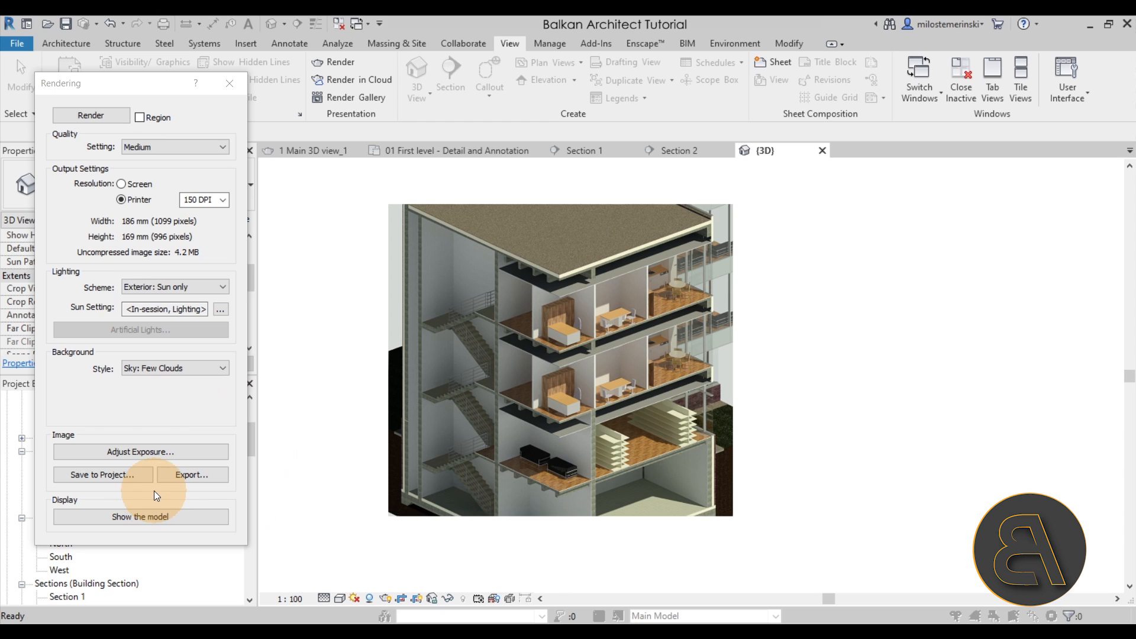
pyautogui.moveTo(191, 475)
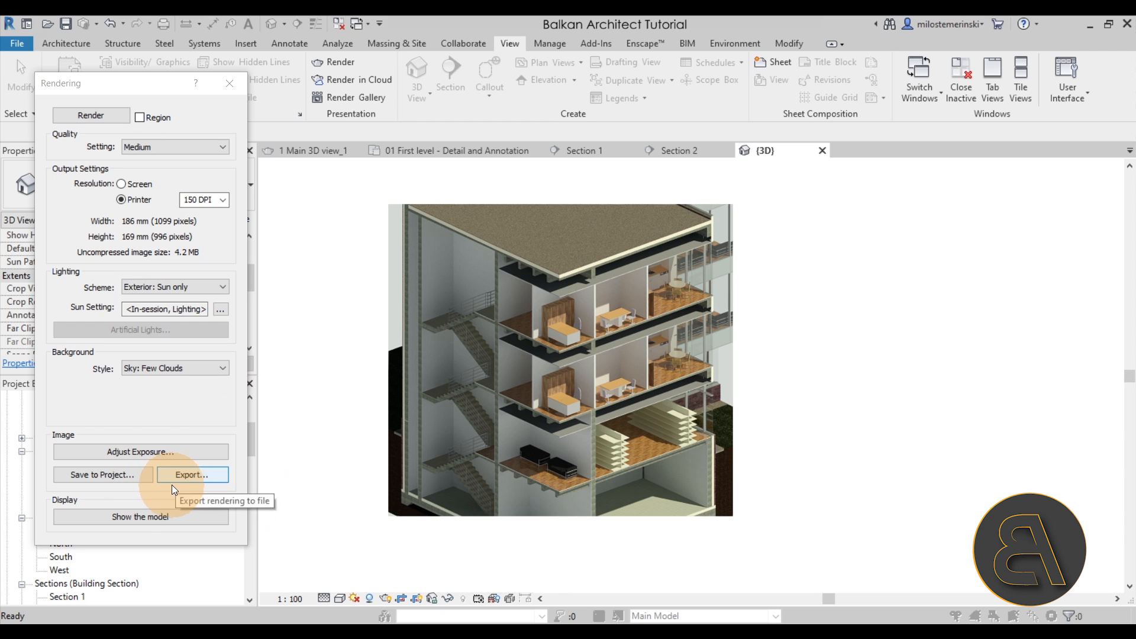
# Save the rendering to the project under the name '3D Section'
pyautogui.click(102, 475)
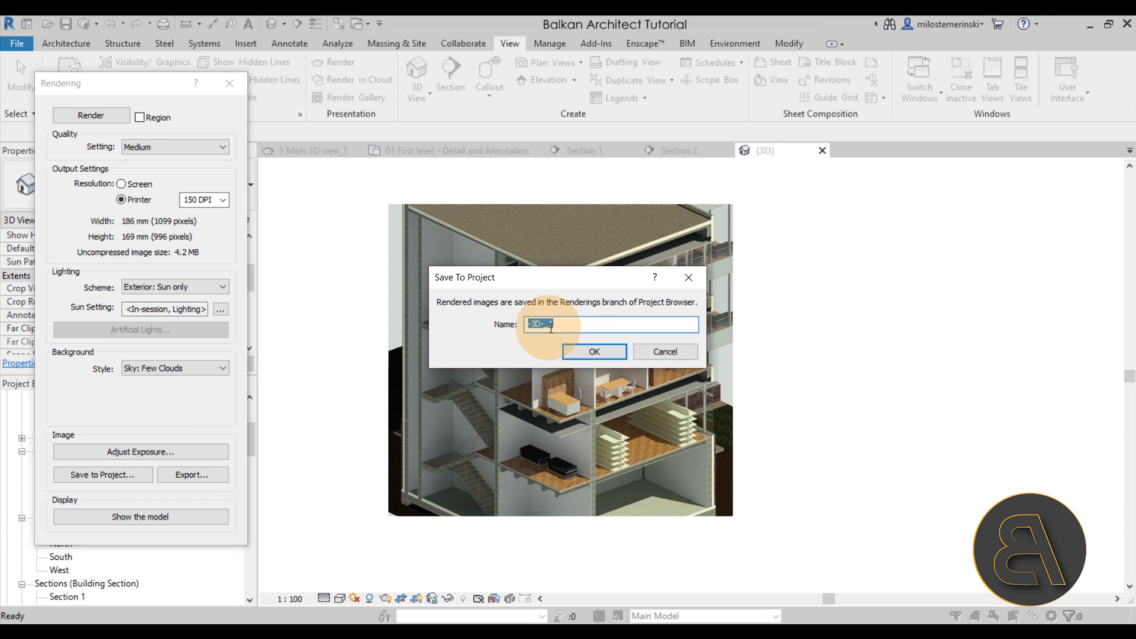
pyautogui.write('2D')
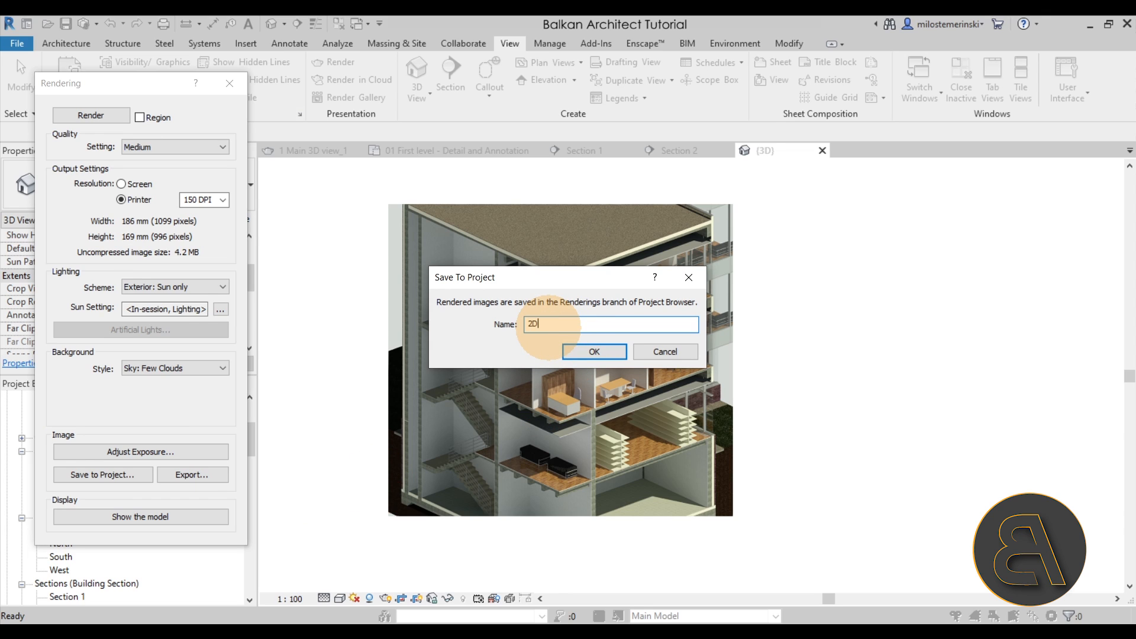
pyautogui.write('3')
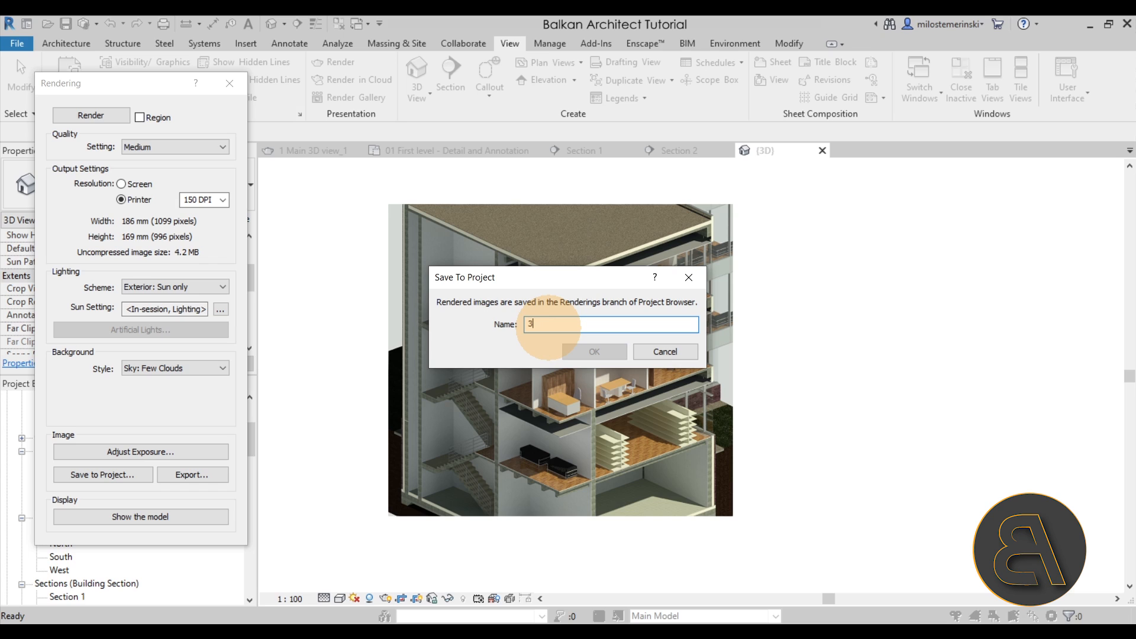
pyautogui.write('D S')
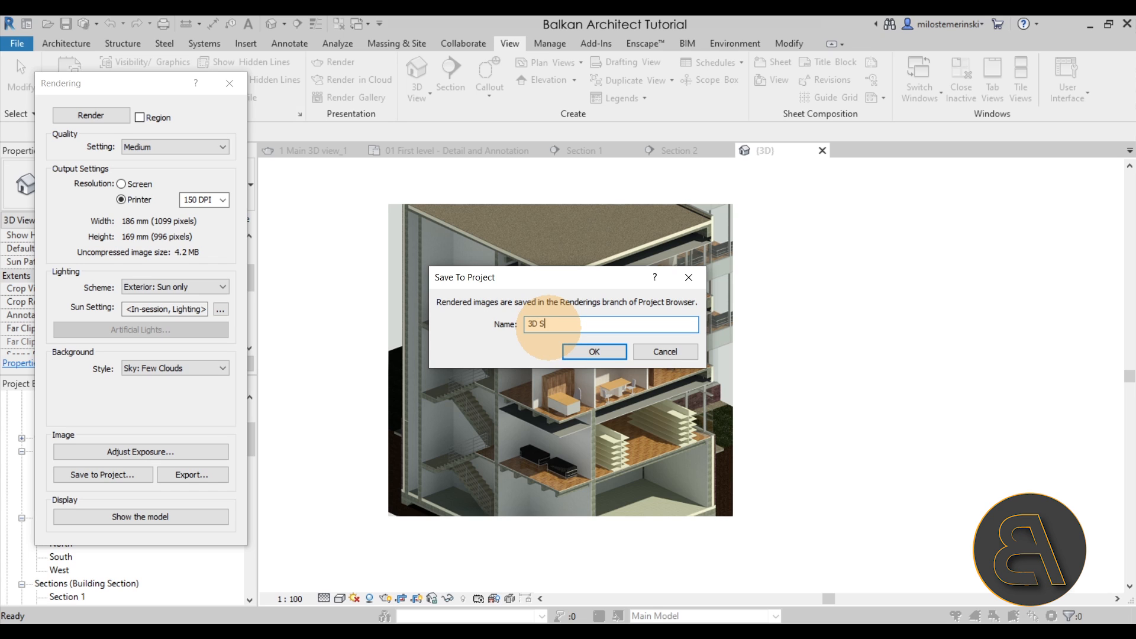
pyautogui.write('ecti')
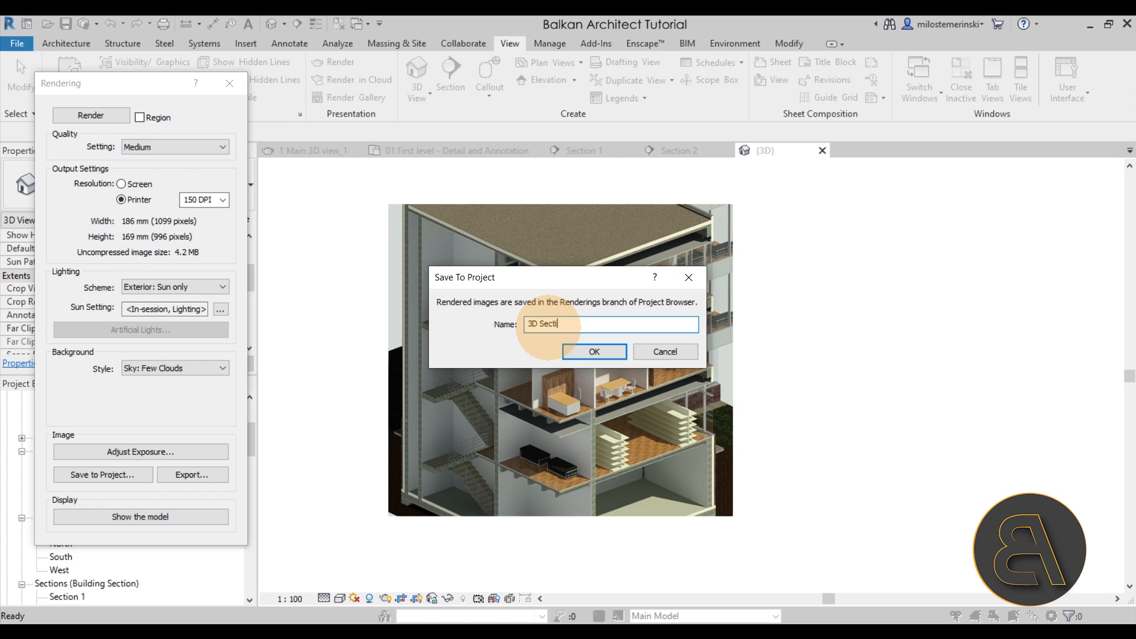
pyautogui.click(592, 351)
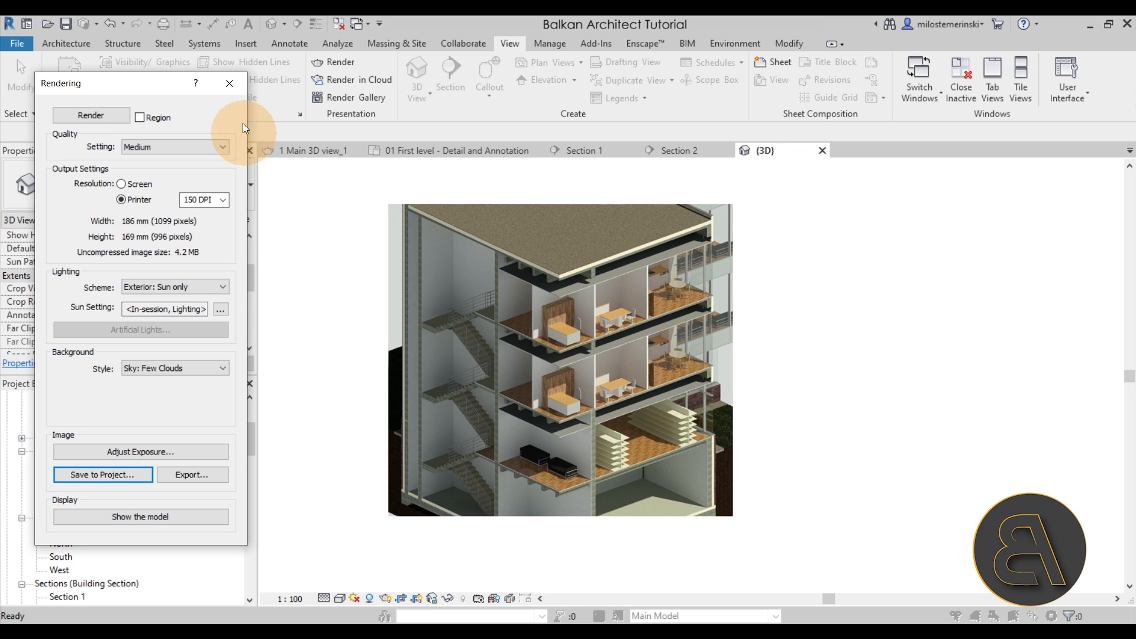
# Close the Rendering dialog and open the saved 3D Section view under Renderings
pyautogui.click(230, 83)
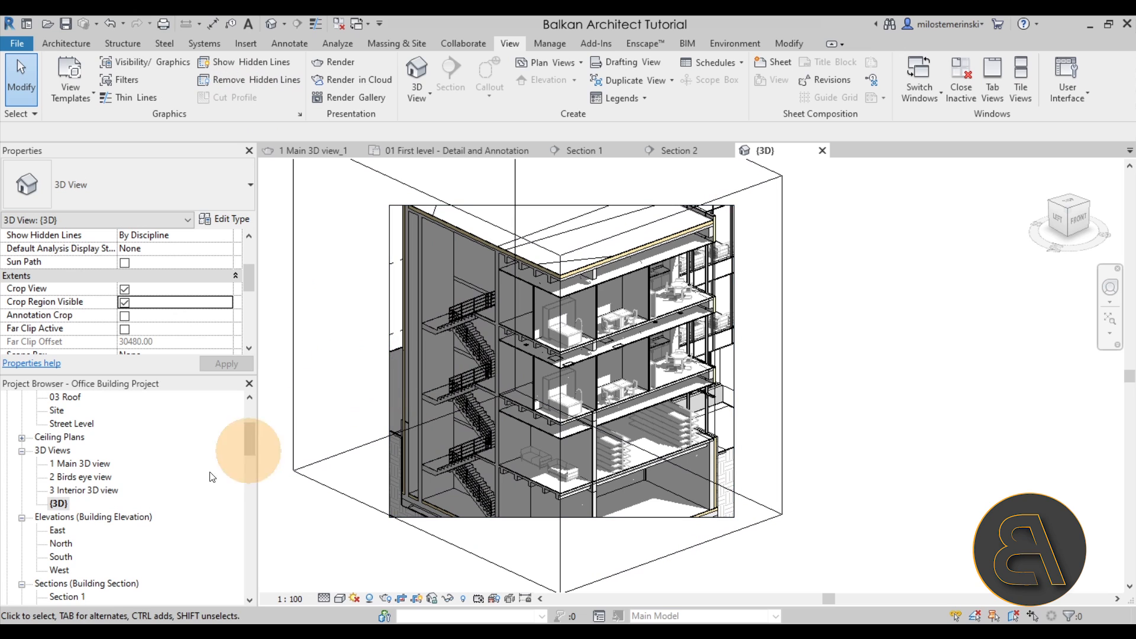
pyautogui.moveTo(195, 481)
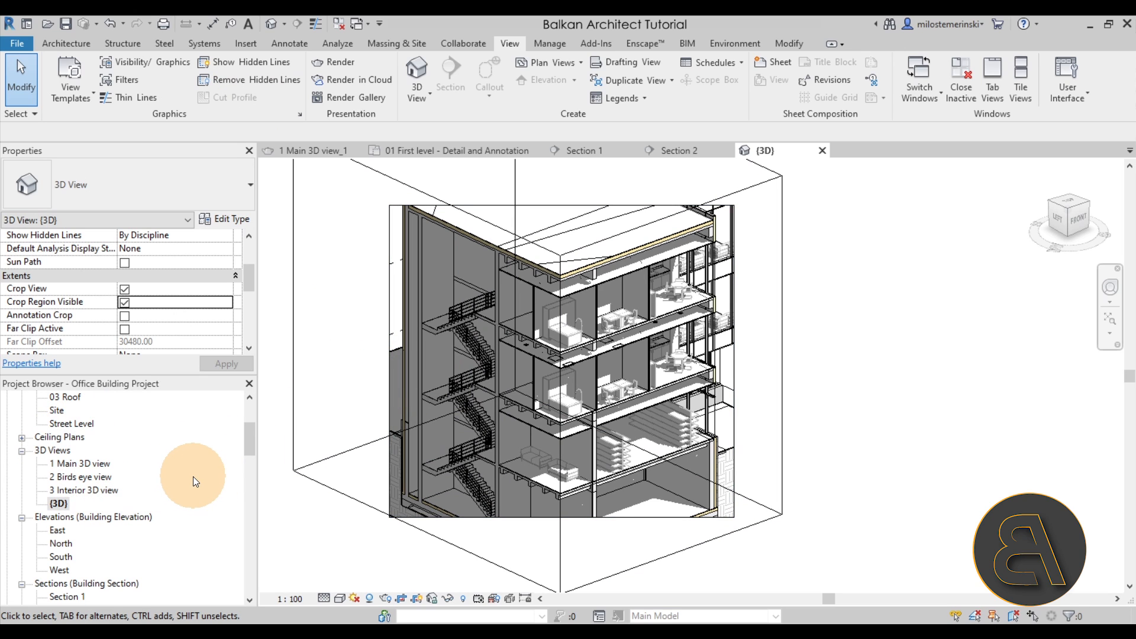
pyautogui.scroll(-3)
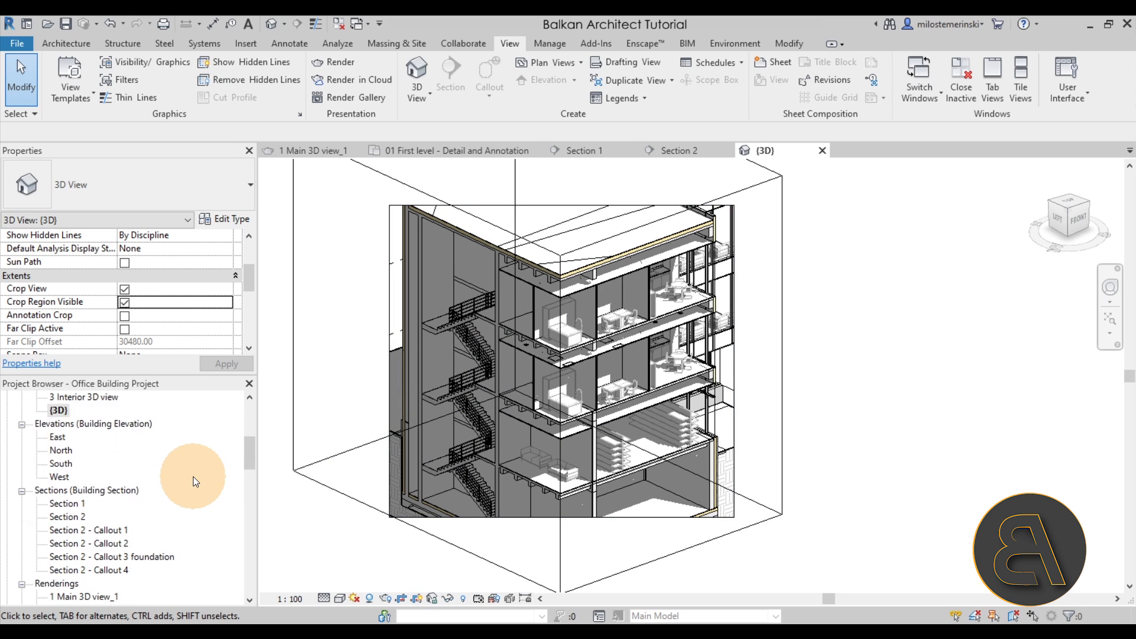
pyautogui.scroll(-3)
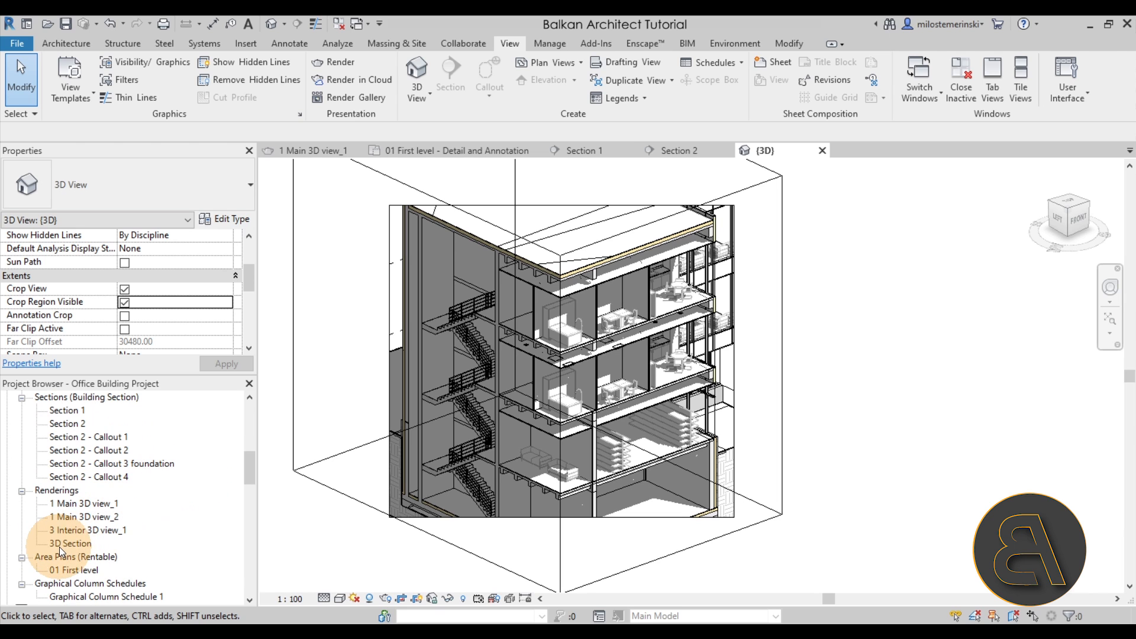
pyautogui.doubleClick(71, 543)
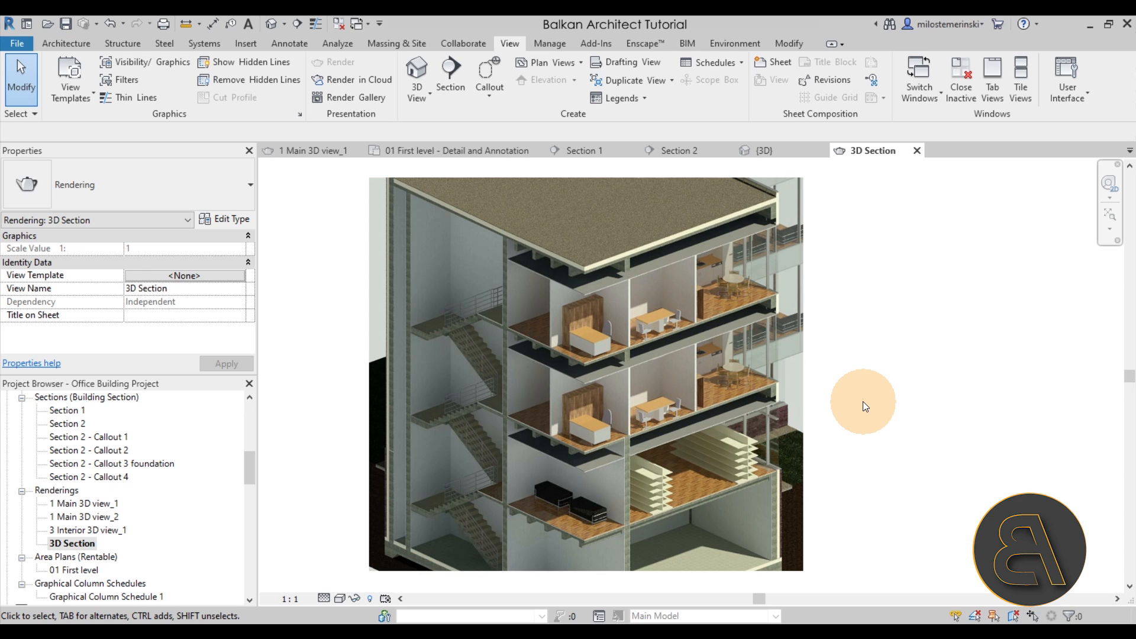
pyautogui.moveTo(830, 306)
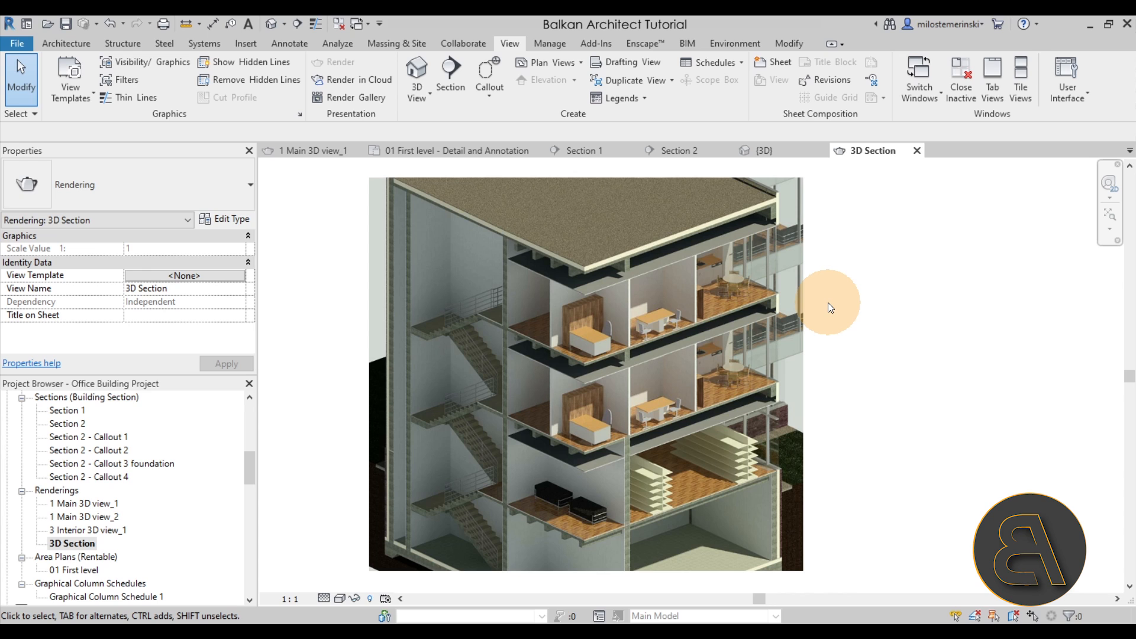
pyautogui.moveTo(311, 263)
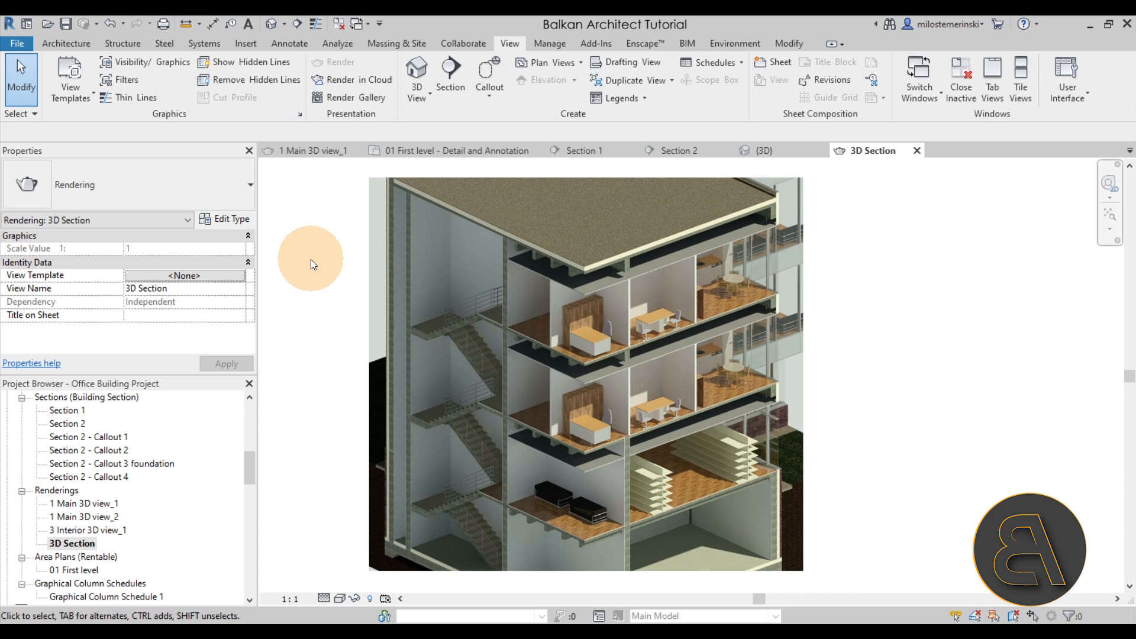
pyautogui.moveTo(328, 266)
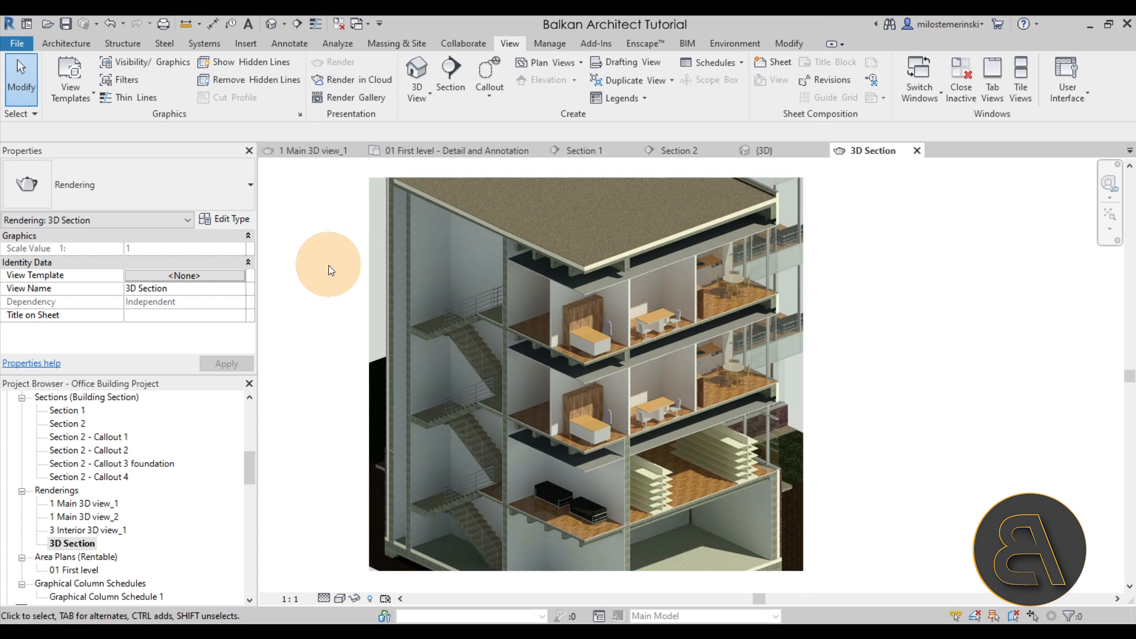
pyautogui.moveTo(289, 44)
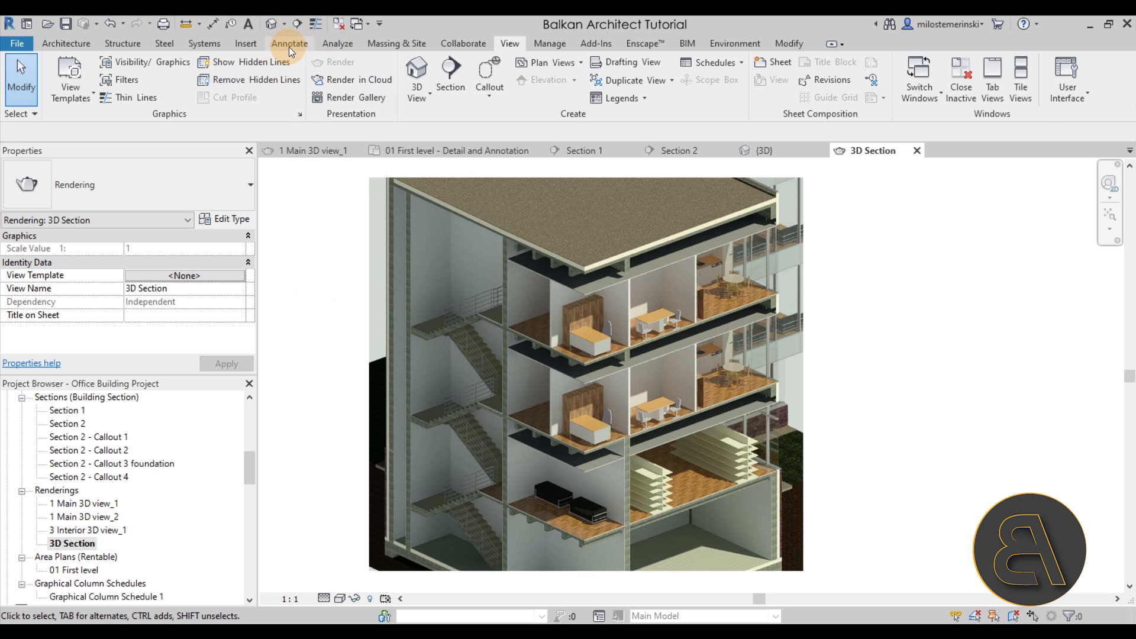
# Begin a Masking Region from Annotate and trace its boundary along the staircase and floor cut edges
pyautogui.click(288, 43)
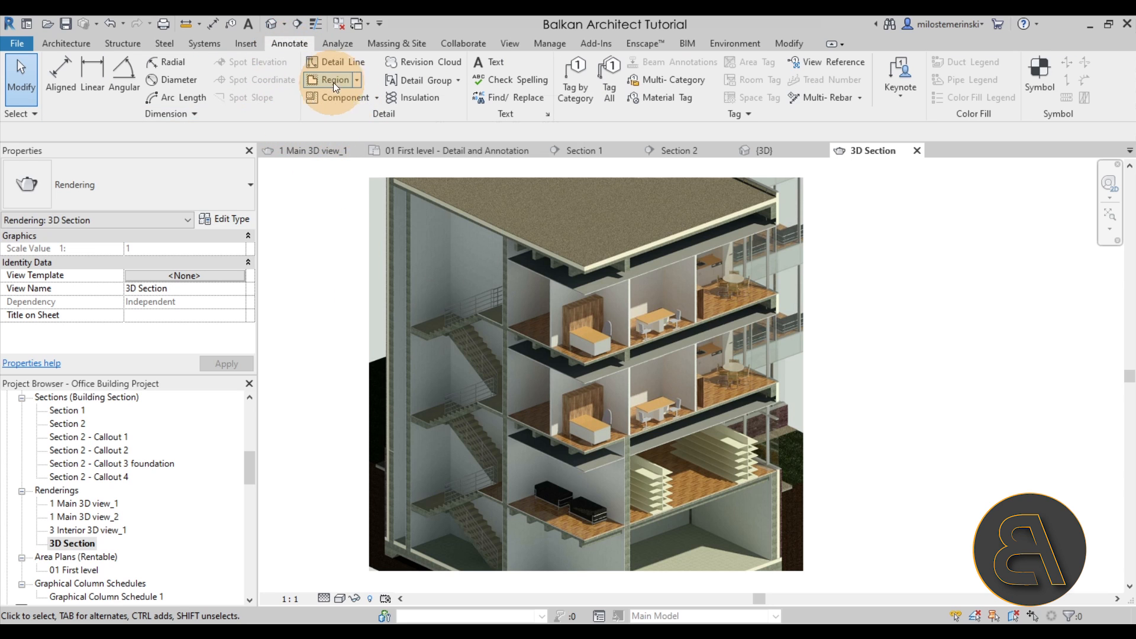
pyautogui.moveTo(344, 138)
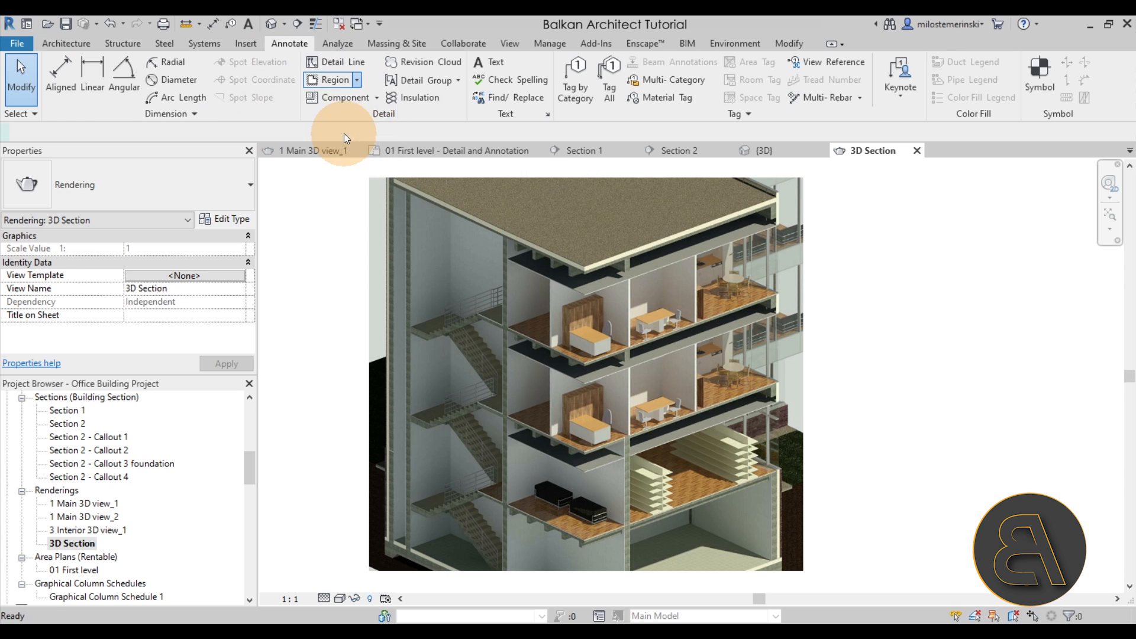
pyautogui.click(332, 79)
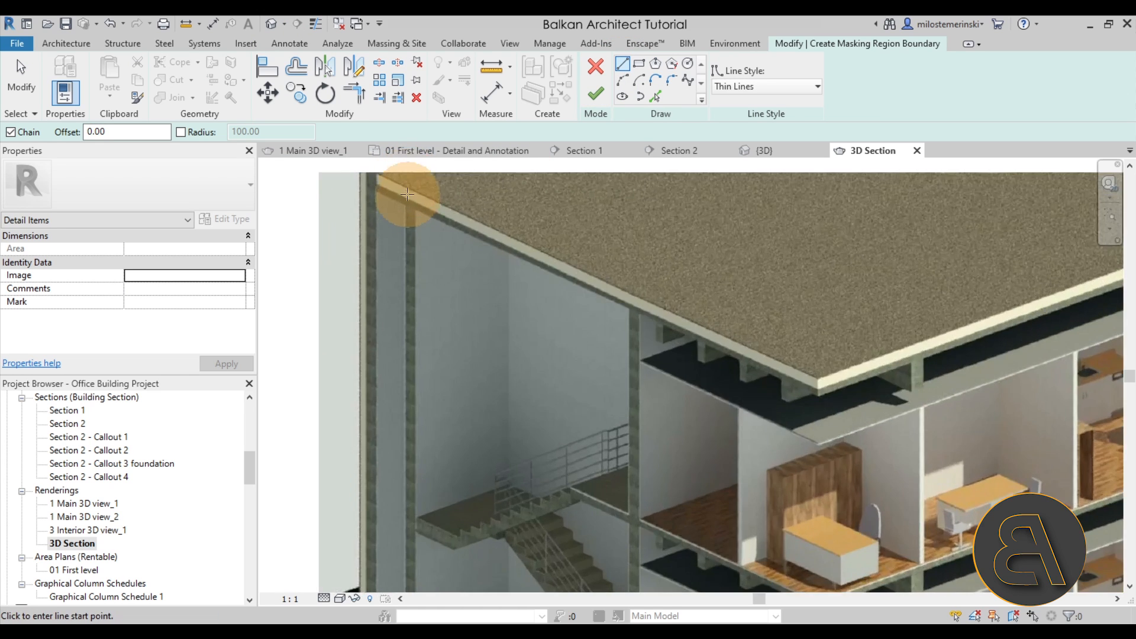
pyautogui.scroll(3)
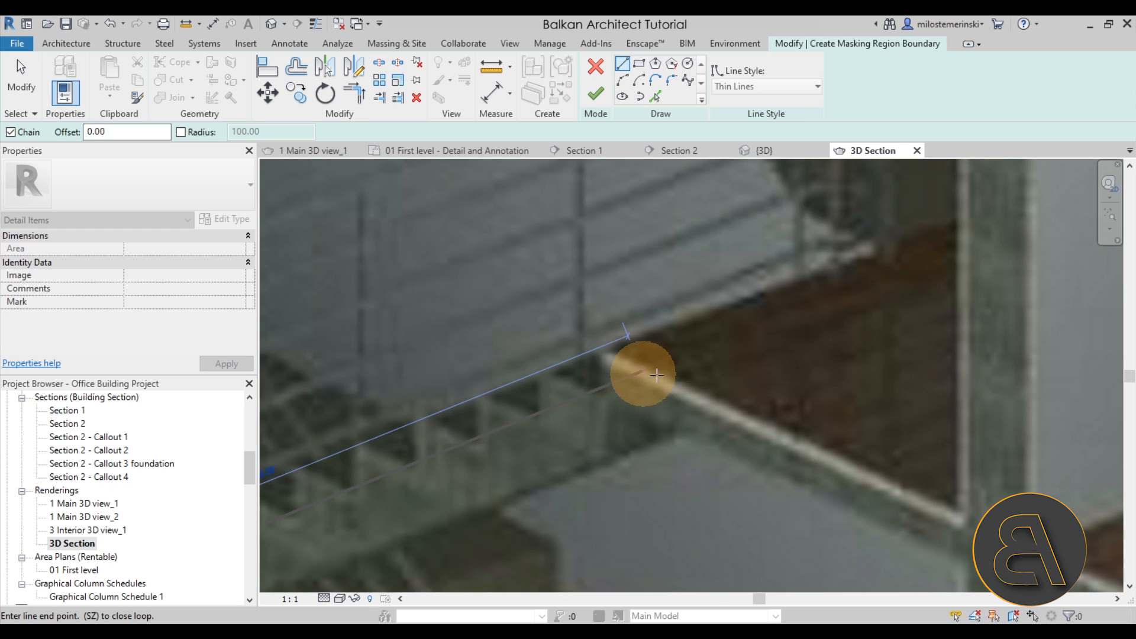
pyautogui.moveTo(659, 376)
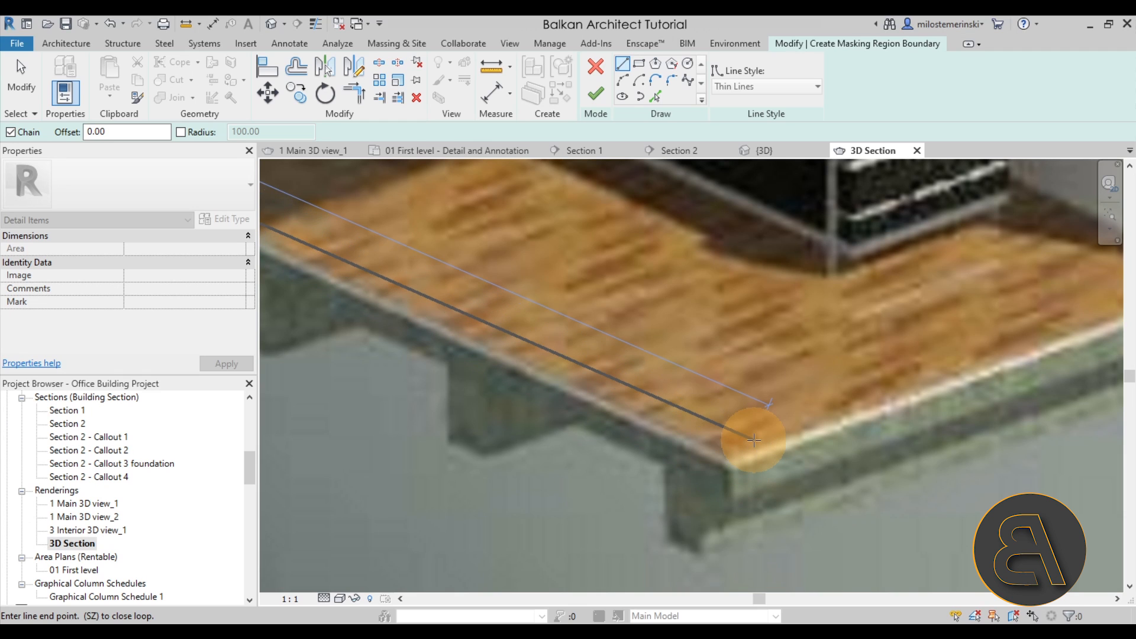
pyautogui.moveTo(731, 462)
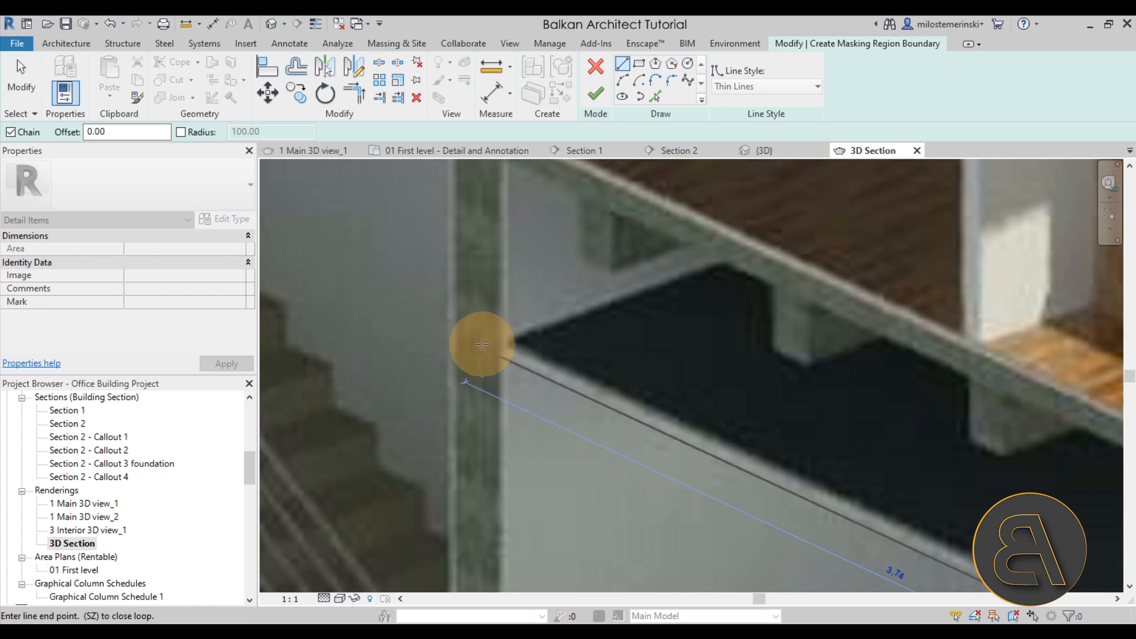
pyautogui.moveTo(450, 334)
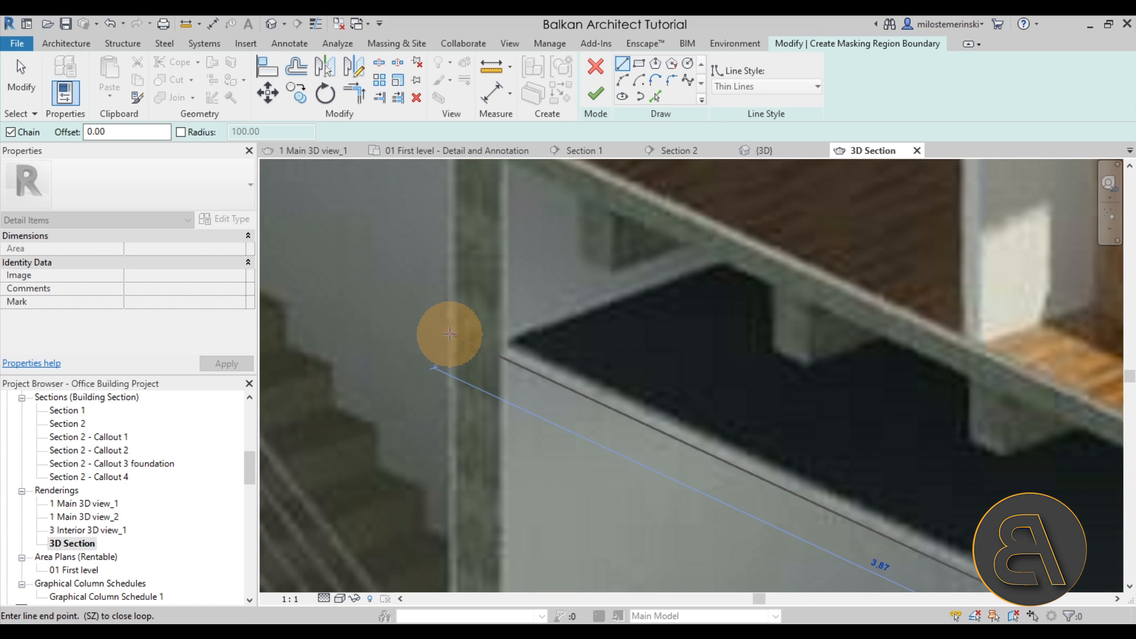
pyautogui.scroll(-3)
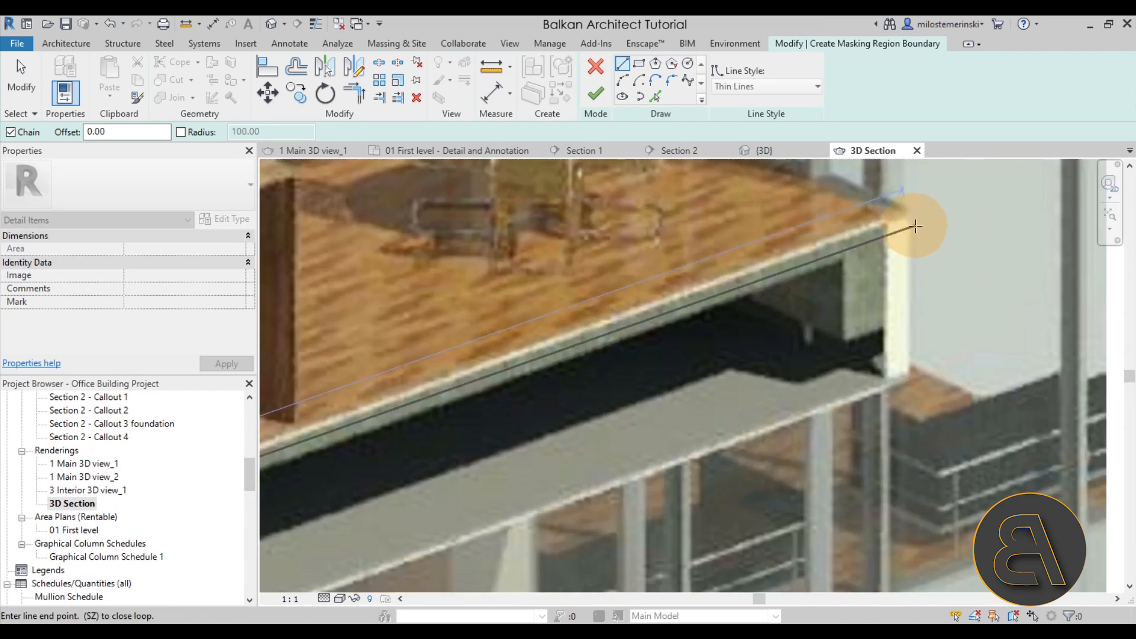
pyautogui.scroll(3)
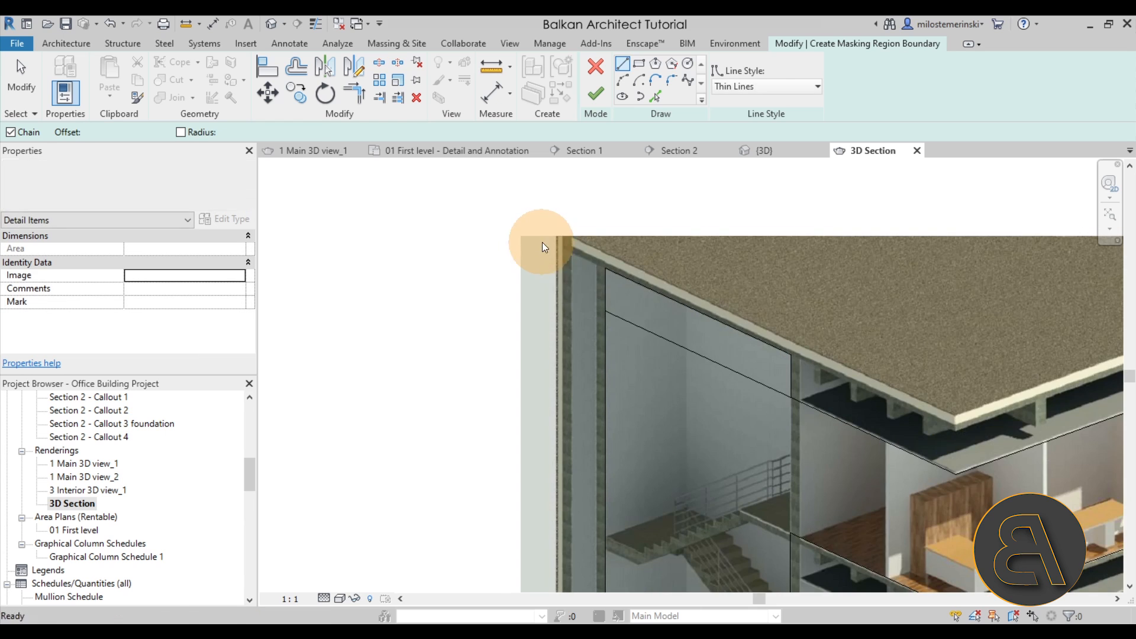
# Draw a rectangle around the entire 3D Section image as the outer masking boundary
pyautogui.click(786, 400)
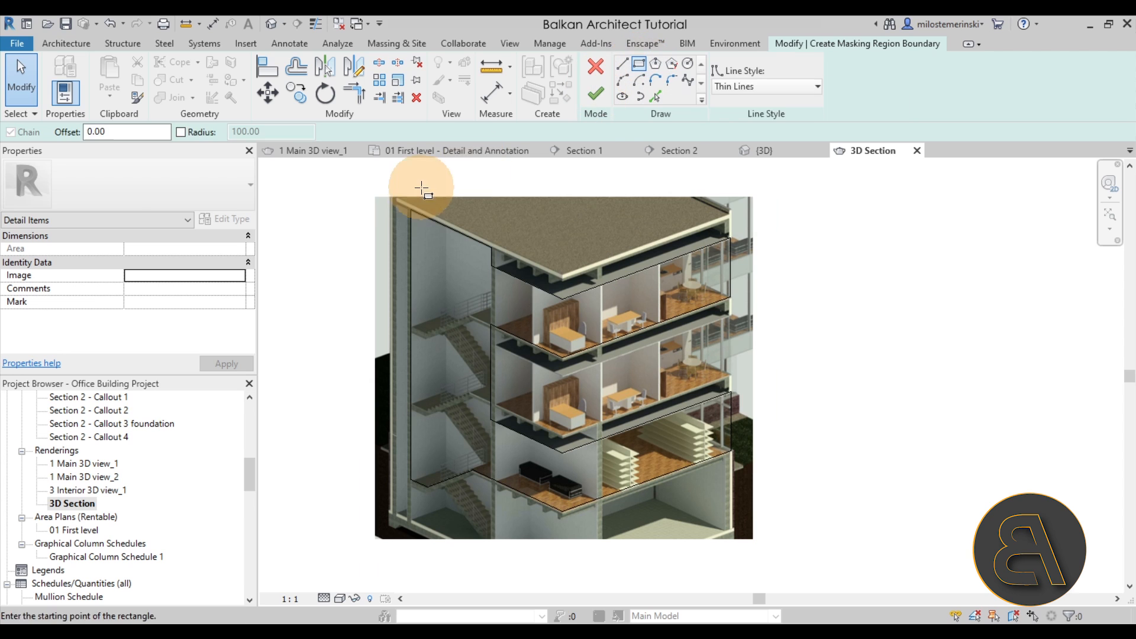
pyautogui.click(422, 189)
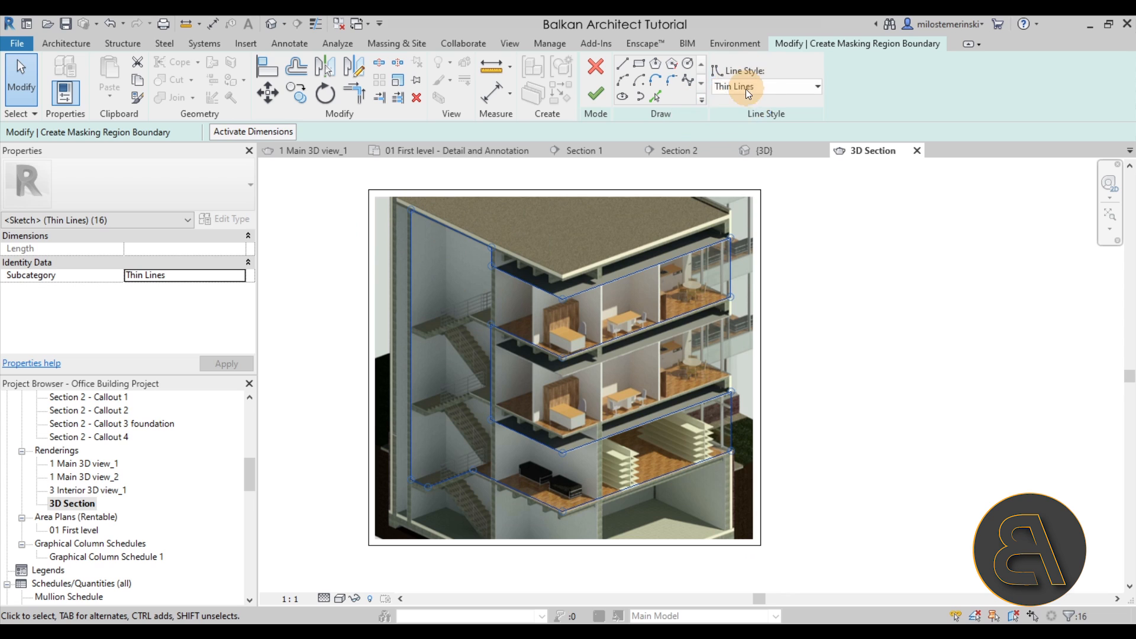
pyautogui.click(761, 87)
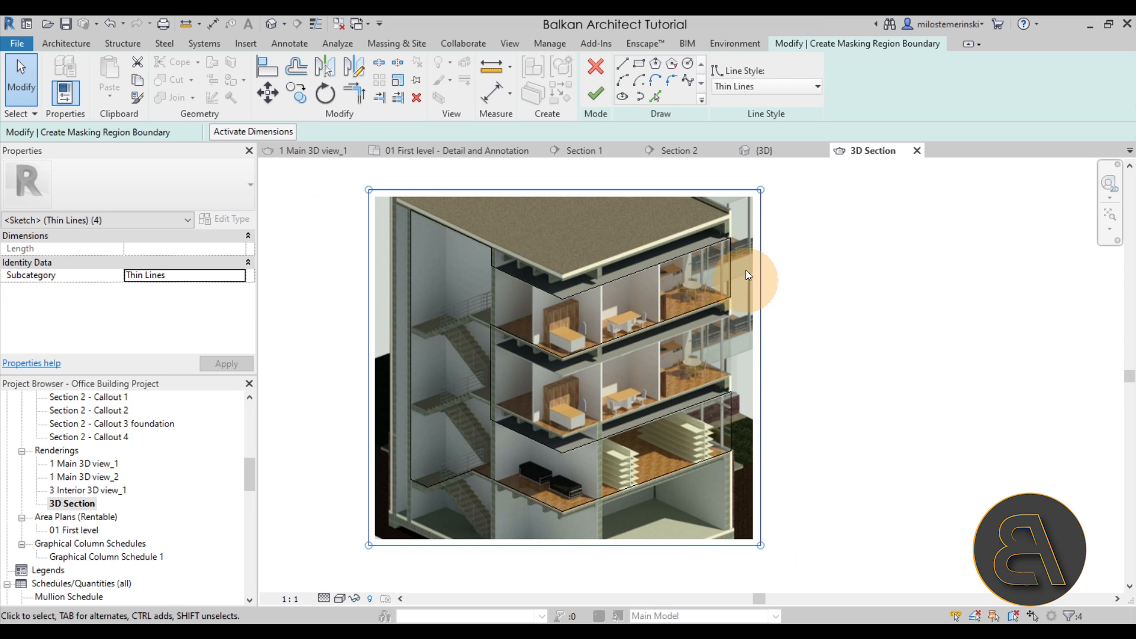
pyautogui.click(818, 86)
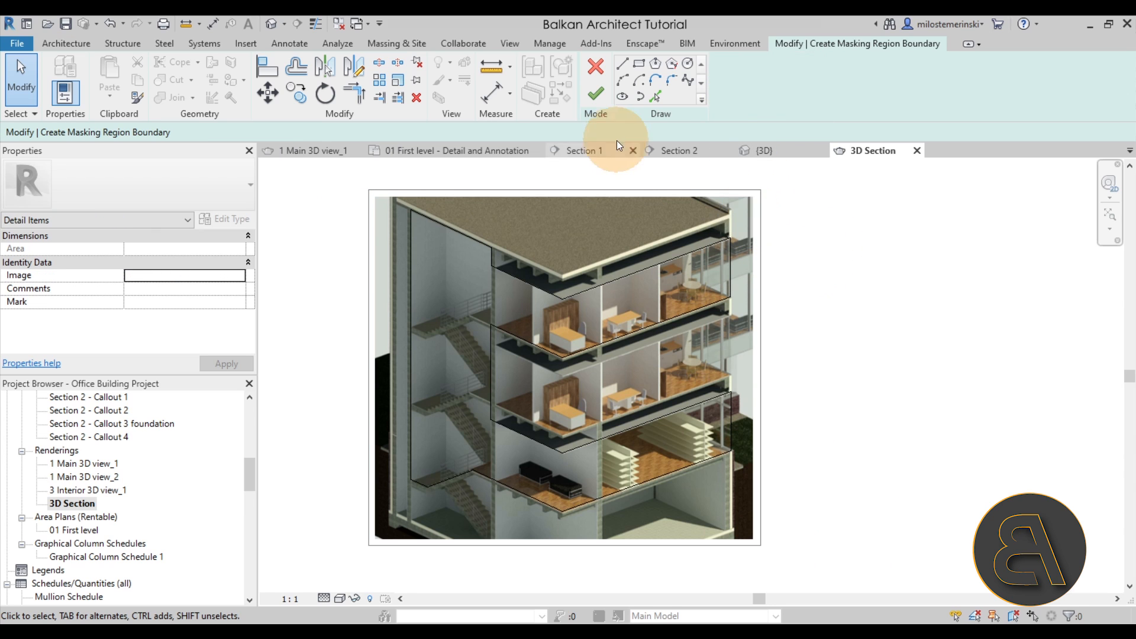
# Finish the masking region so only the staircase and floor cutout stays visible
pyautogui.click(595, 95)
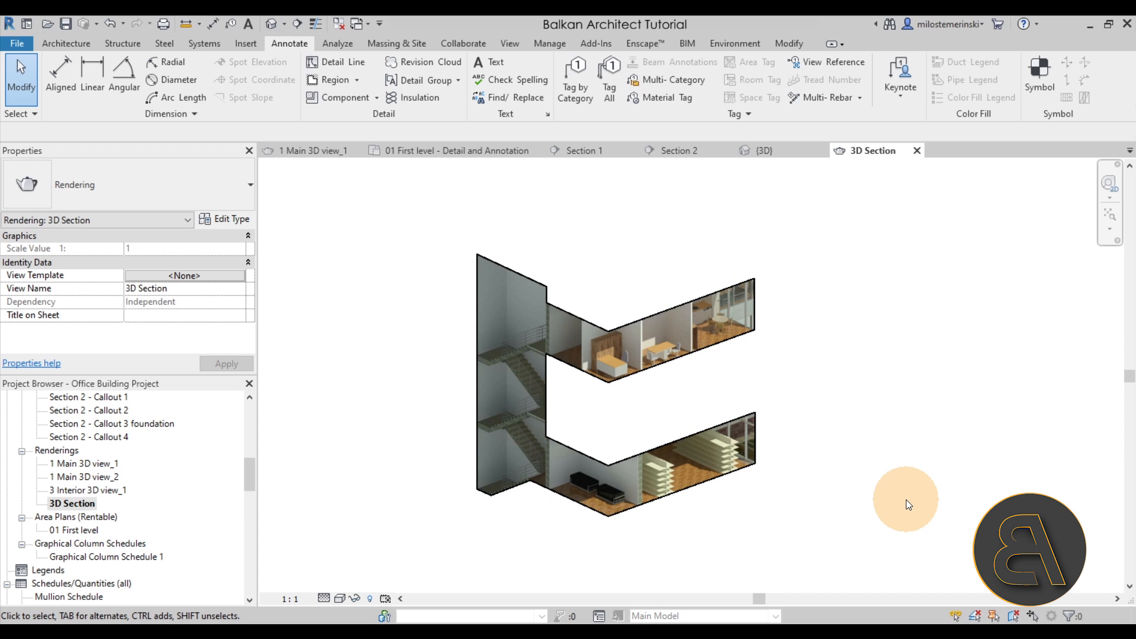
pyautogui.moveTo(706, 427)
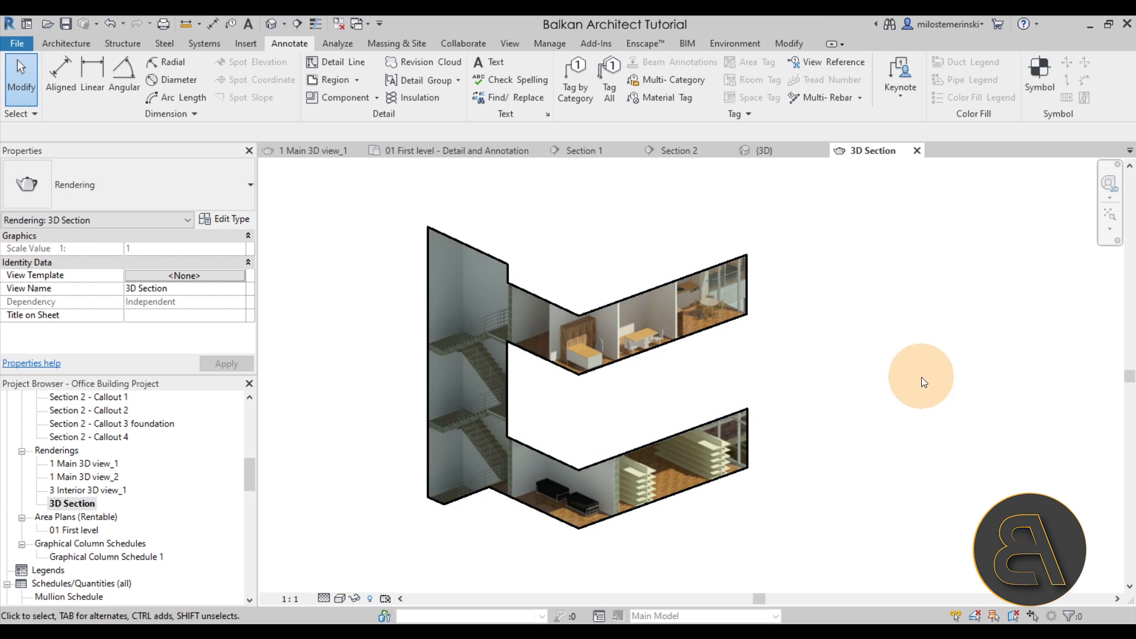
pyautogui.moveTo(332, 79)
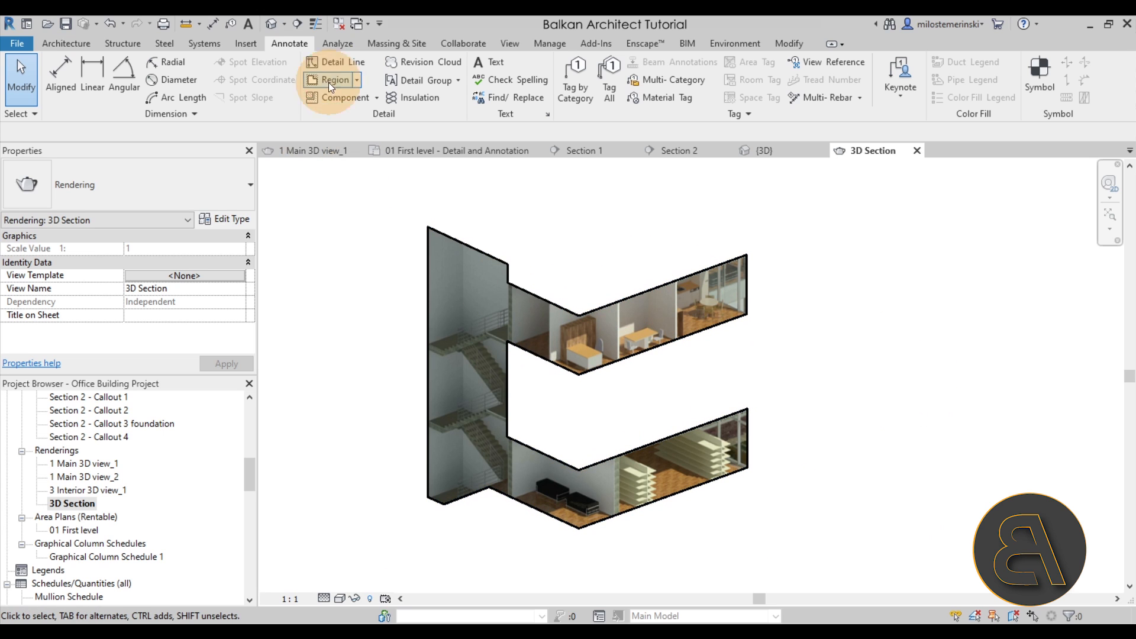
pyautogui.click(334, 61)
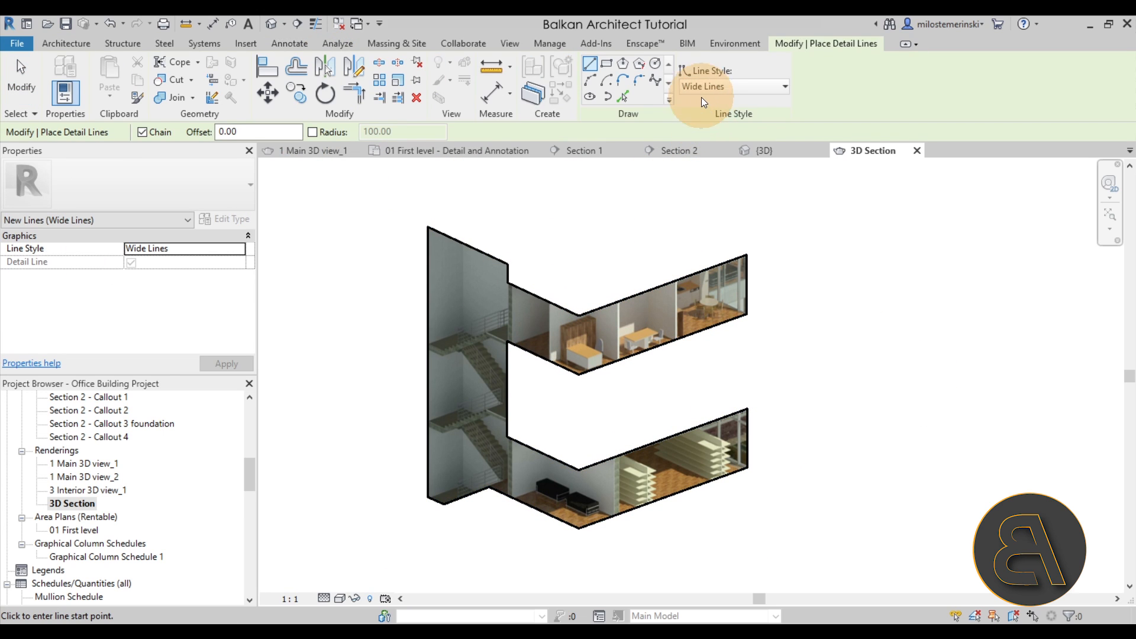
pyautogui.click(784, 86)
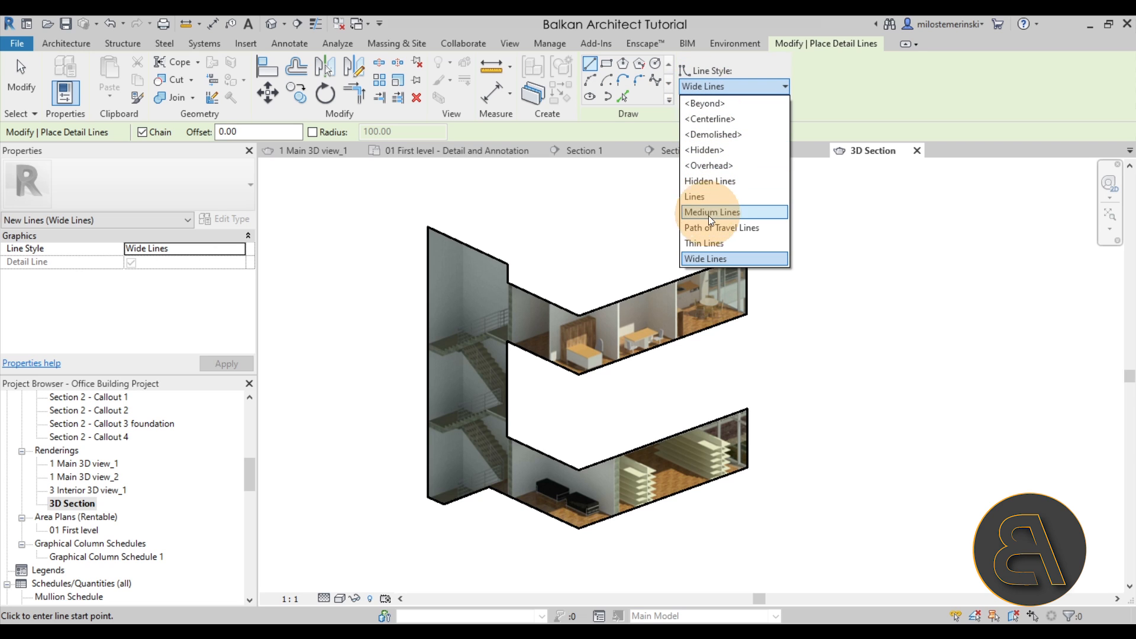
pyautogui.click(703, 242)
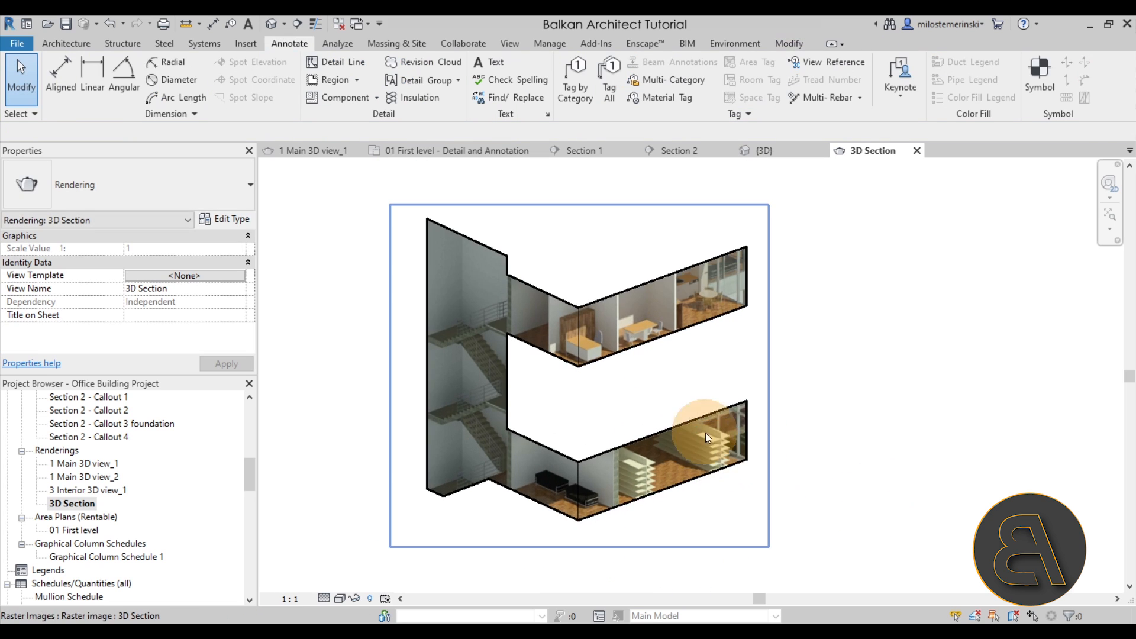
pyautogui.click(706, 435)
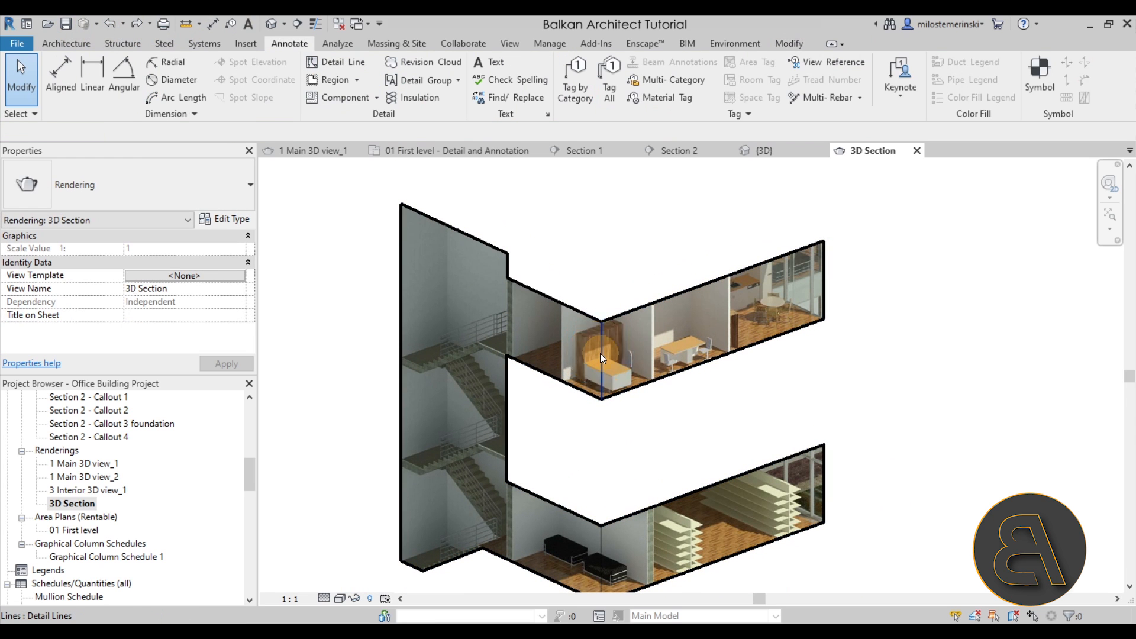
pyautogui.click(607, 561)
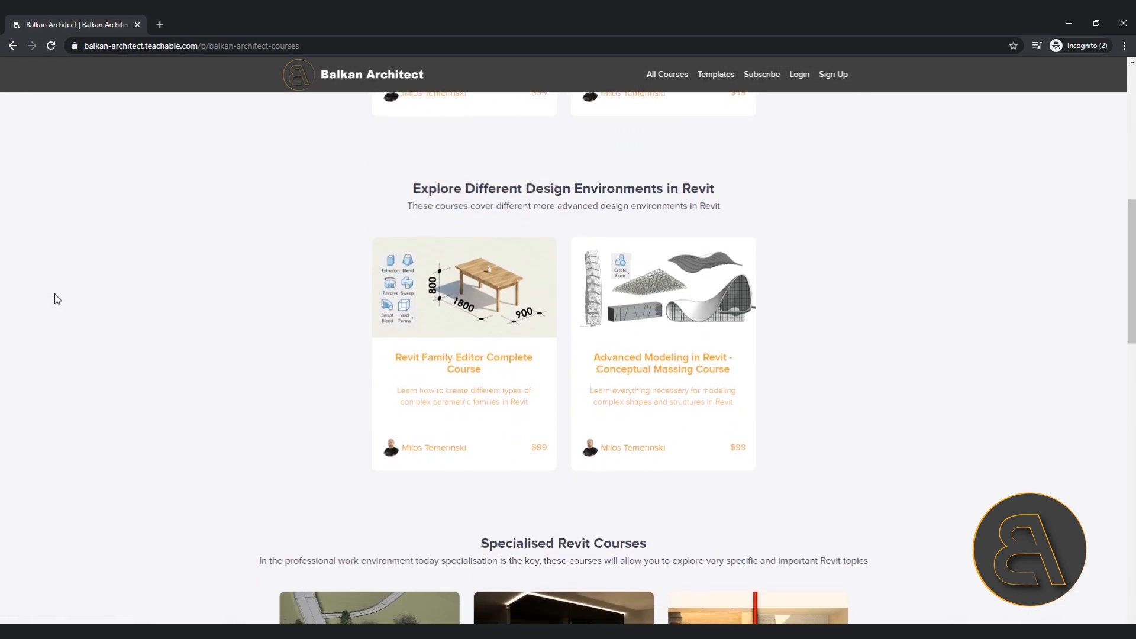
# Scroll the Balkan Architect courses page down to the Specialised Revit Courses
pyautogui.scroll(-3)
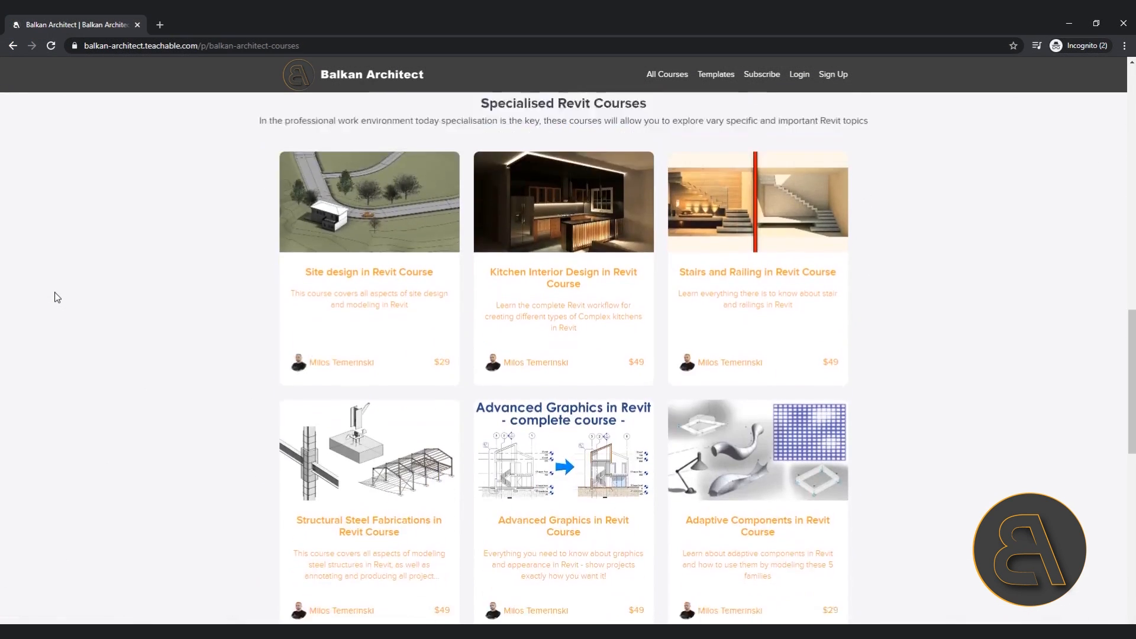